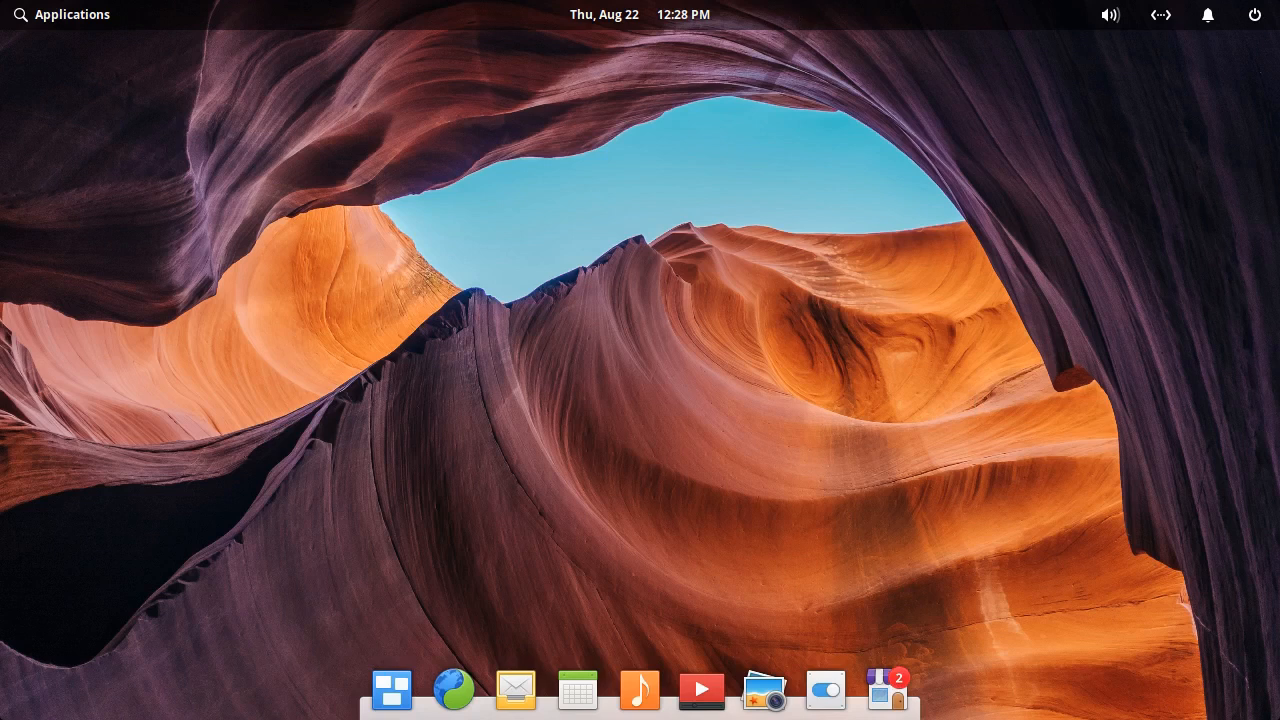
mouse_move(755, 118)
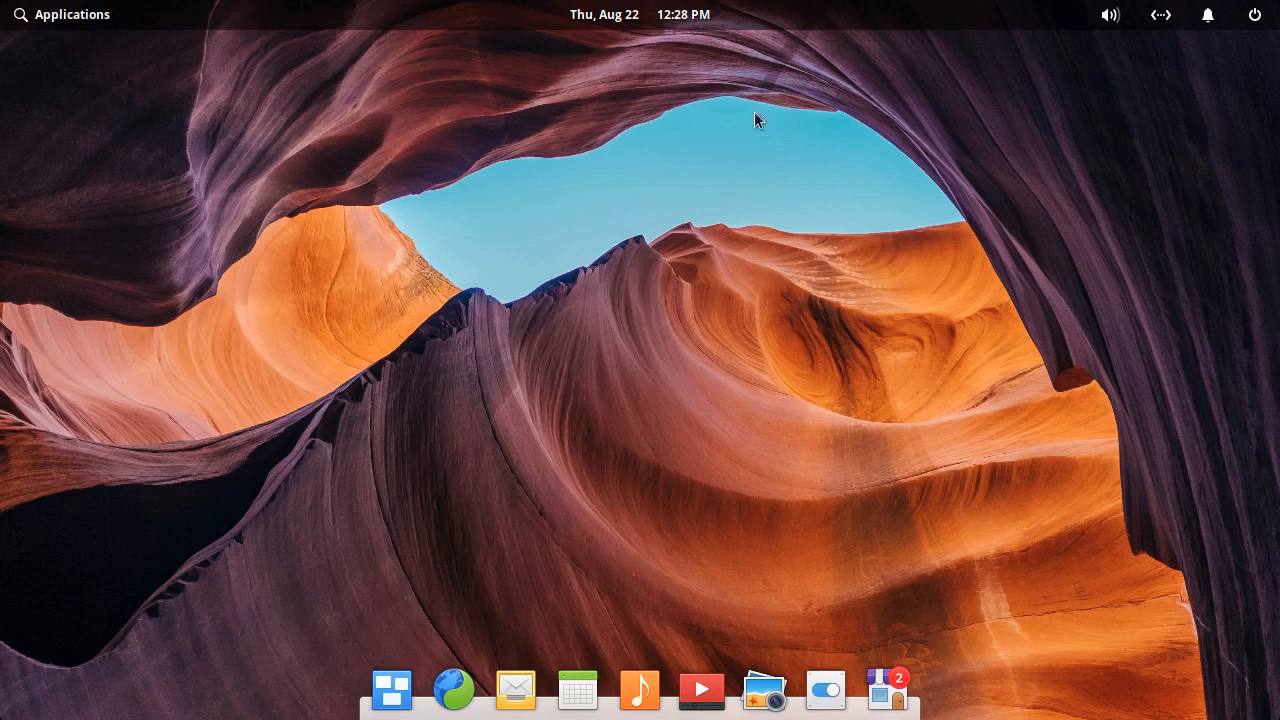
mouse_move(743, 278)
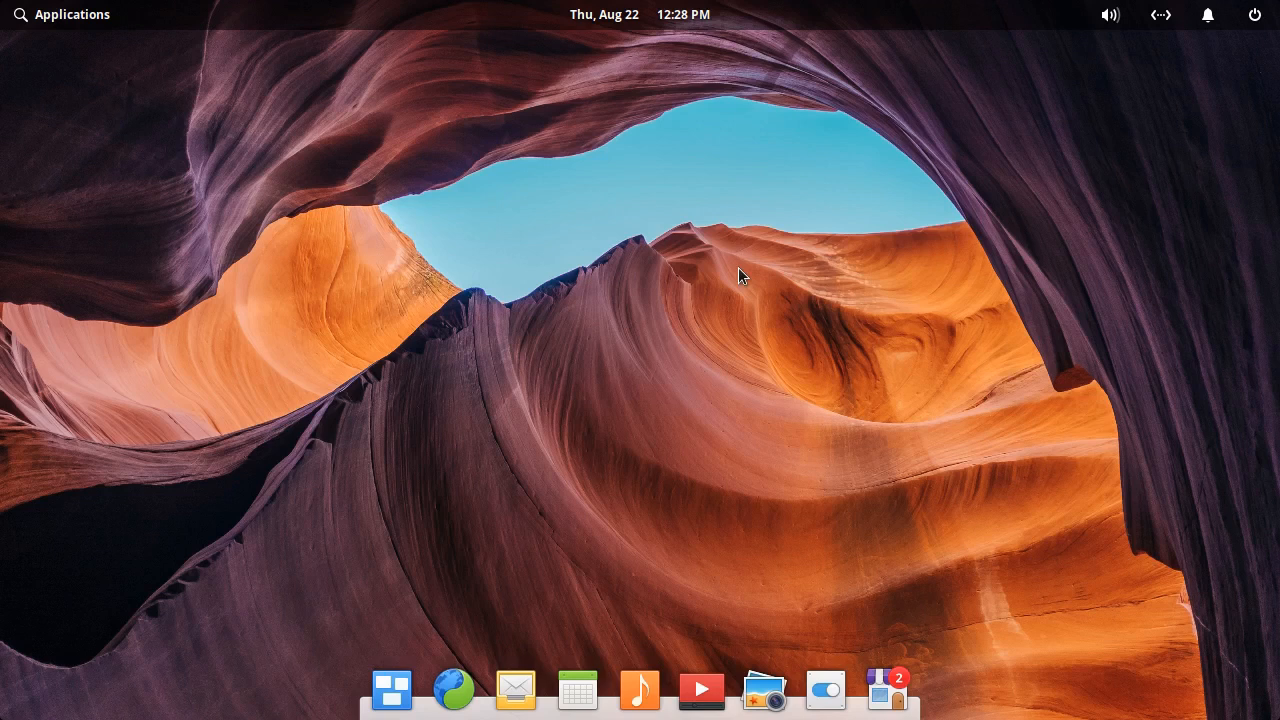
mouse_move(1006, 35)
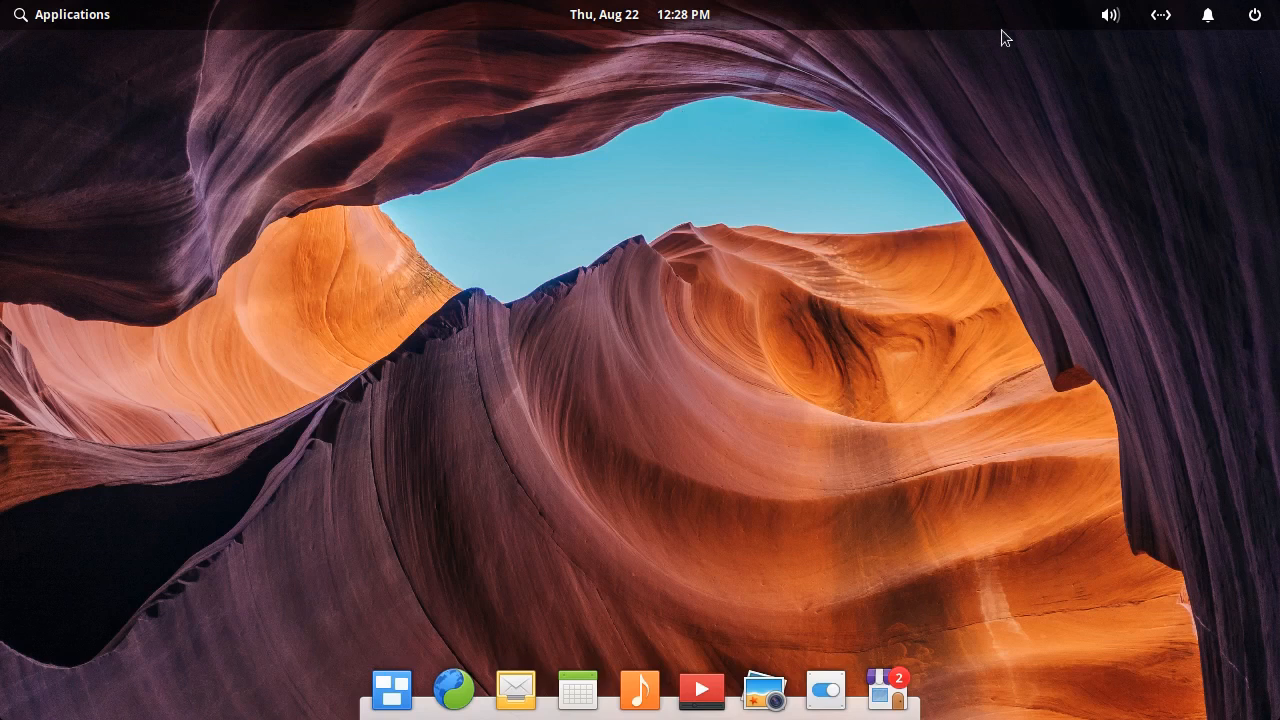
mouse_move(874, 38)
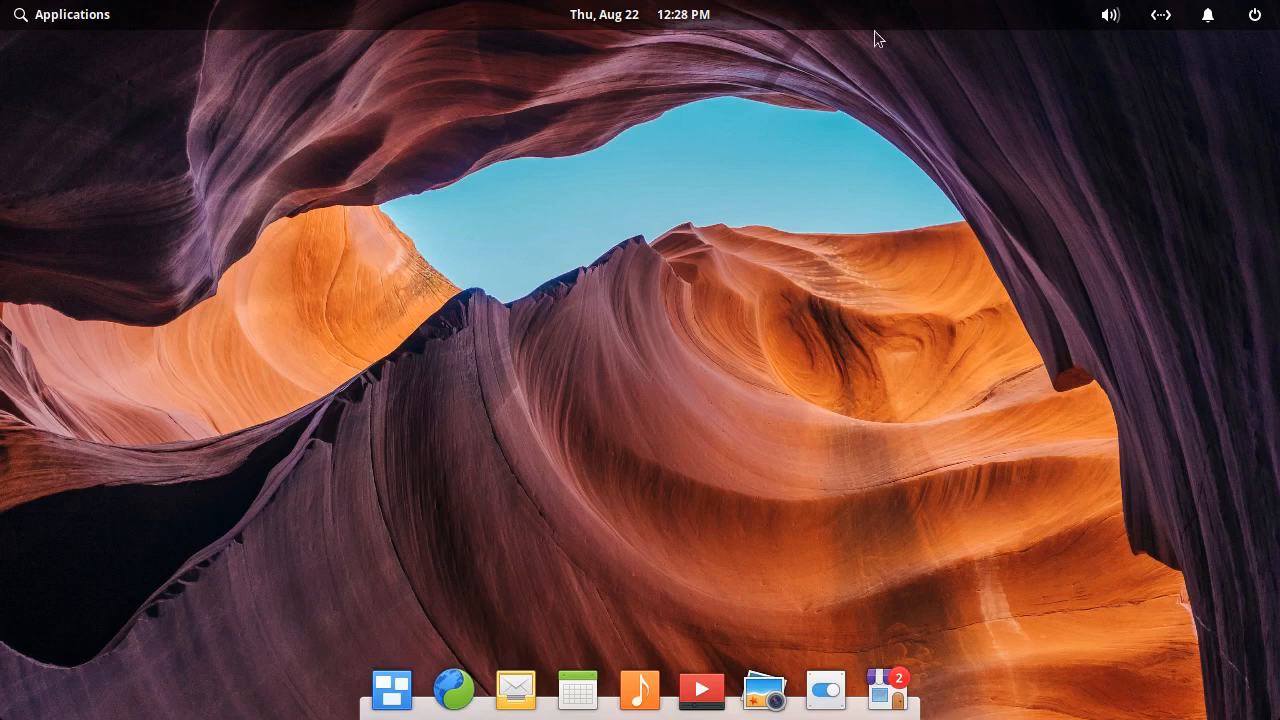
mouse_move(790, 293)
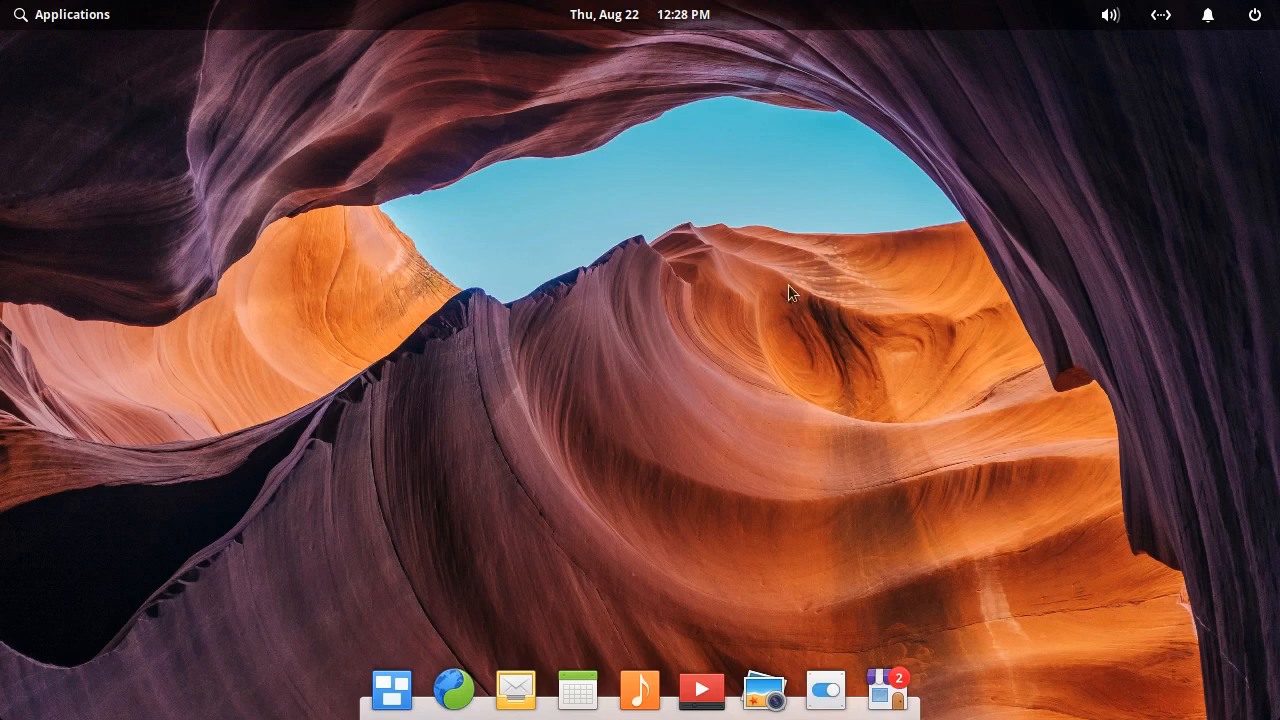
mouse_move(585, 690)
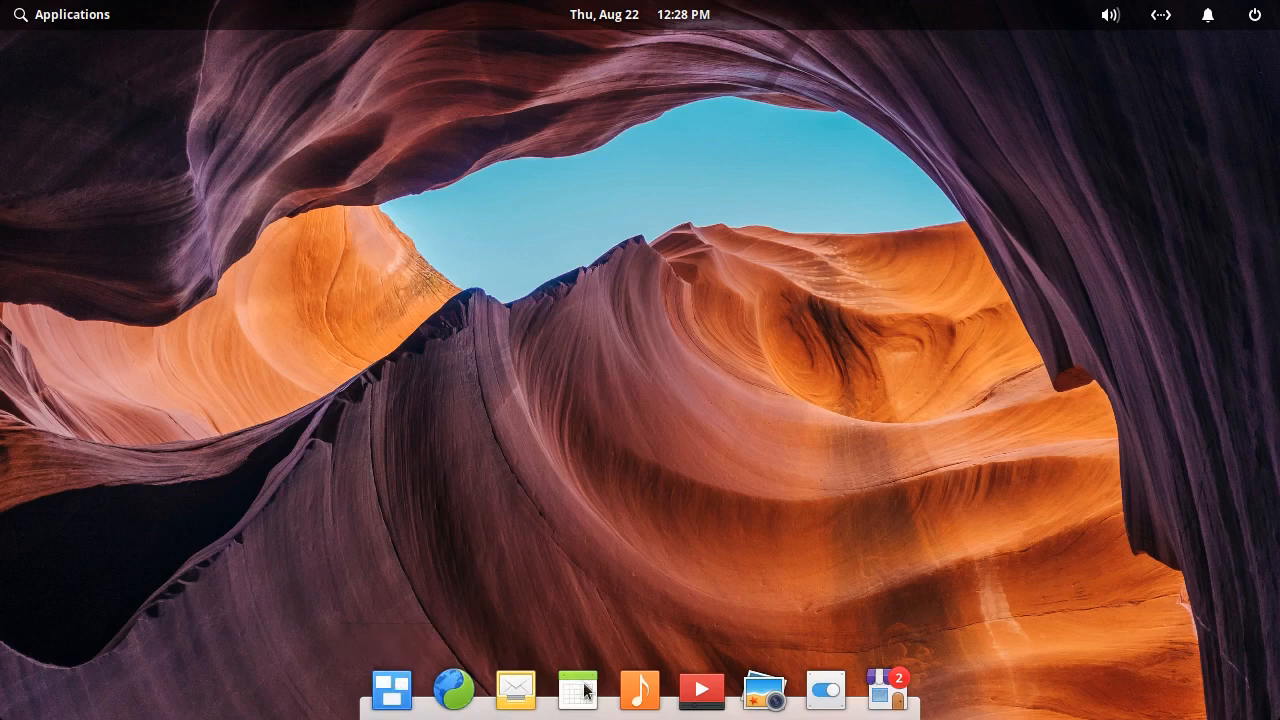
mouse_move(669, 687)
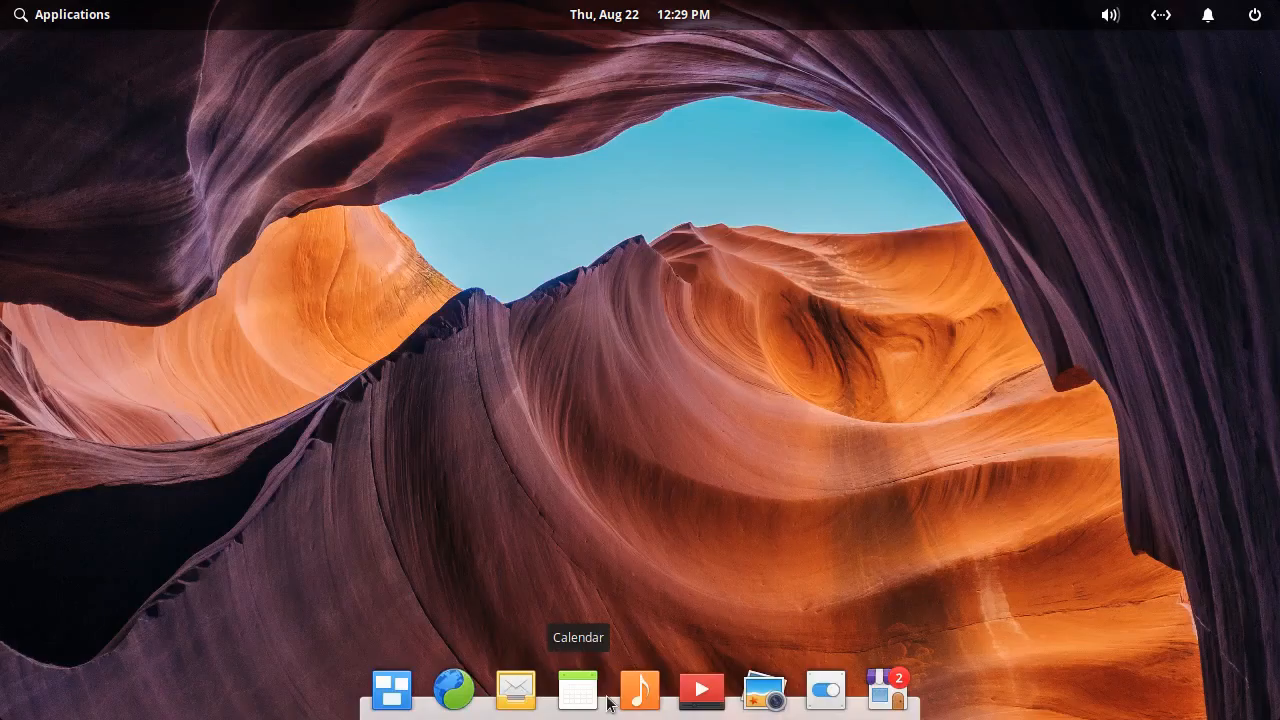
Open and close the Calendar app, then launch AppCenter from the dock
left_click(578, 690)
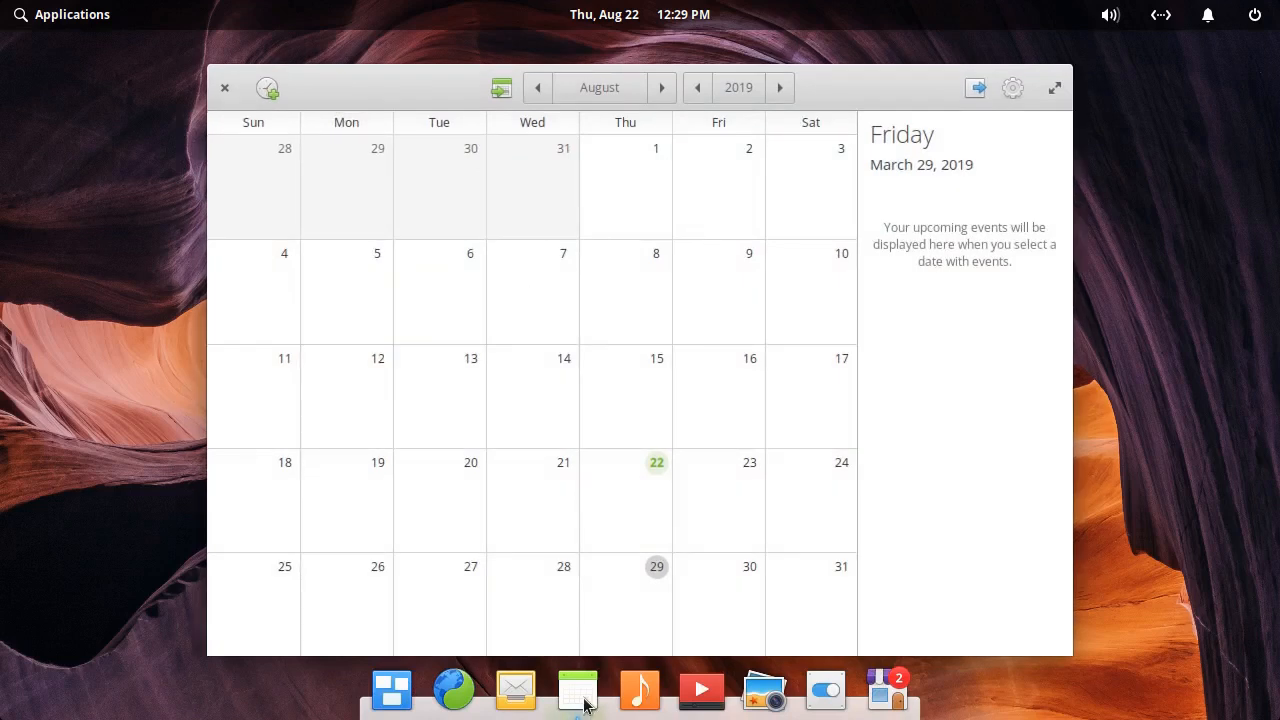
mouse_move(858, 91)
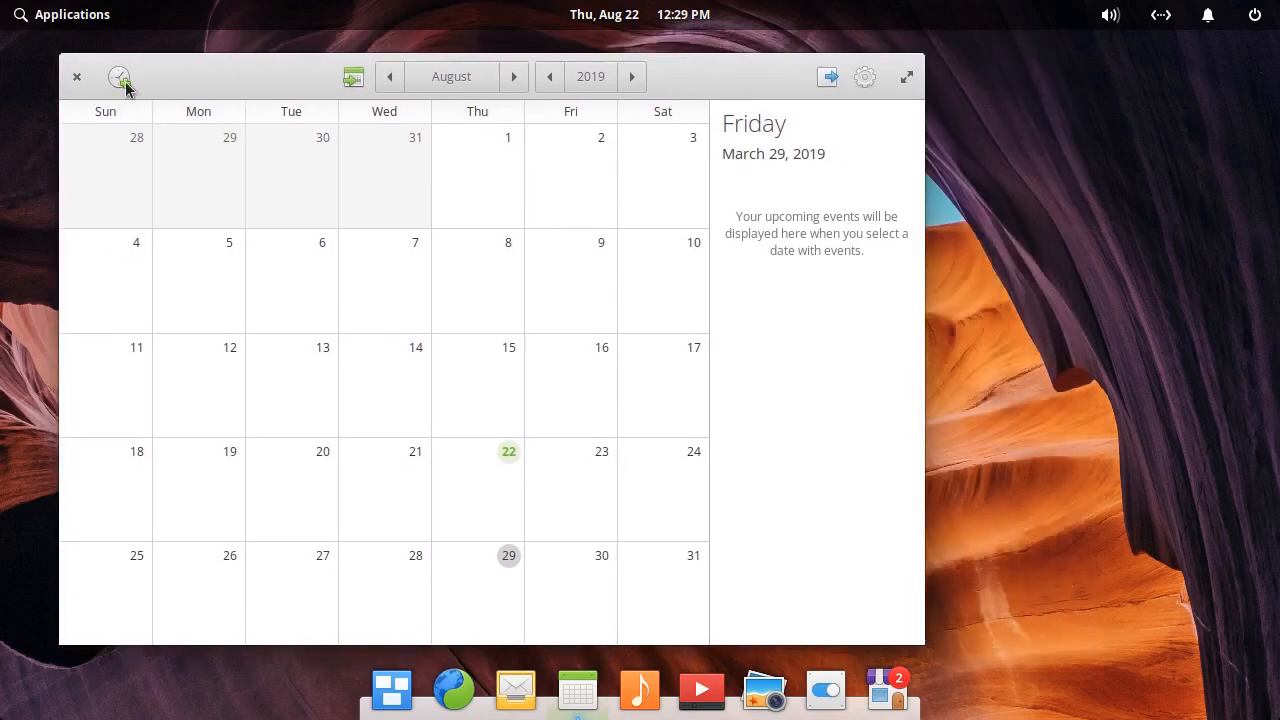
left_click(75, 76)
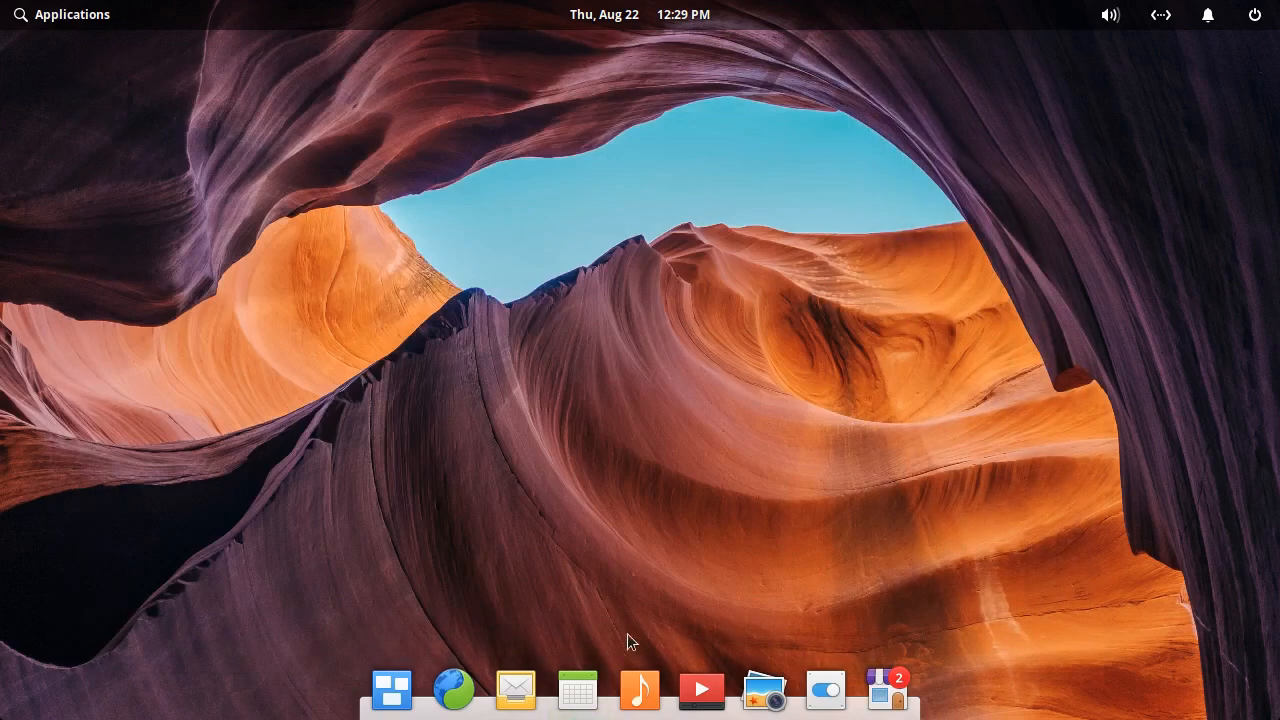
mouse_move(766, 690)
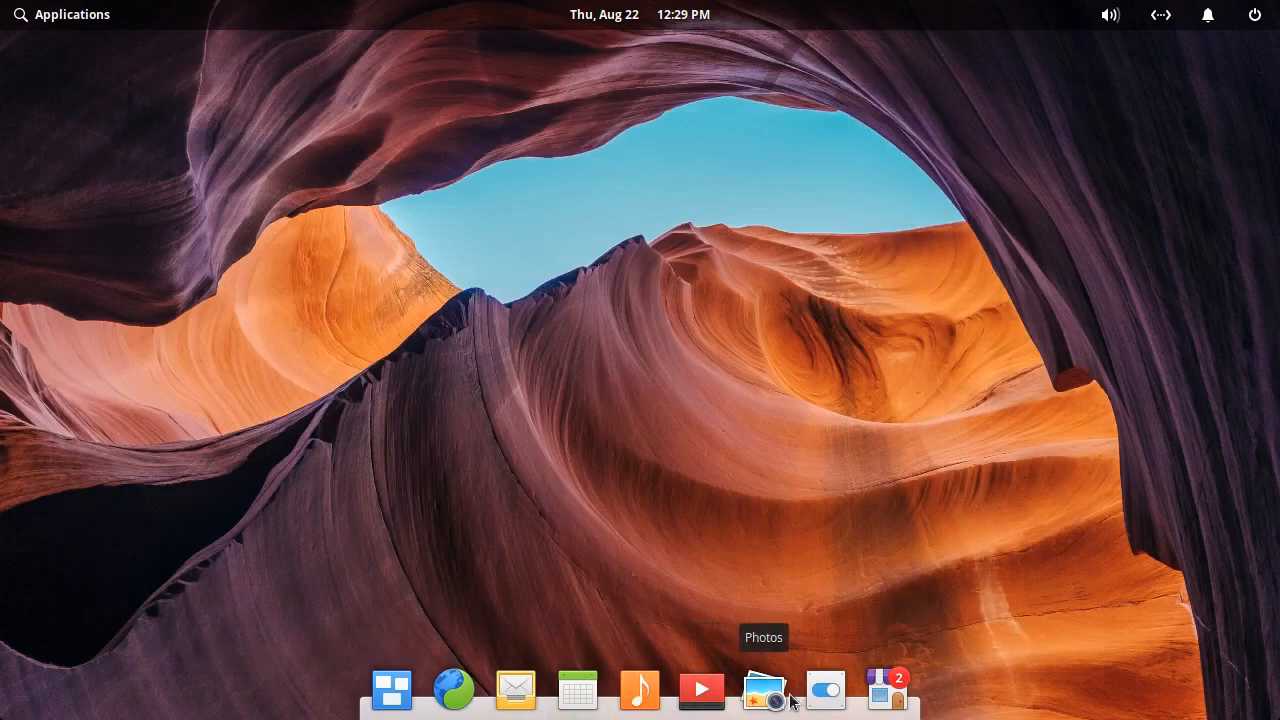
mouse_move(890, 704)
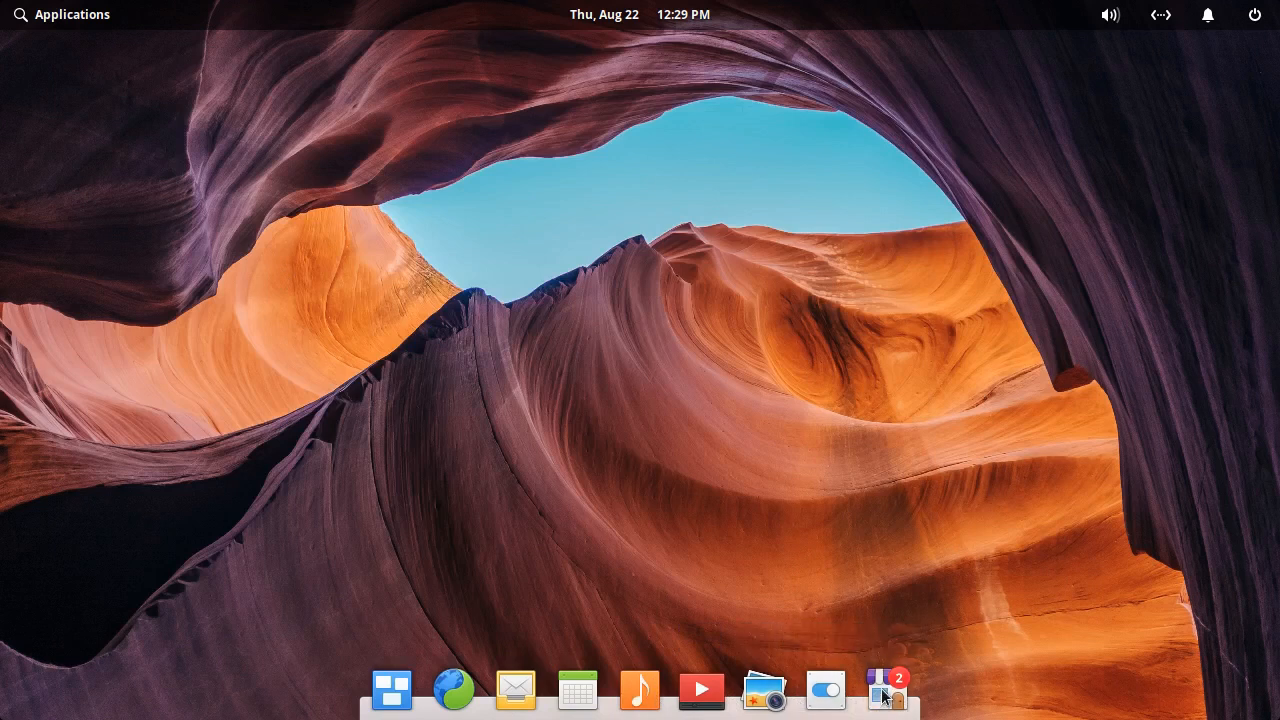
left_click(884, 690)
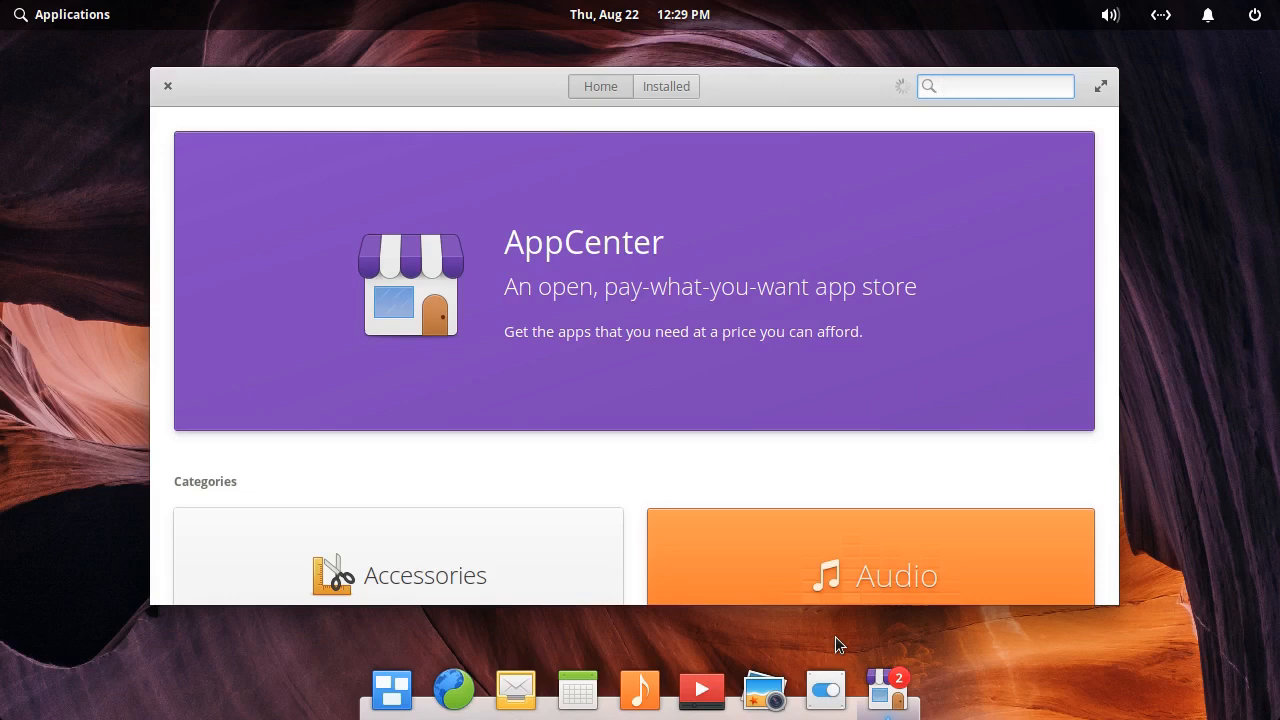
Scroll down AppCenter's Home page through featured banners, trending apps and categories
scroll("down", 3)
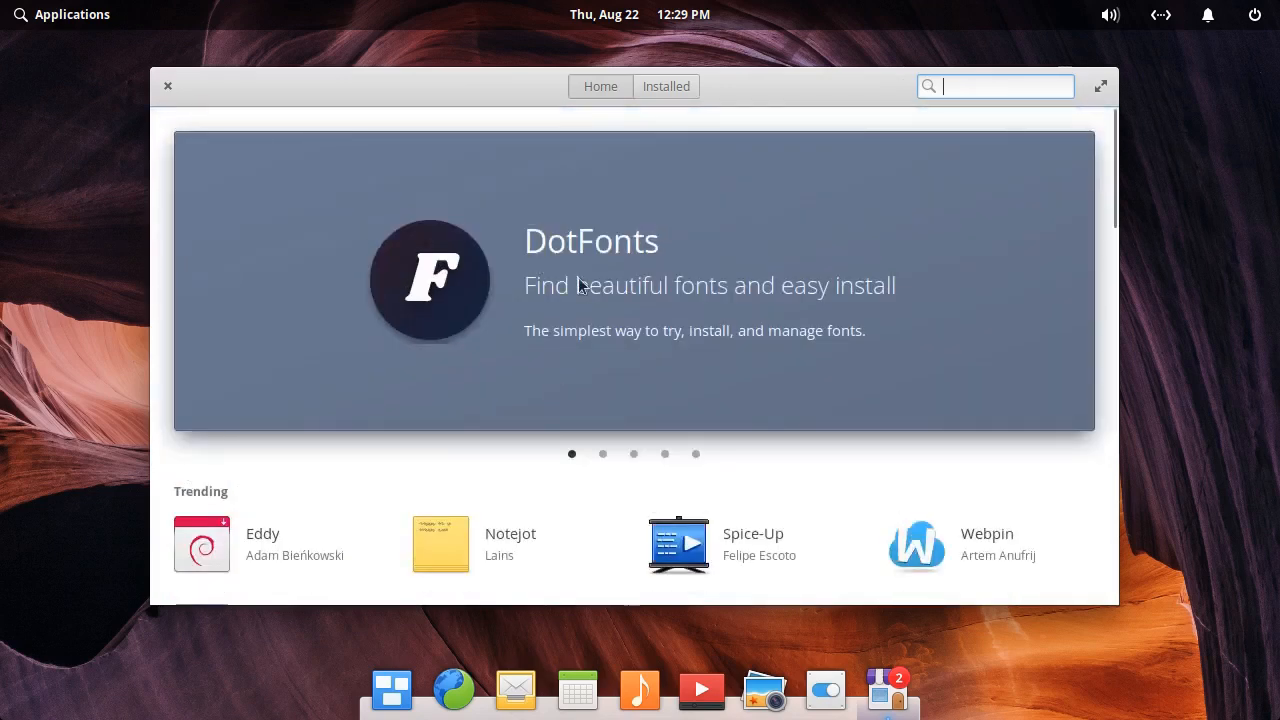
scroll("down", 3)
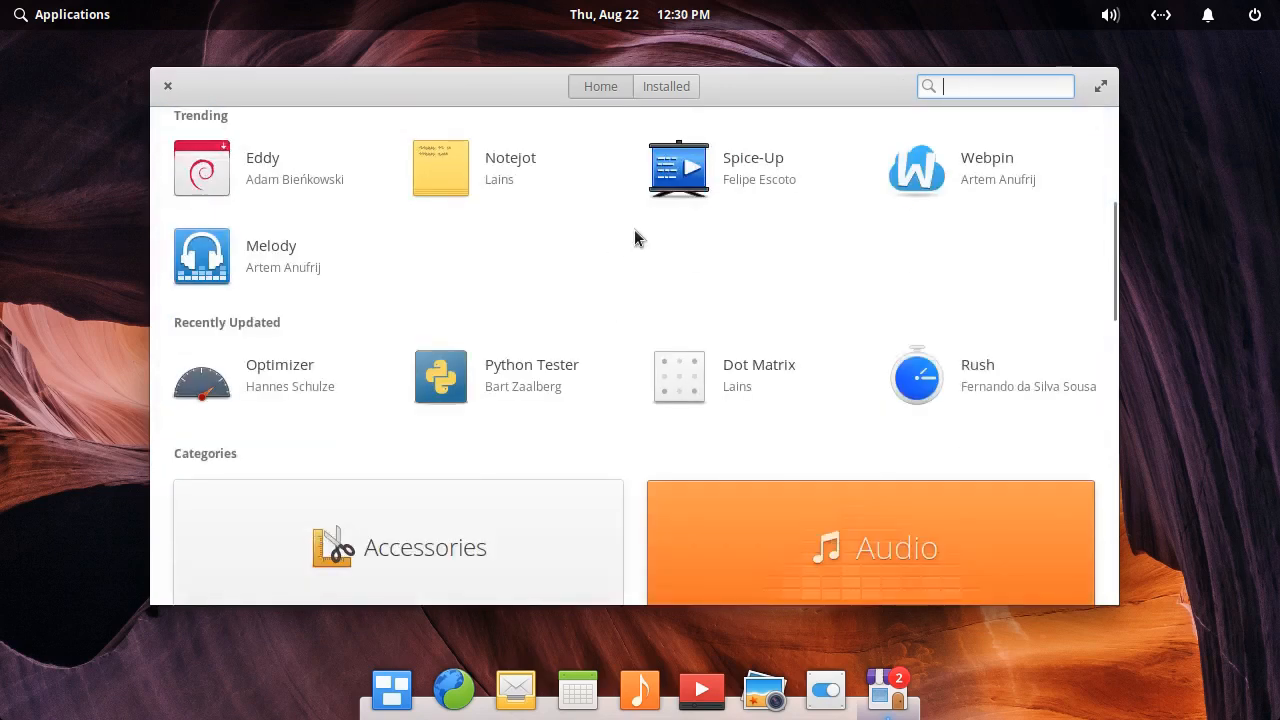
mouse_move(701, 220)
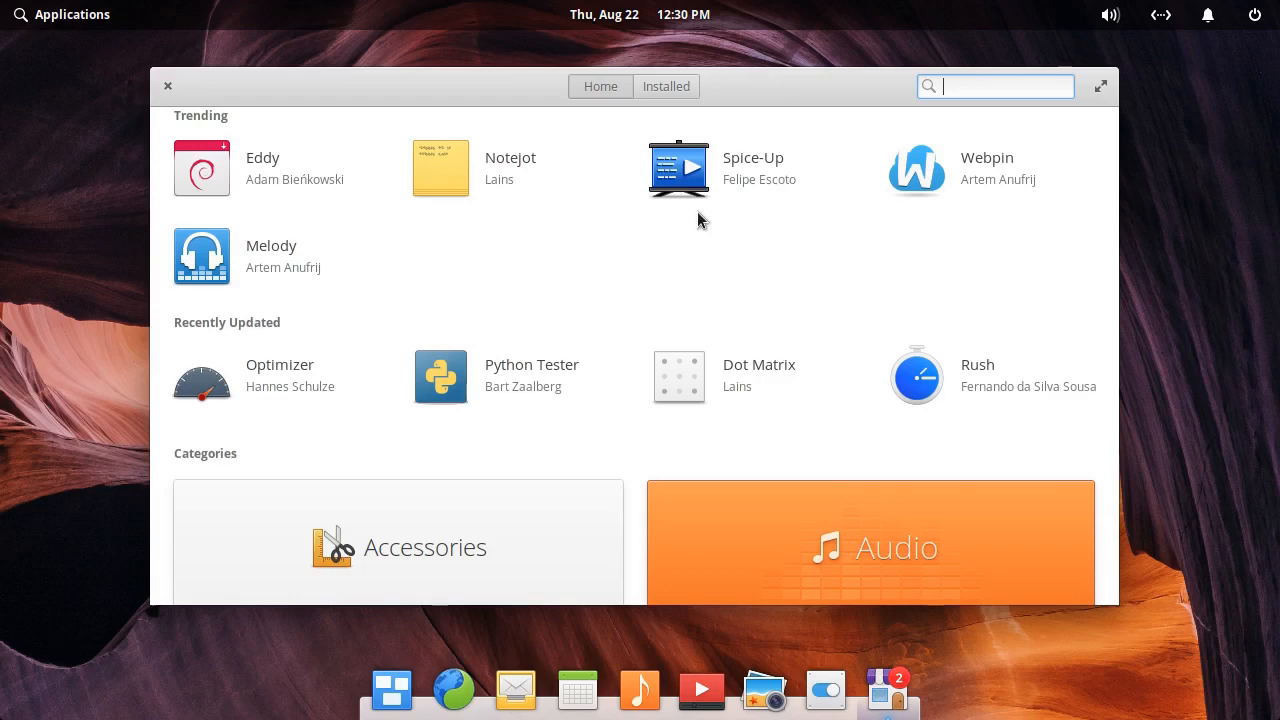
scroll("down", 3)
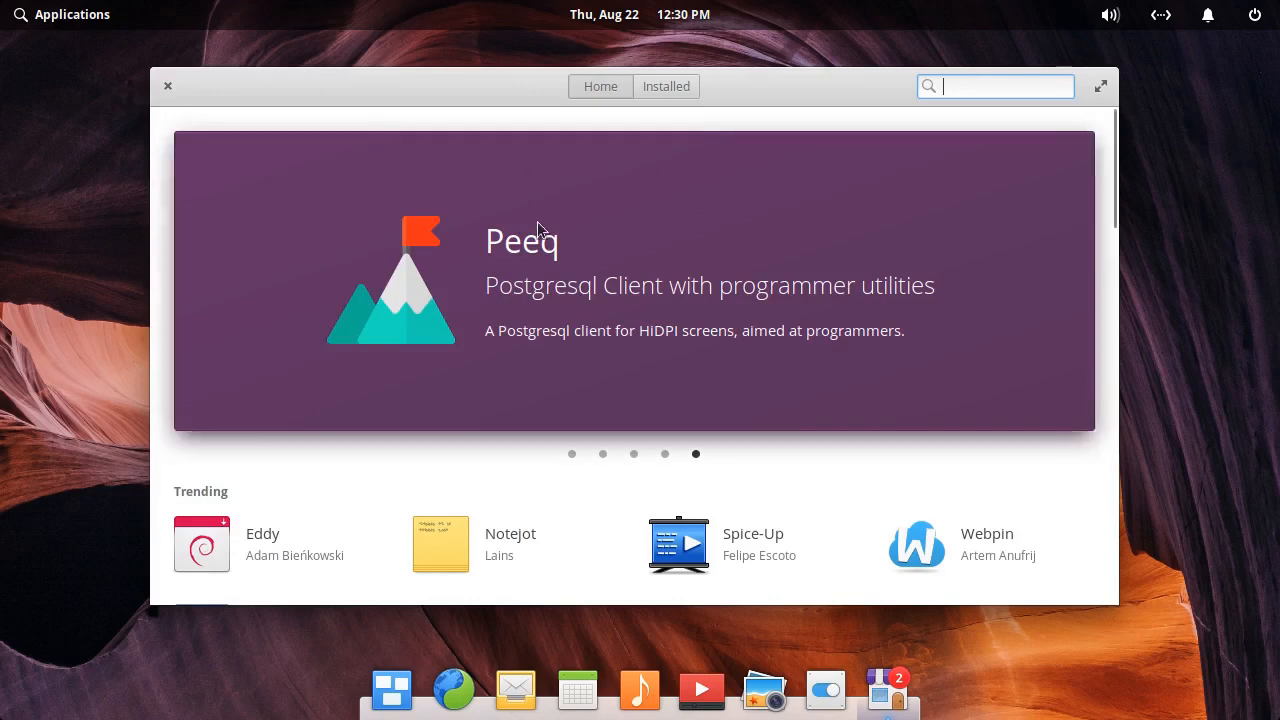
scroll("down", 3)
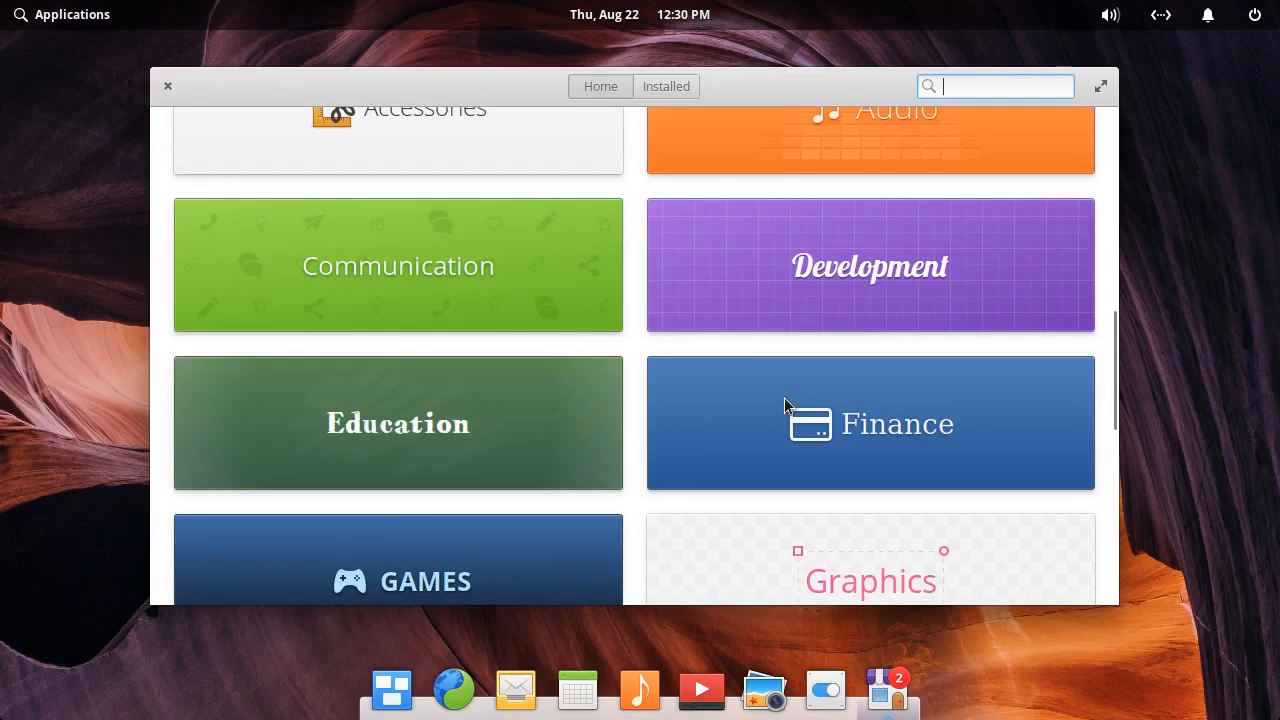
scroll("down", 3)
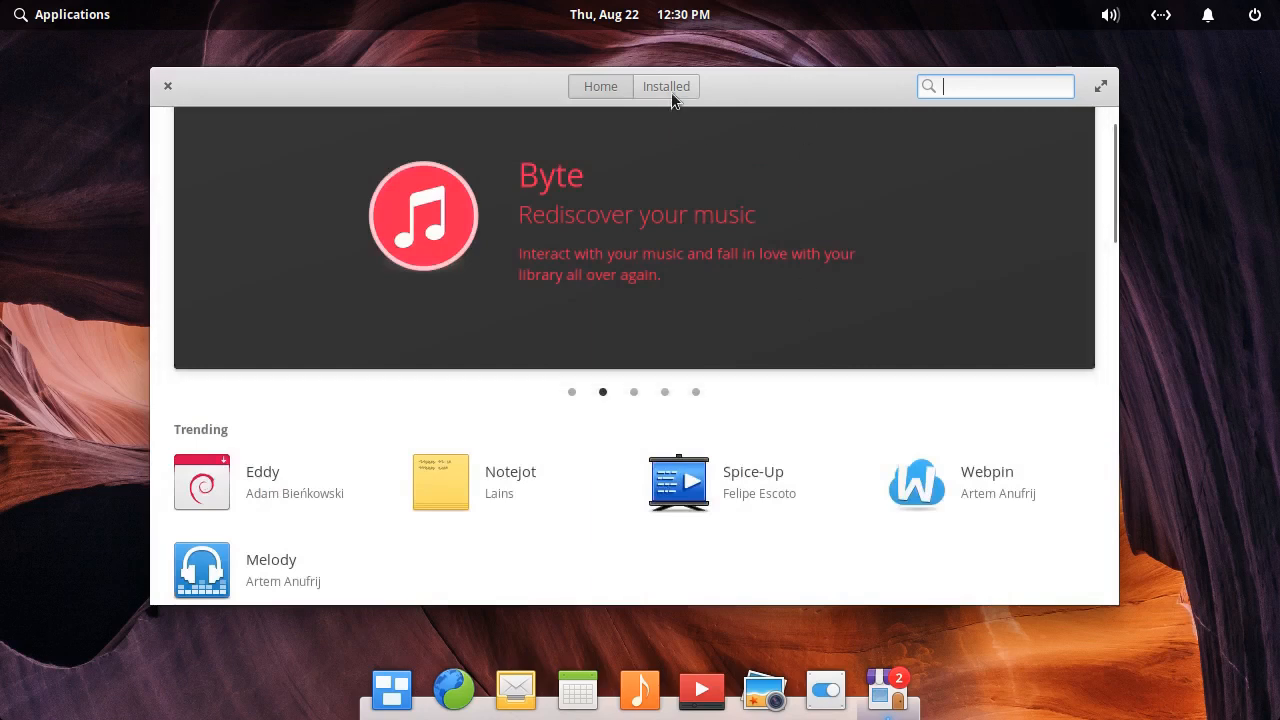
left_click(666, 86)
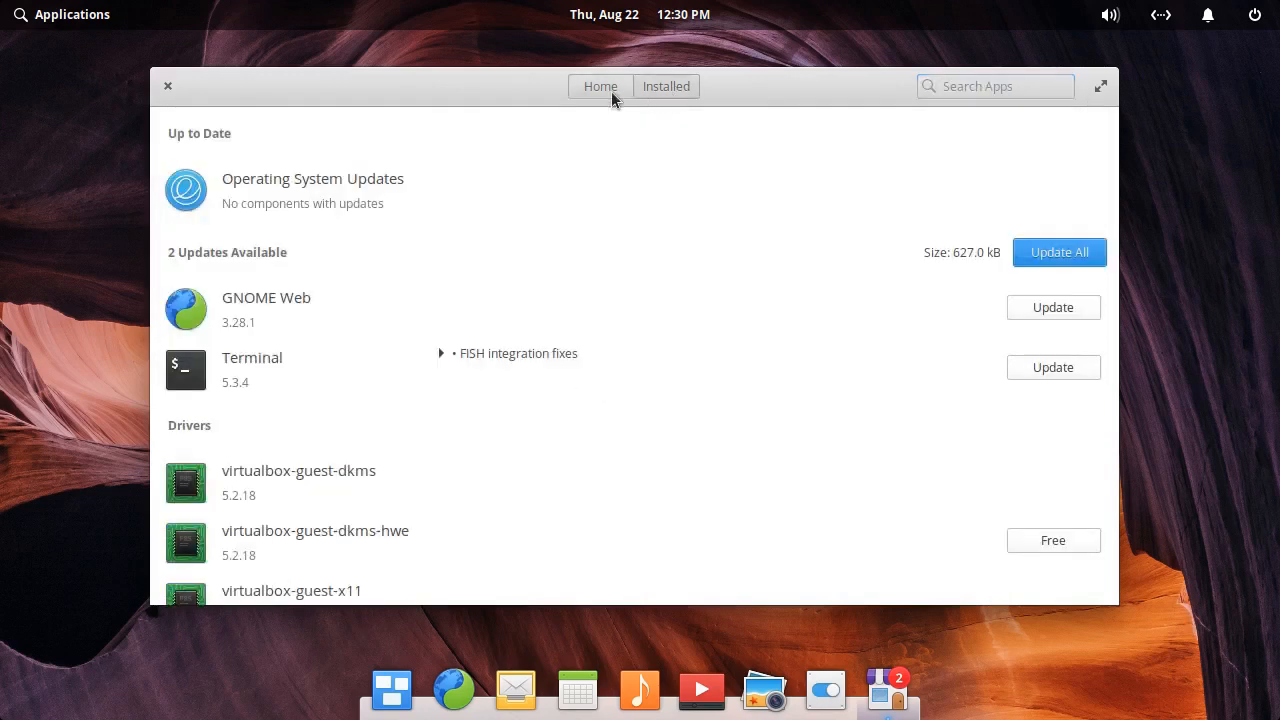
scroll("down", 3)
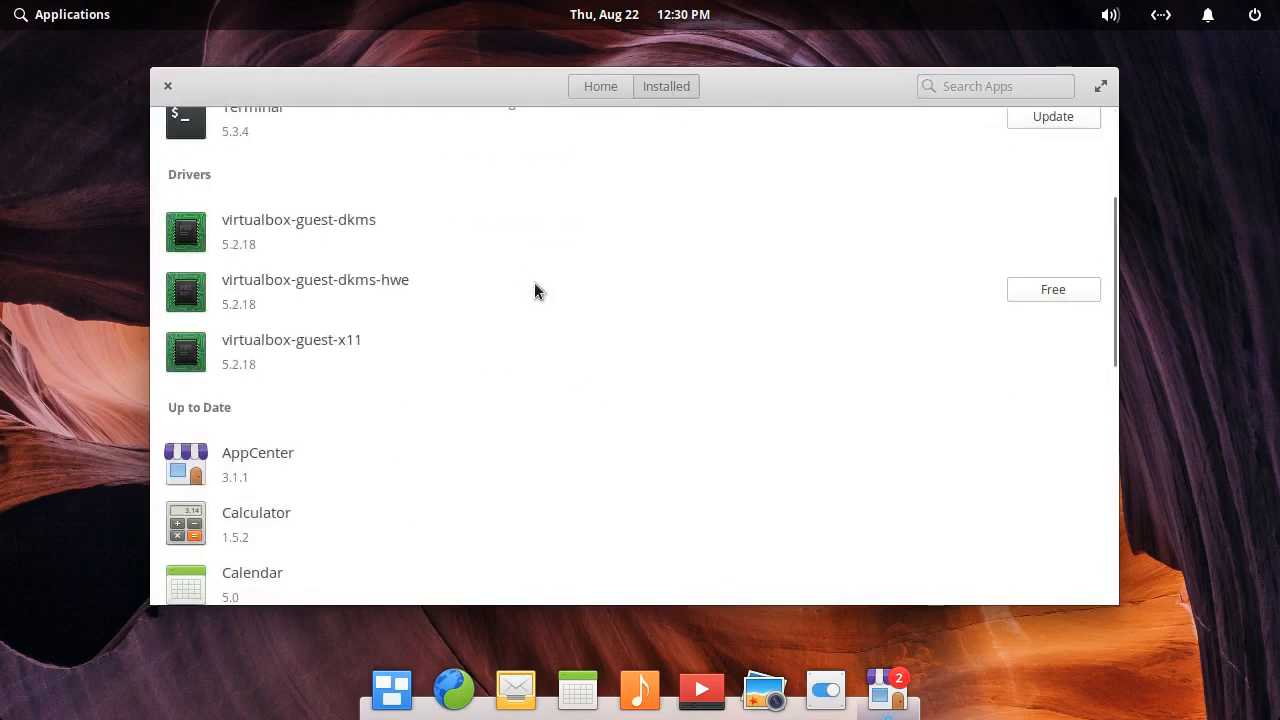
scroll("down", 3)
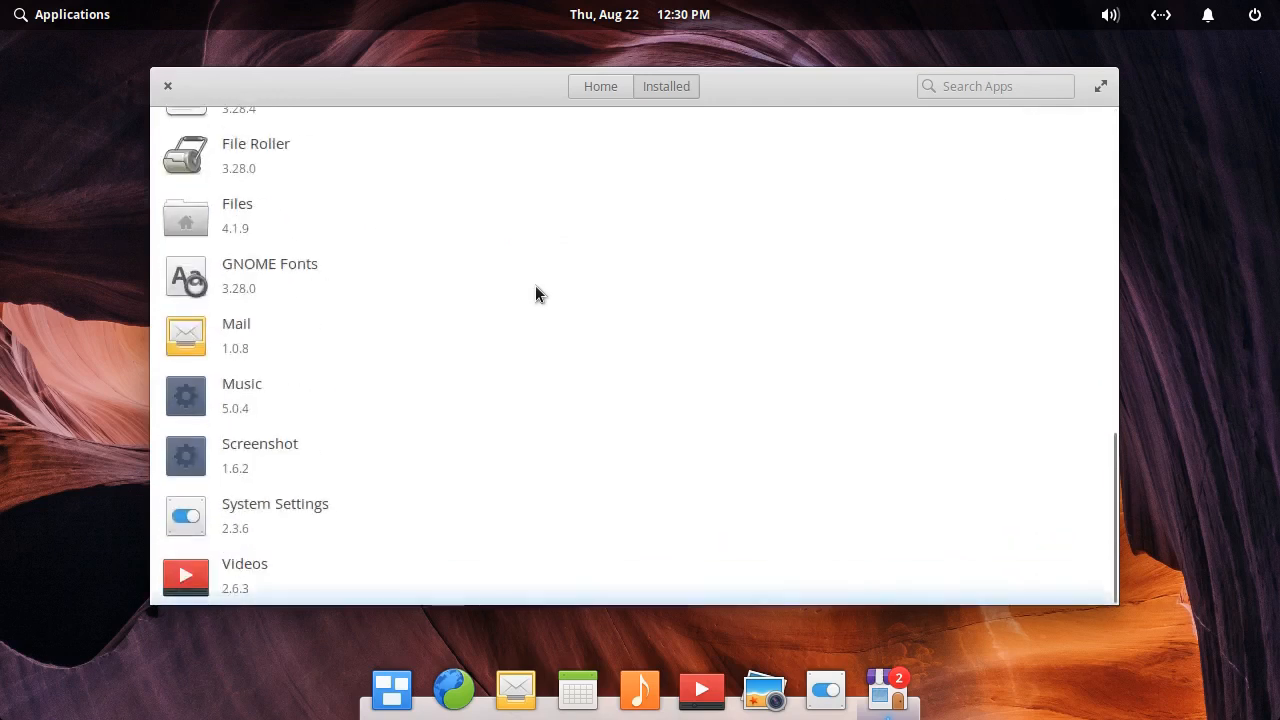
left_click(600, 86)
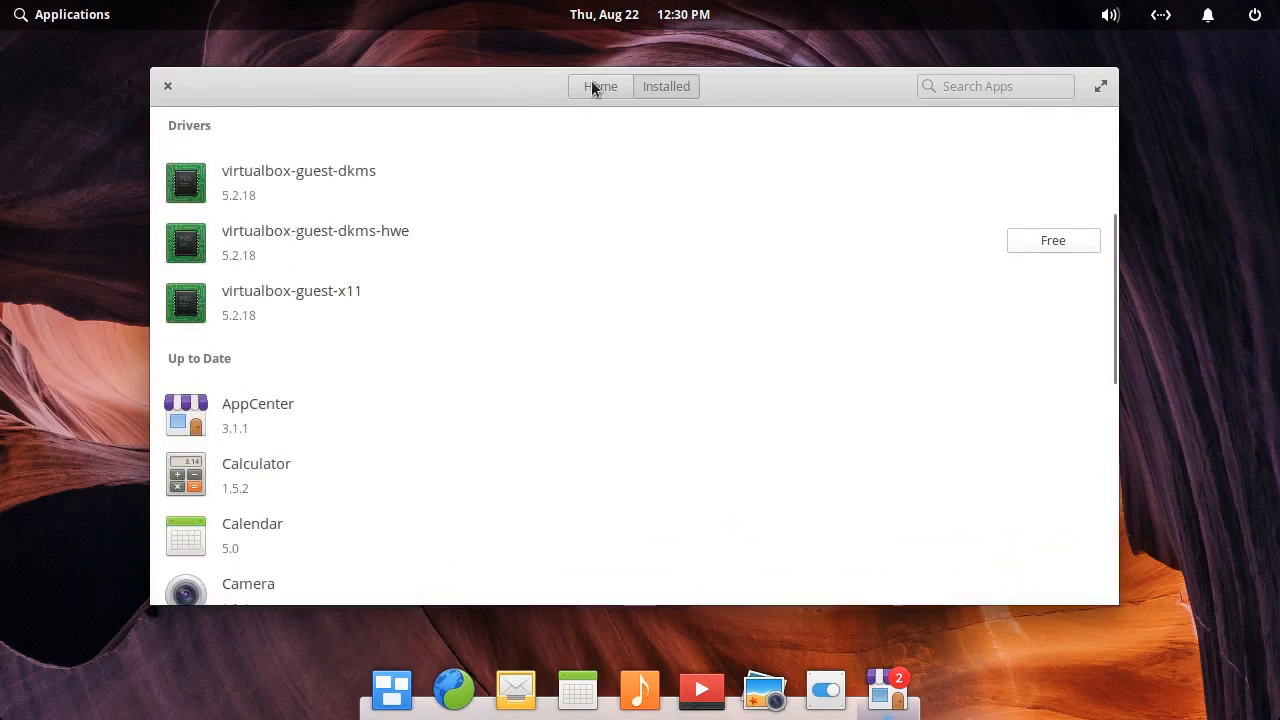
left_click(600, 86)
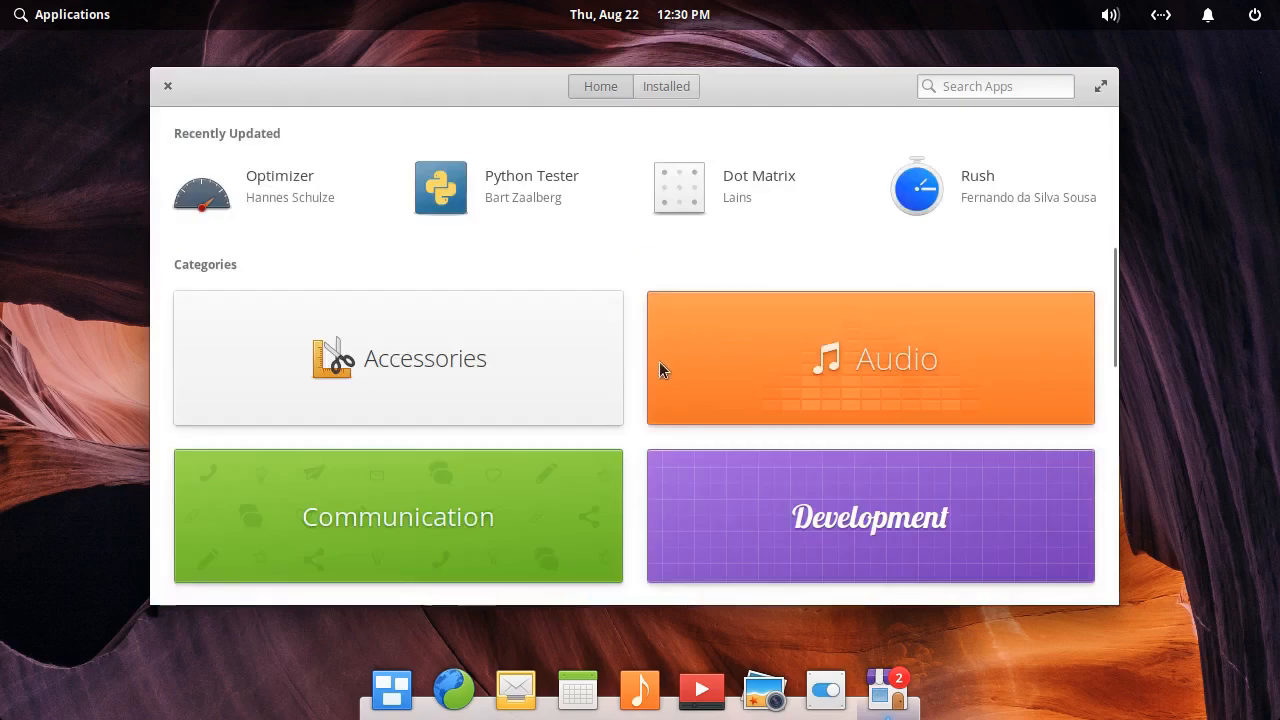
Open the Audio category and scroll through its curated and non-curated audio apps
left_click(869, 357)
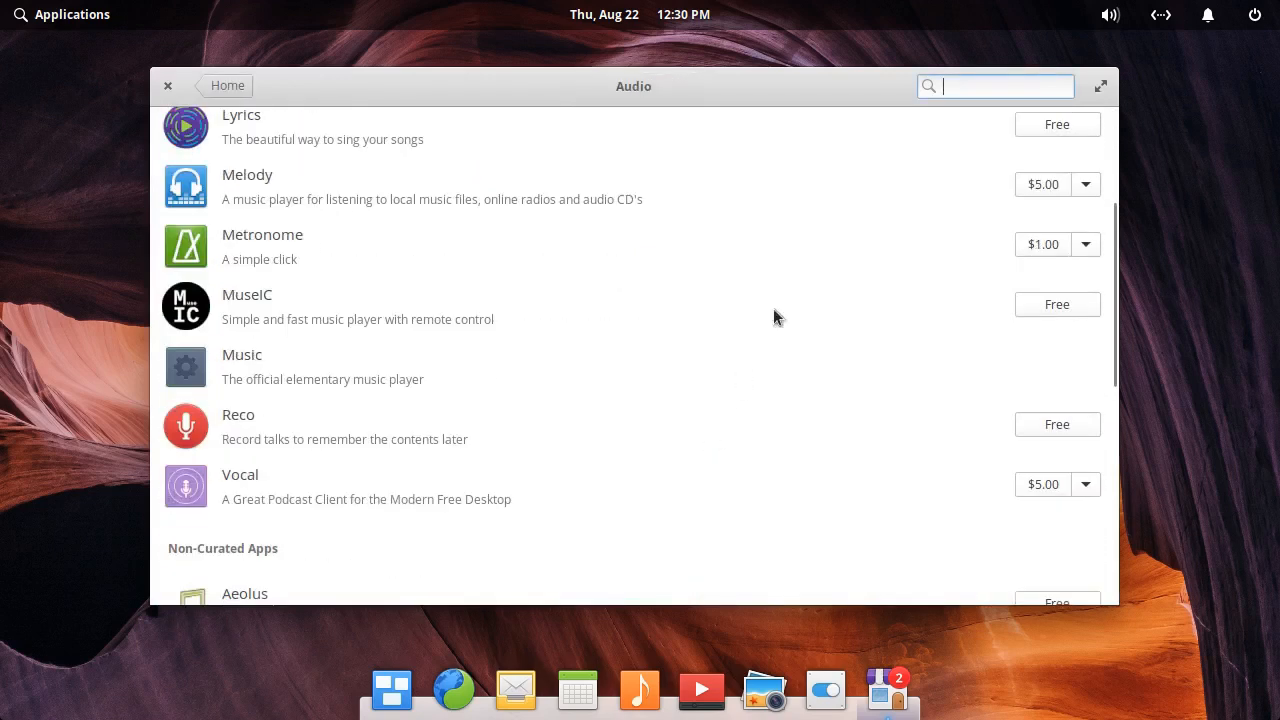
mouse_move(746, 307)
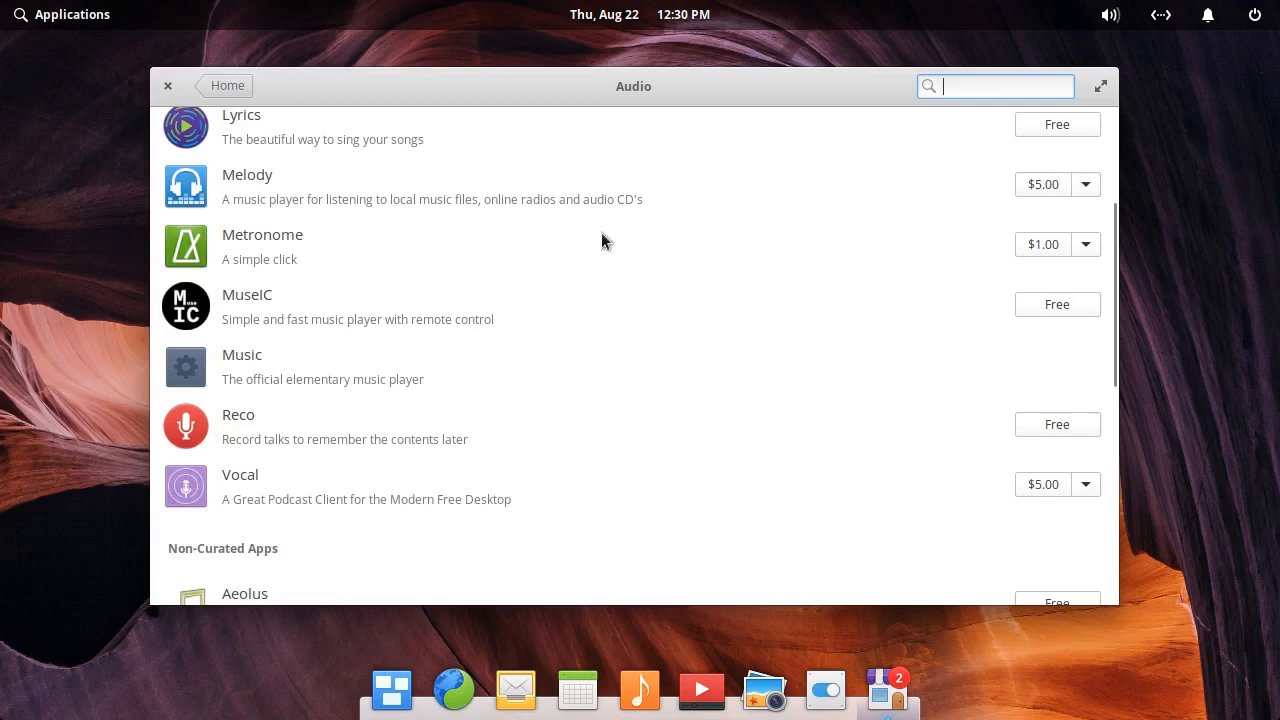
mouse_move(612, 210)
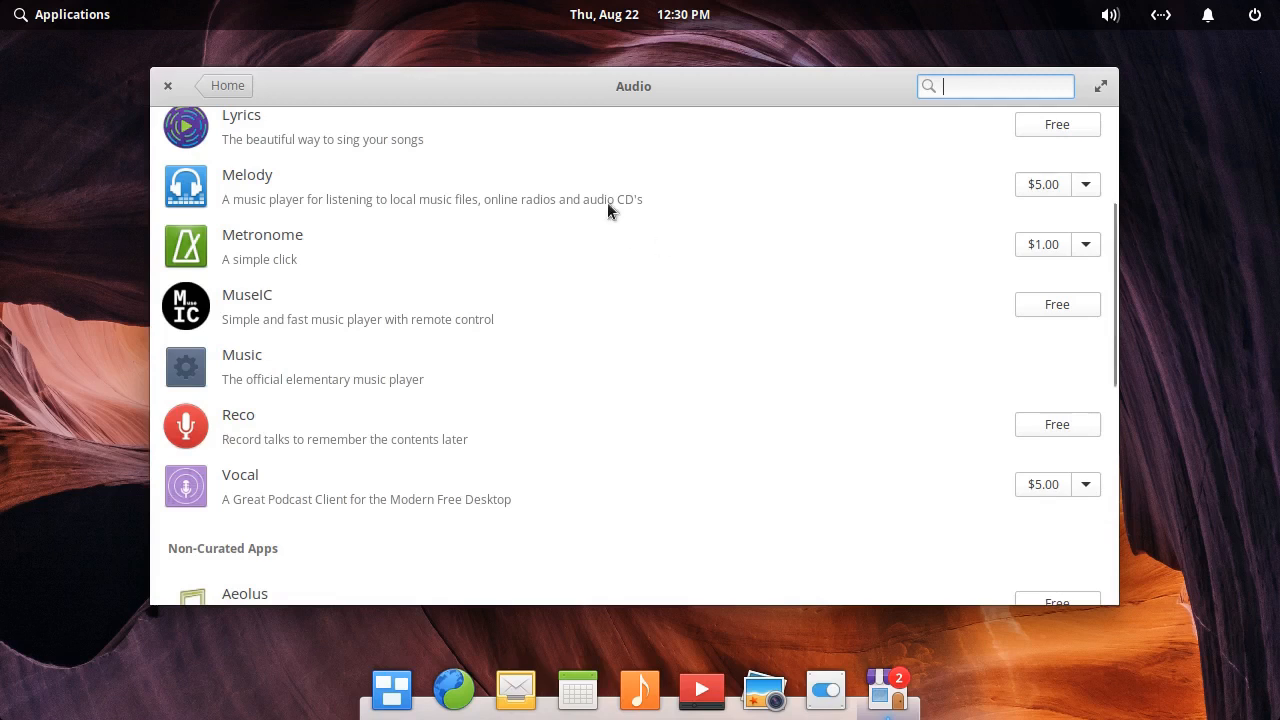
mouse_move(637, 203)
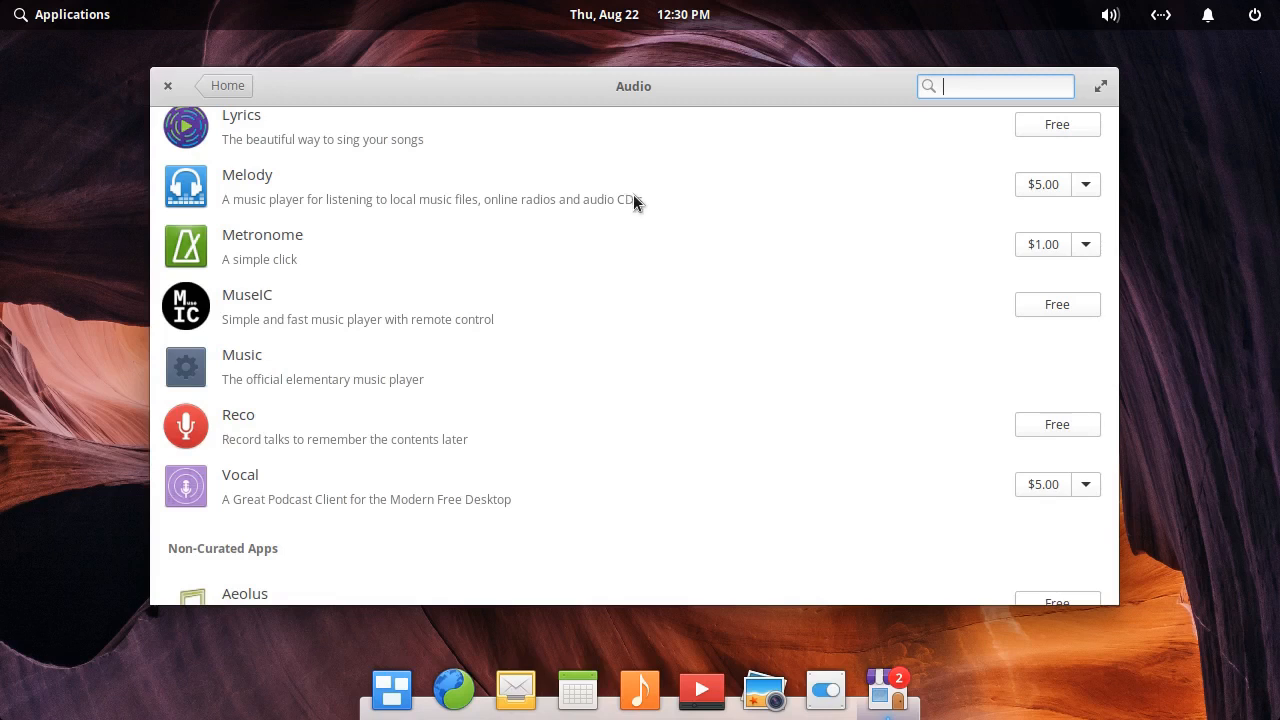
mouse_move(800, 307)
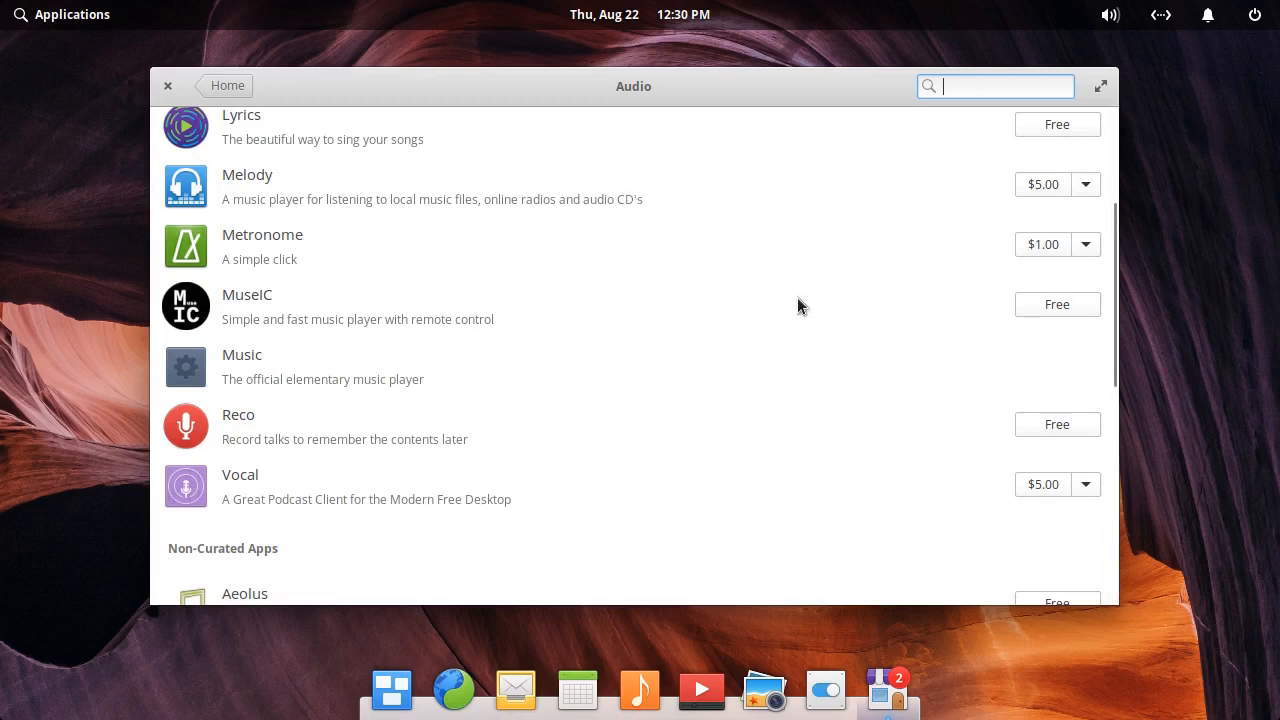
scroll("down", 3)
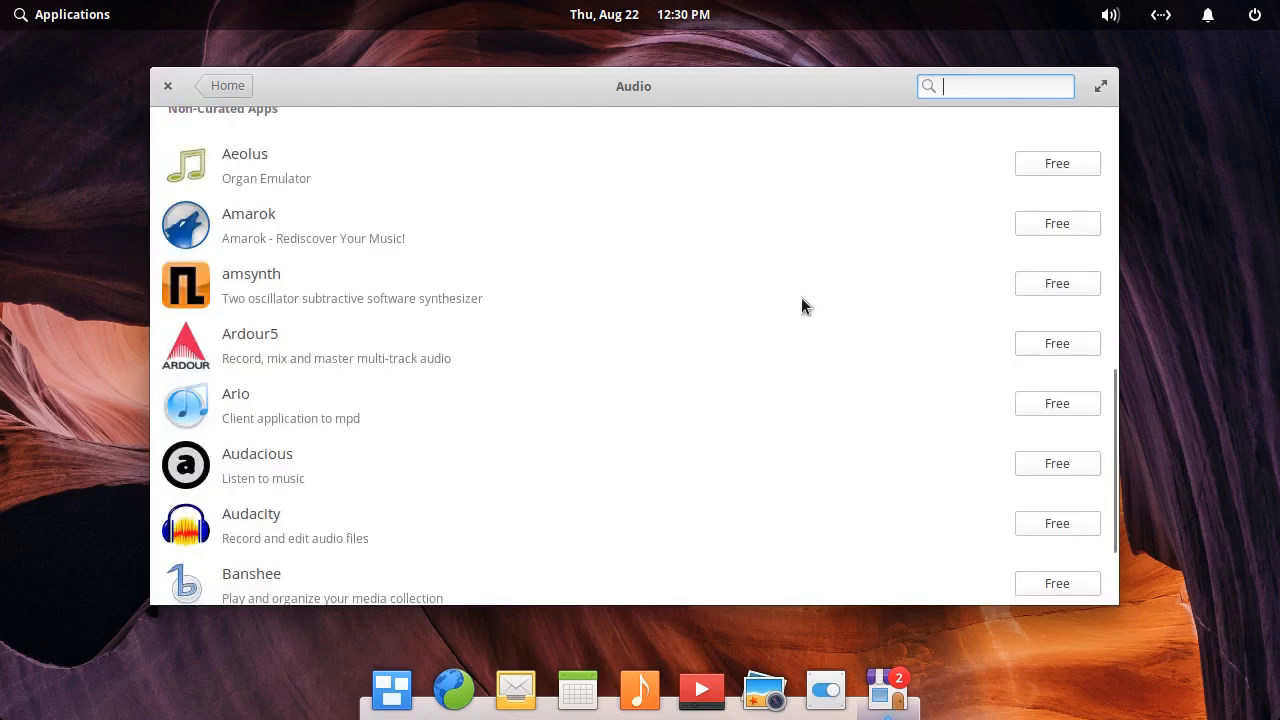
scroll("down", 3)
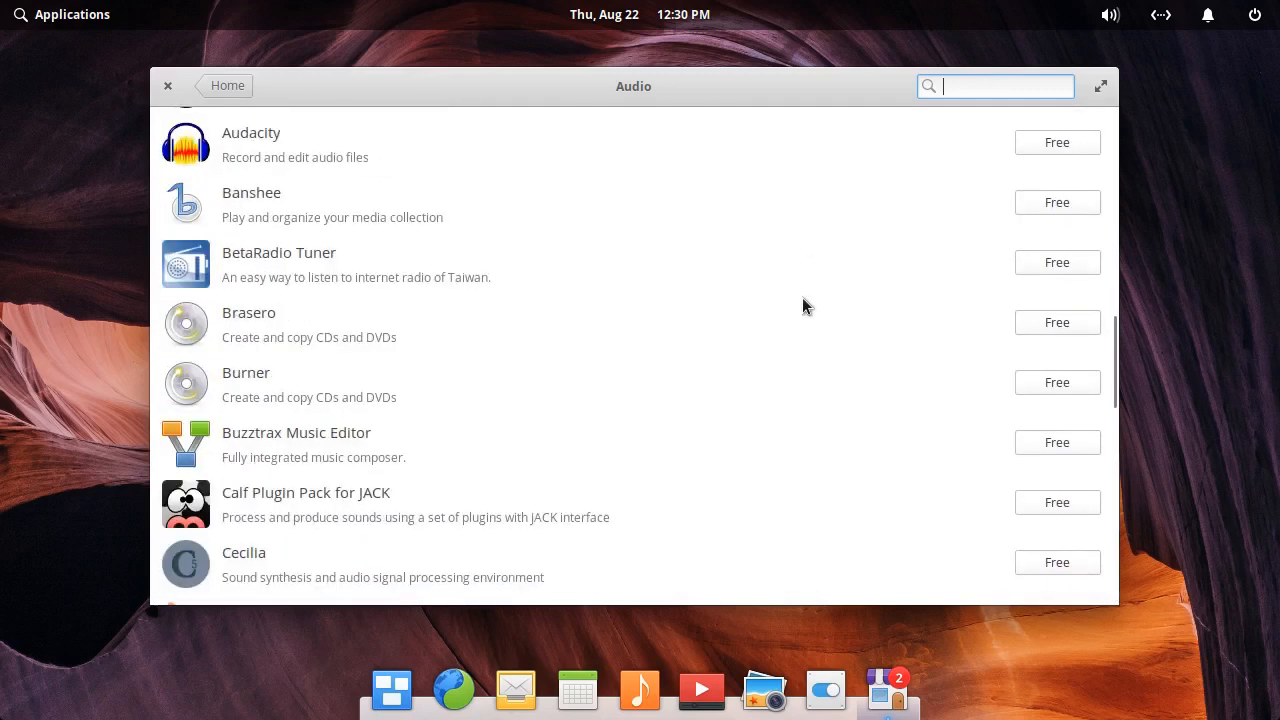
scroll("down", 3)
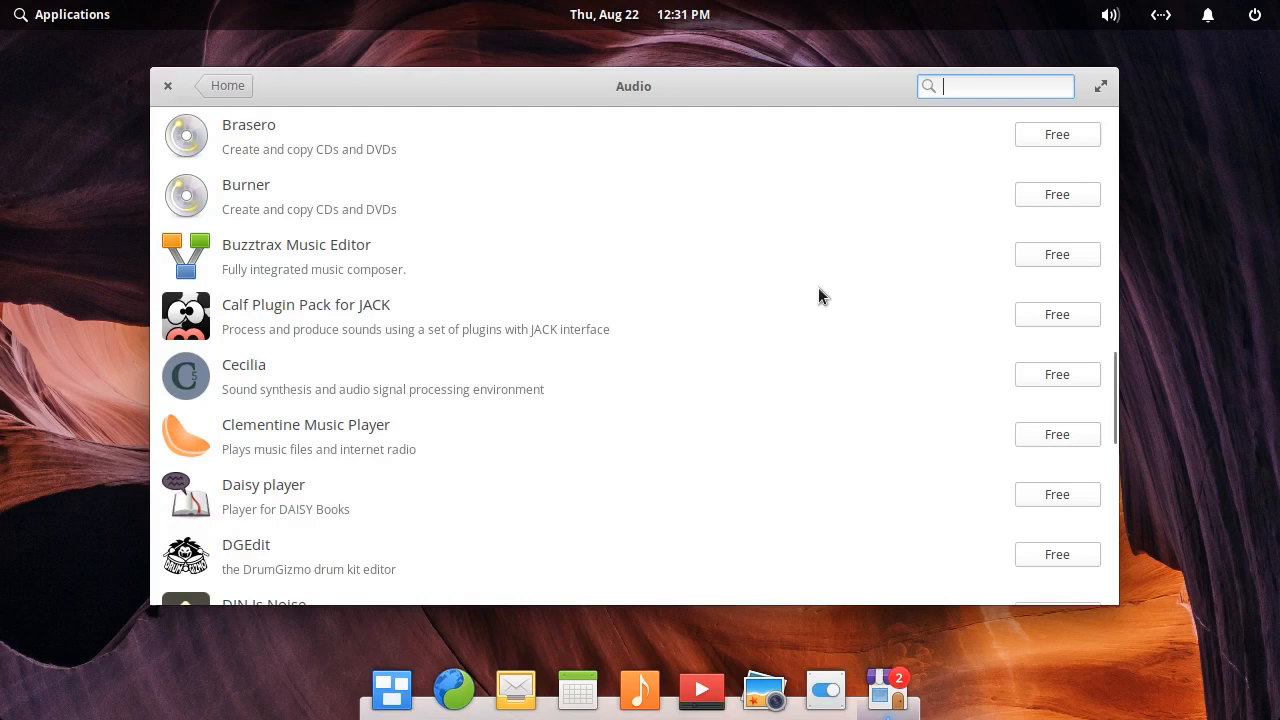
scroll("down", 3)
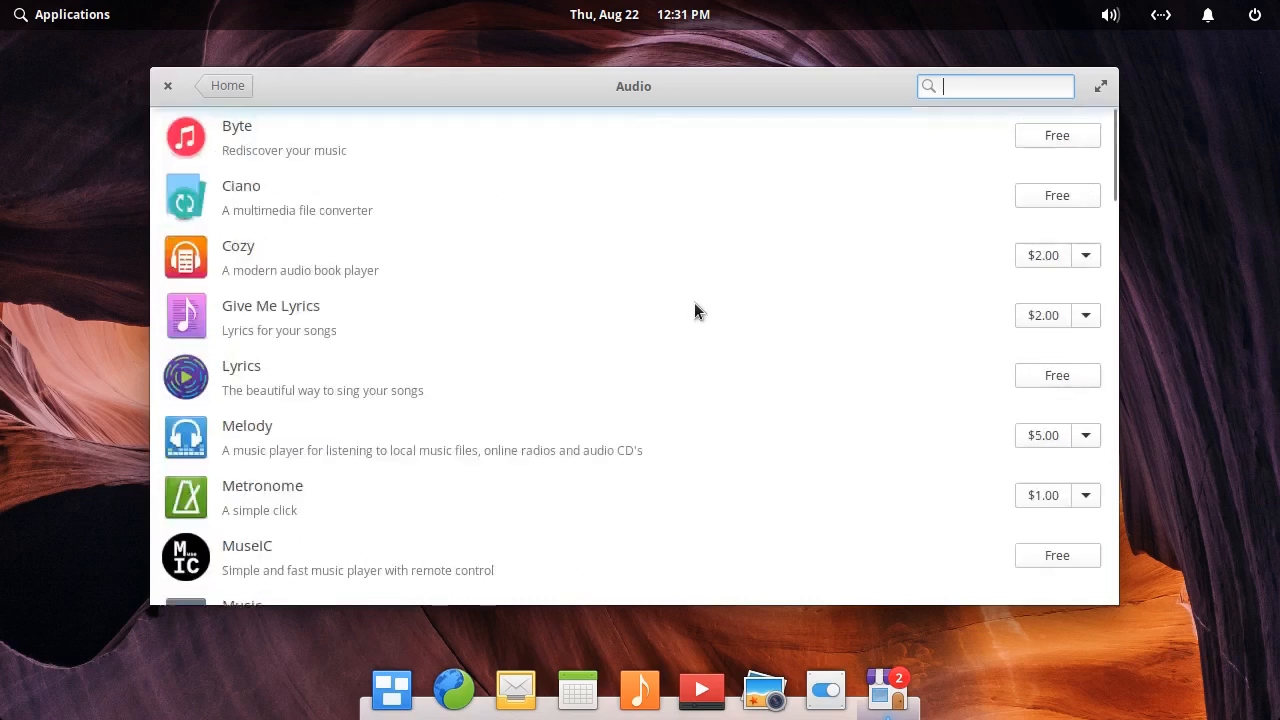
mouse_move(704, 305)
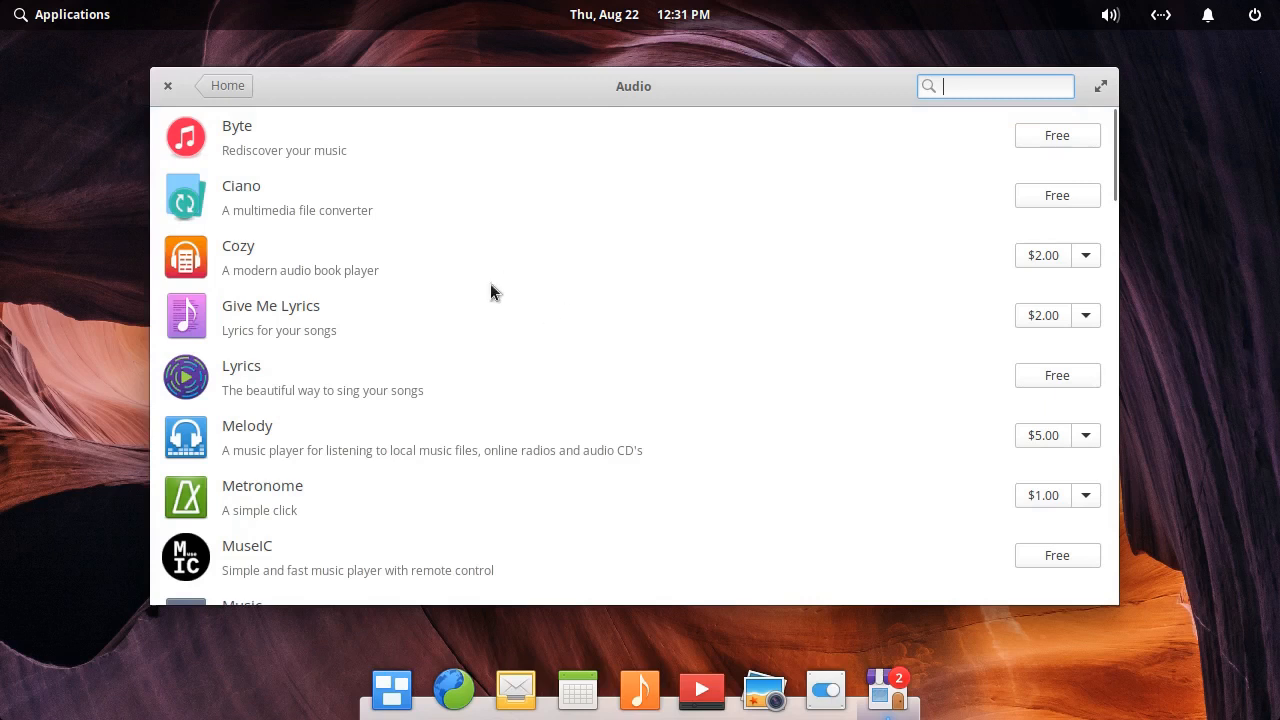
Go back from the Audio category to AppCenter's Home page
left_click(227, 85)
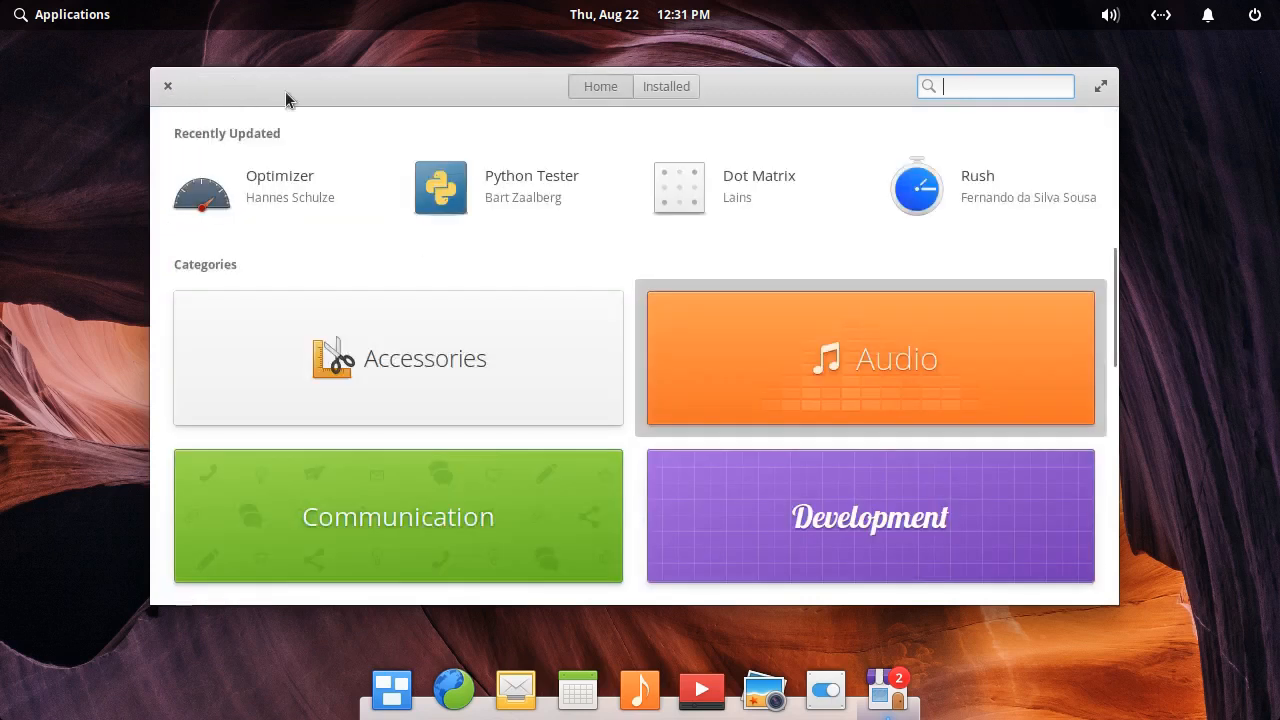
mouse_move(220, 102)
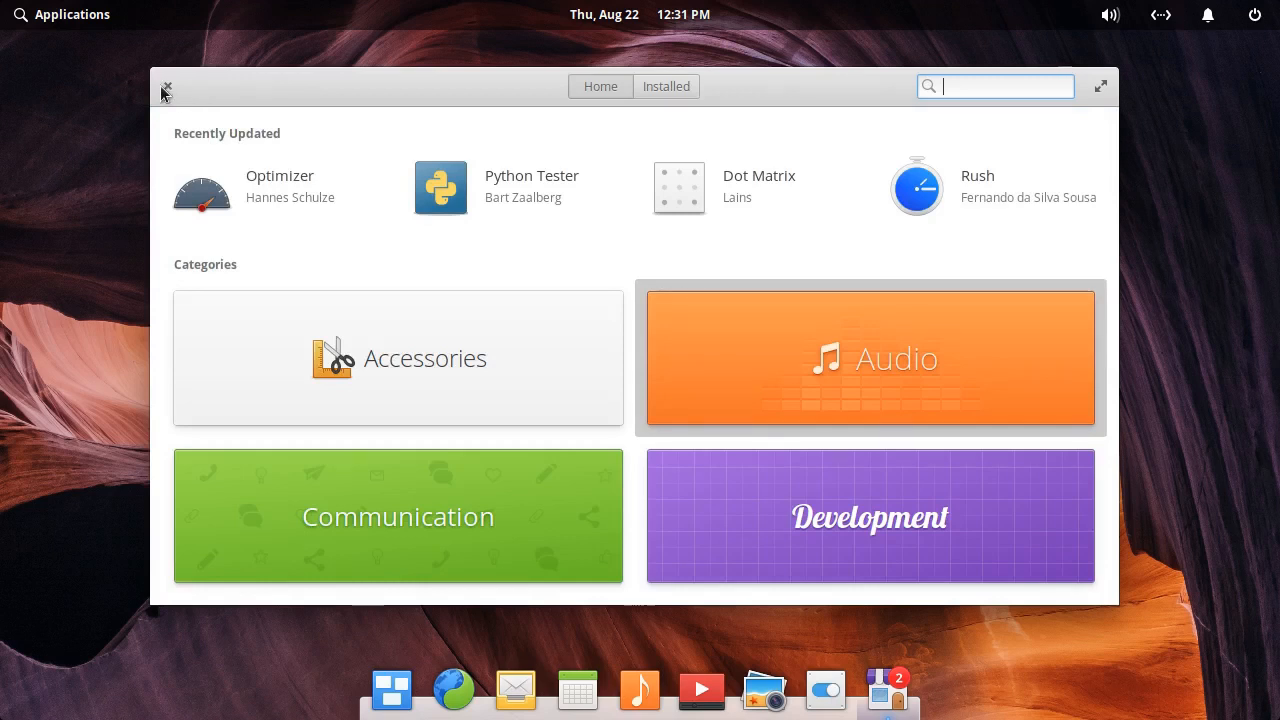
mouse_move(175, 97)
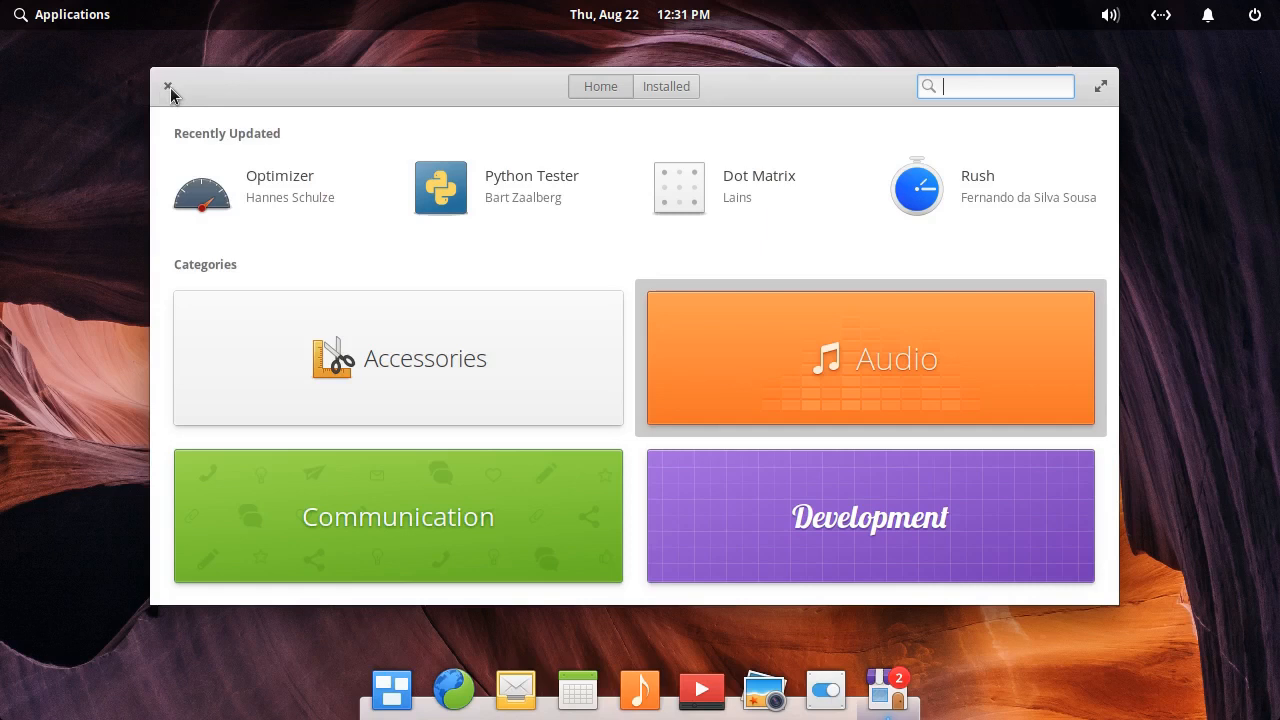
mouse_move(182, 100)
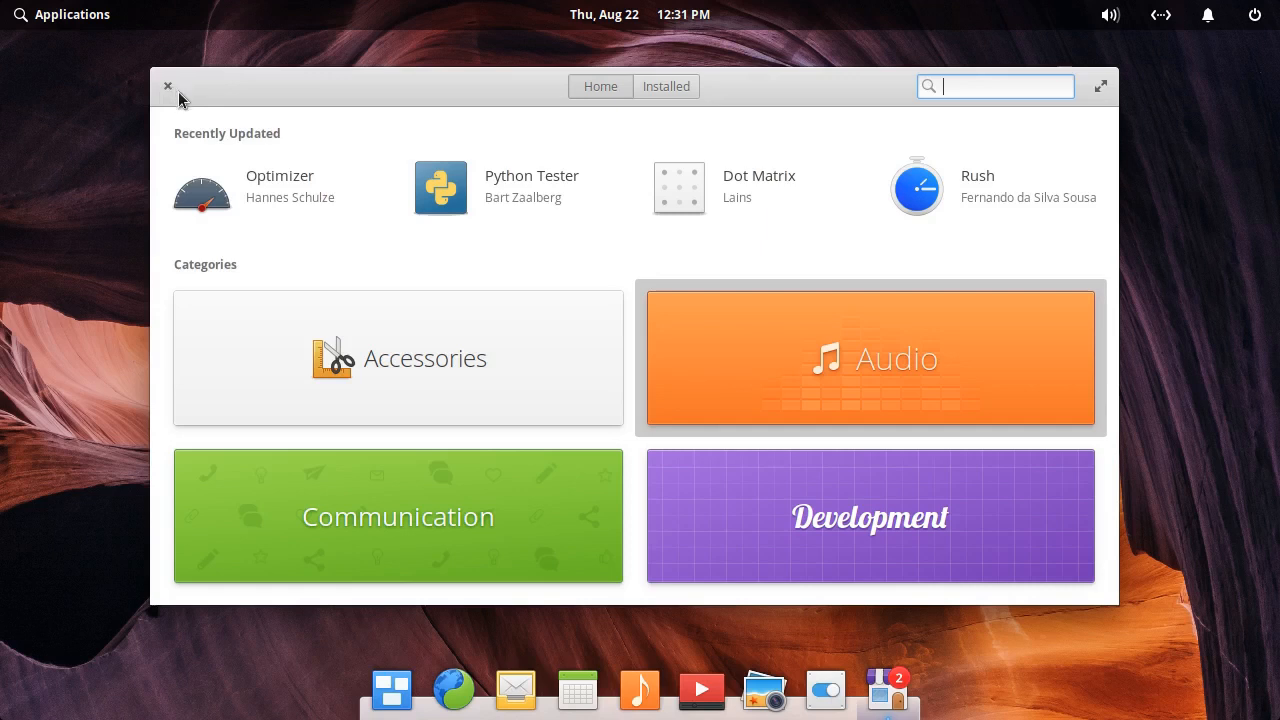
mouse_move(169, 90)
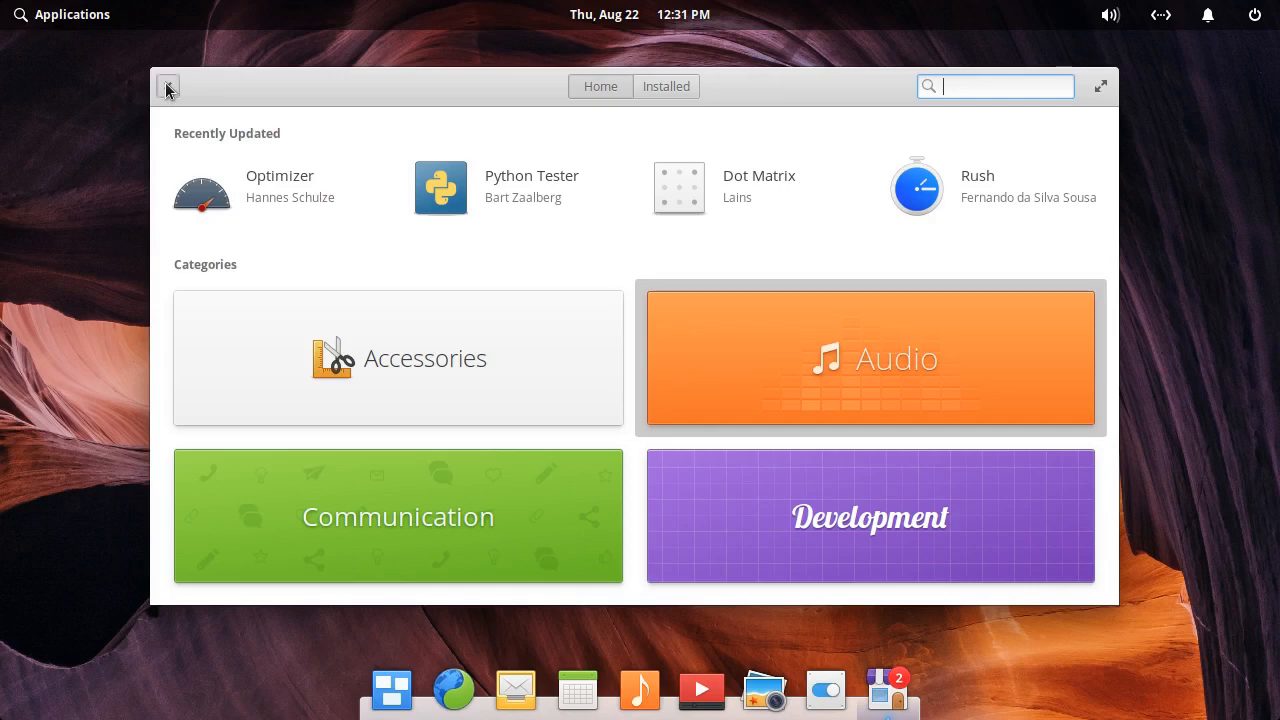
Close the AppCenter window, leaving the empty desktop and dock
left_click(168, 87)
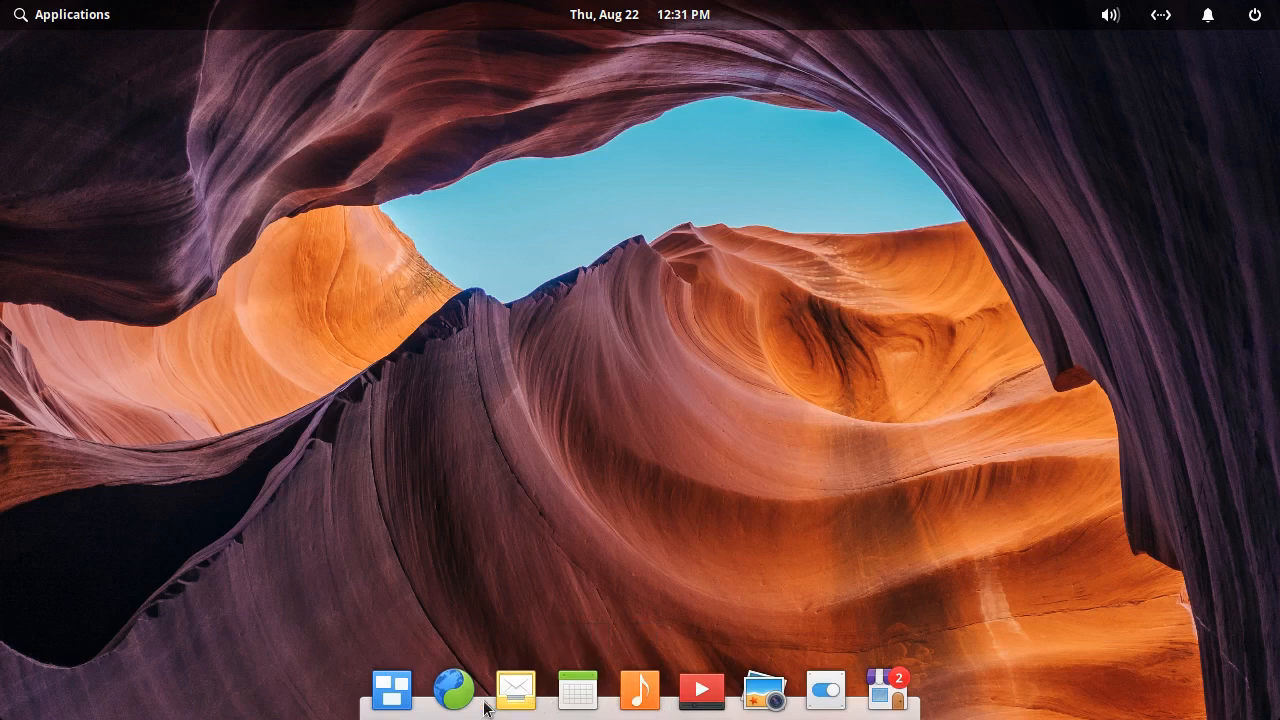
mouse_move(471, 687)
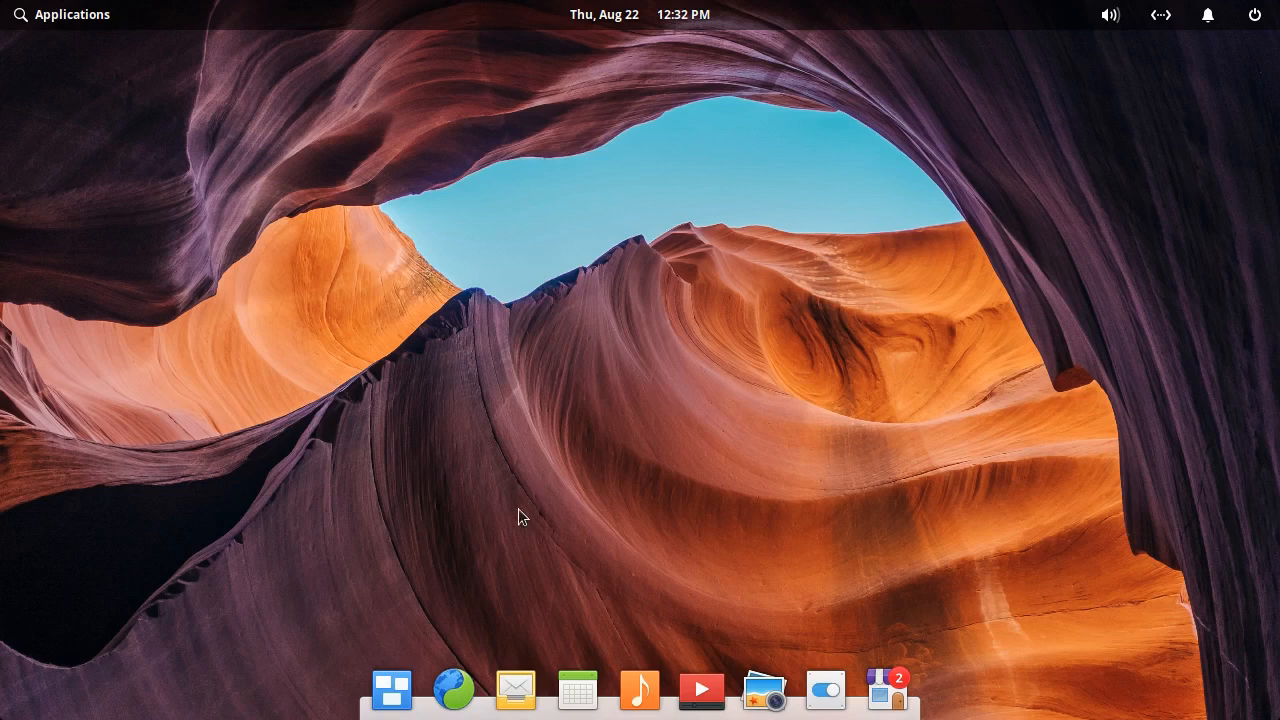
mouse_move(905, 705)
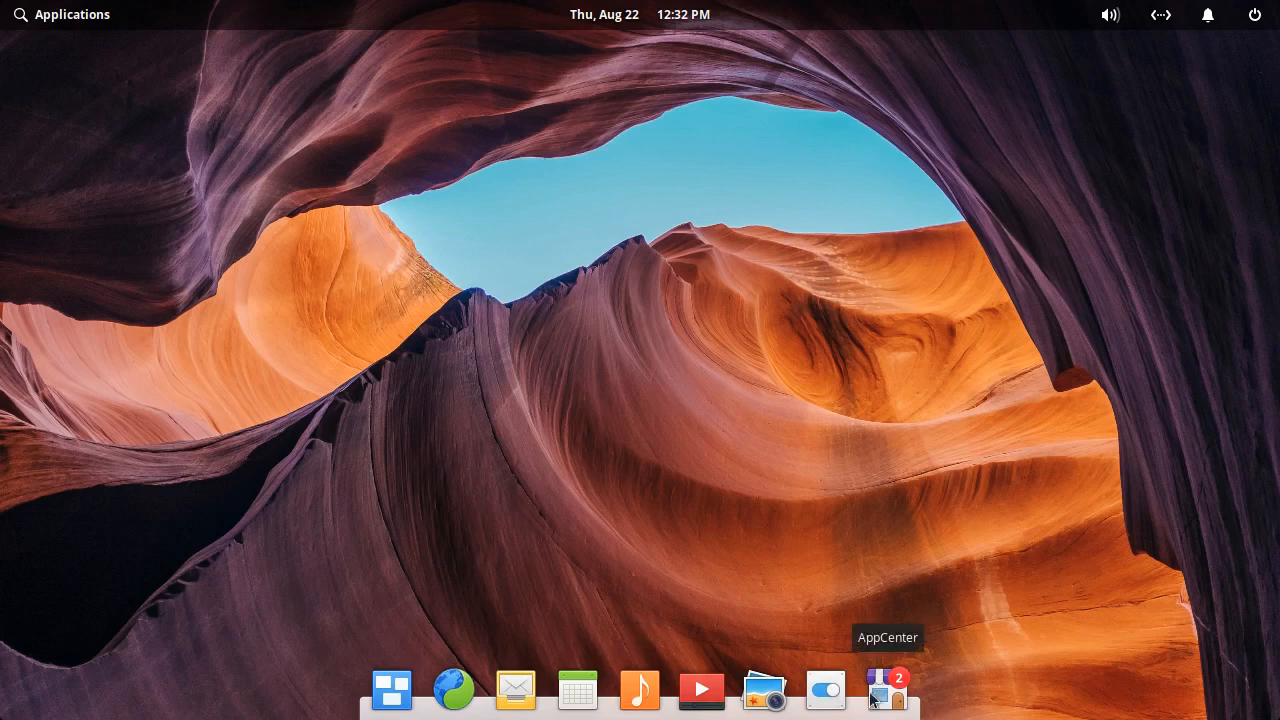
left_click(885, 702)
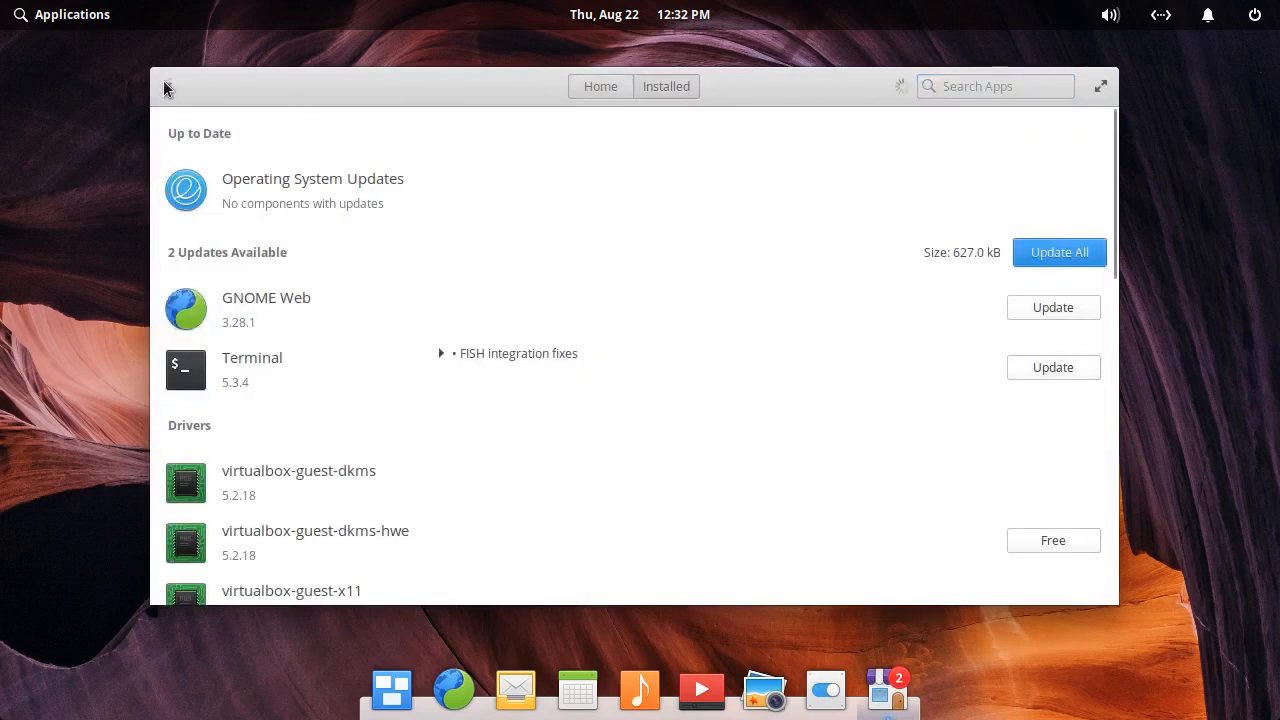
left_click(168, 88)
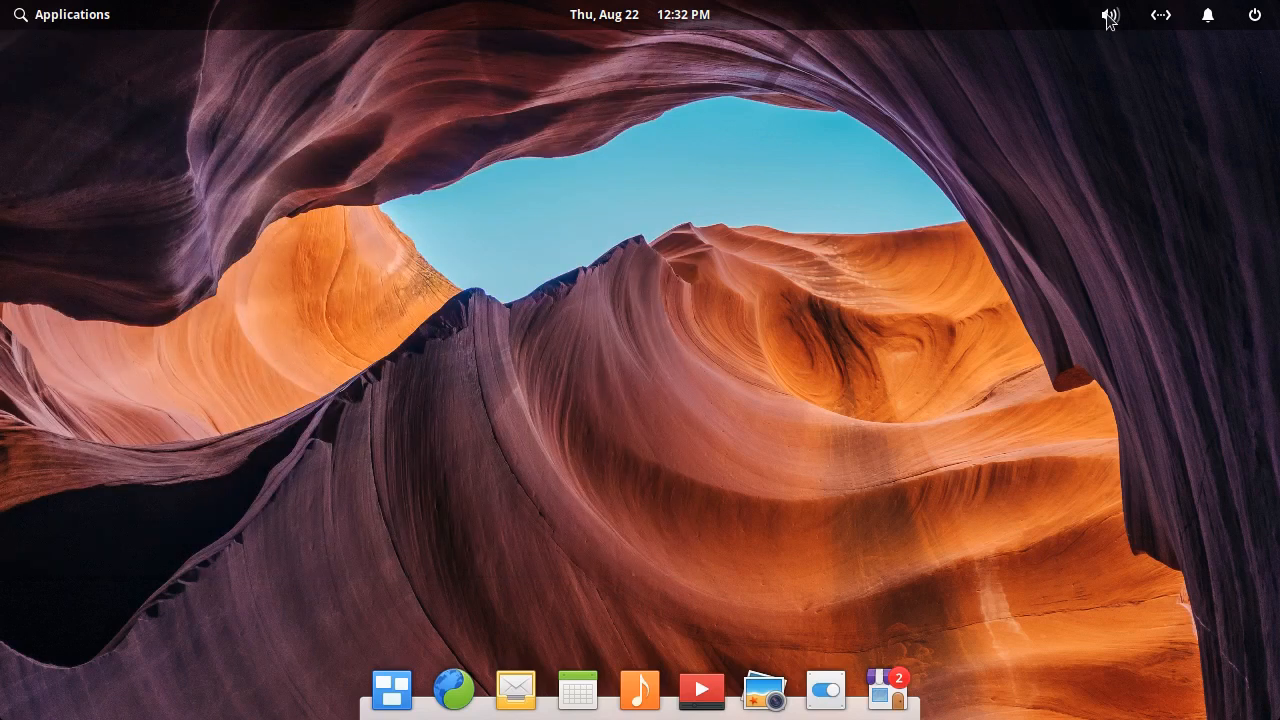
View the network, notifications and sound indicators, ending with the notifications panel open
left_click(1160, 15)
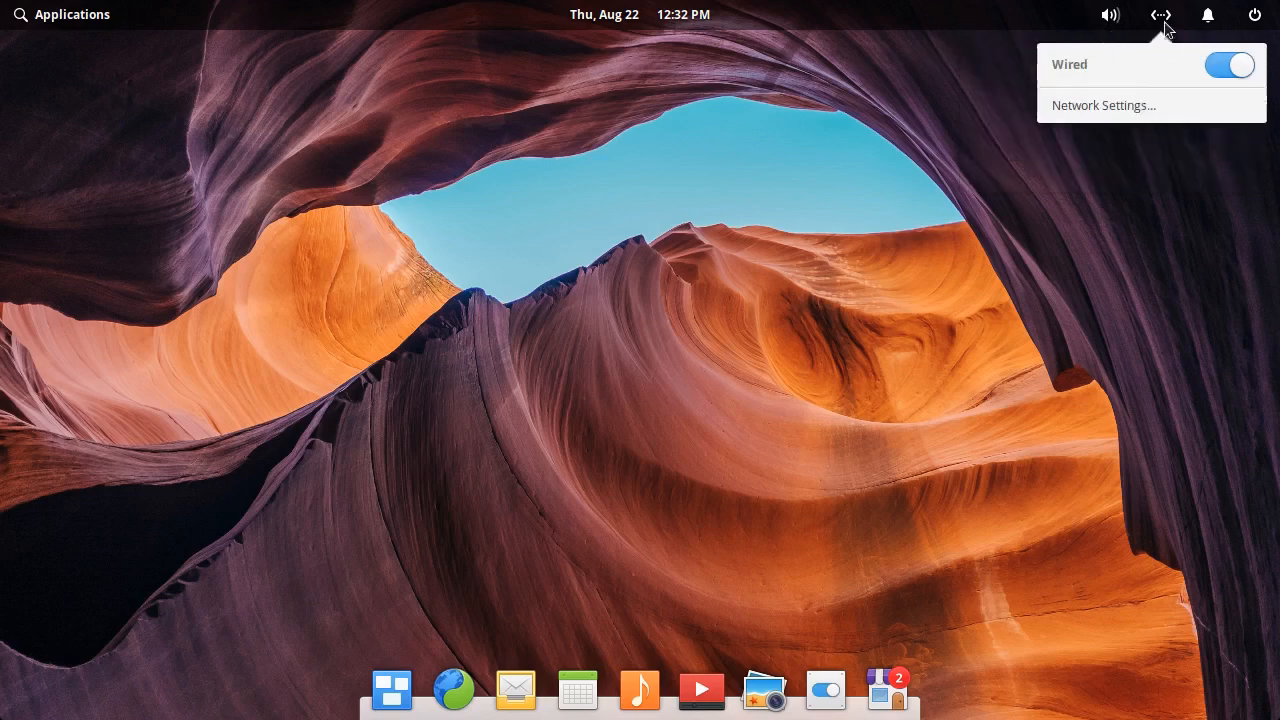
mouse_move(1163, 33)
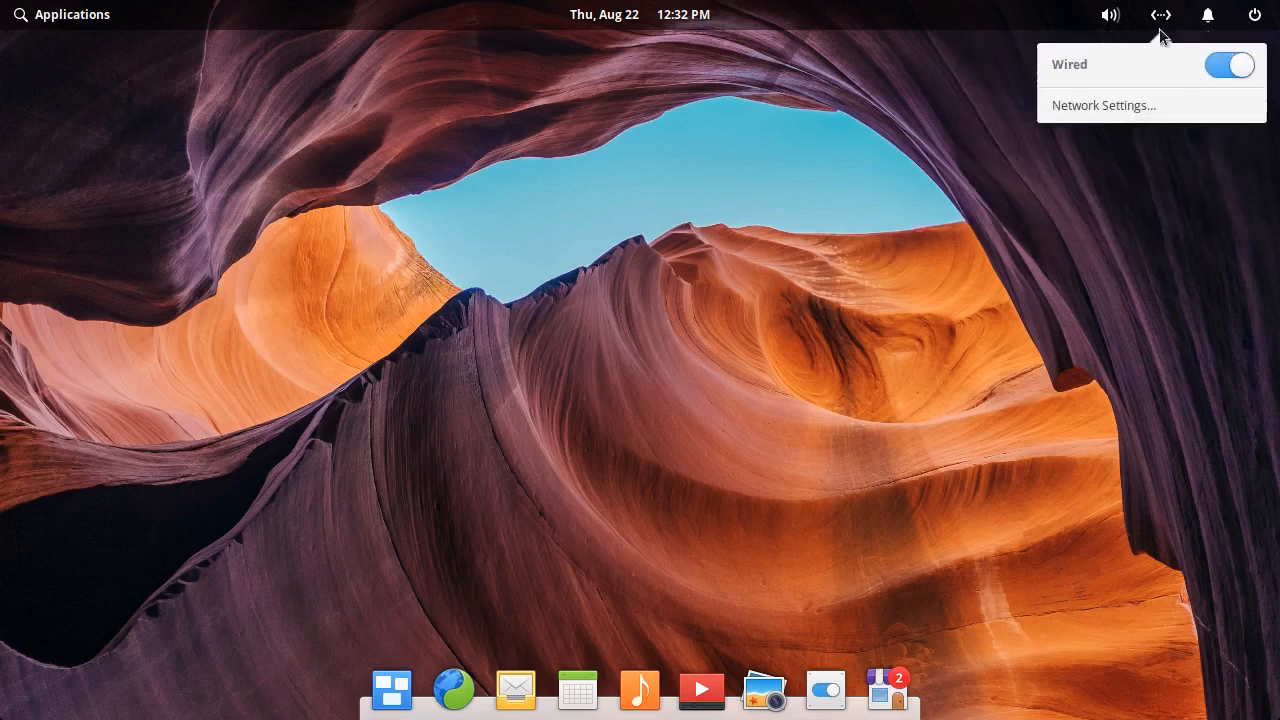
left_click(1207, 15)
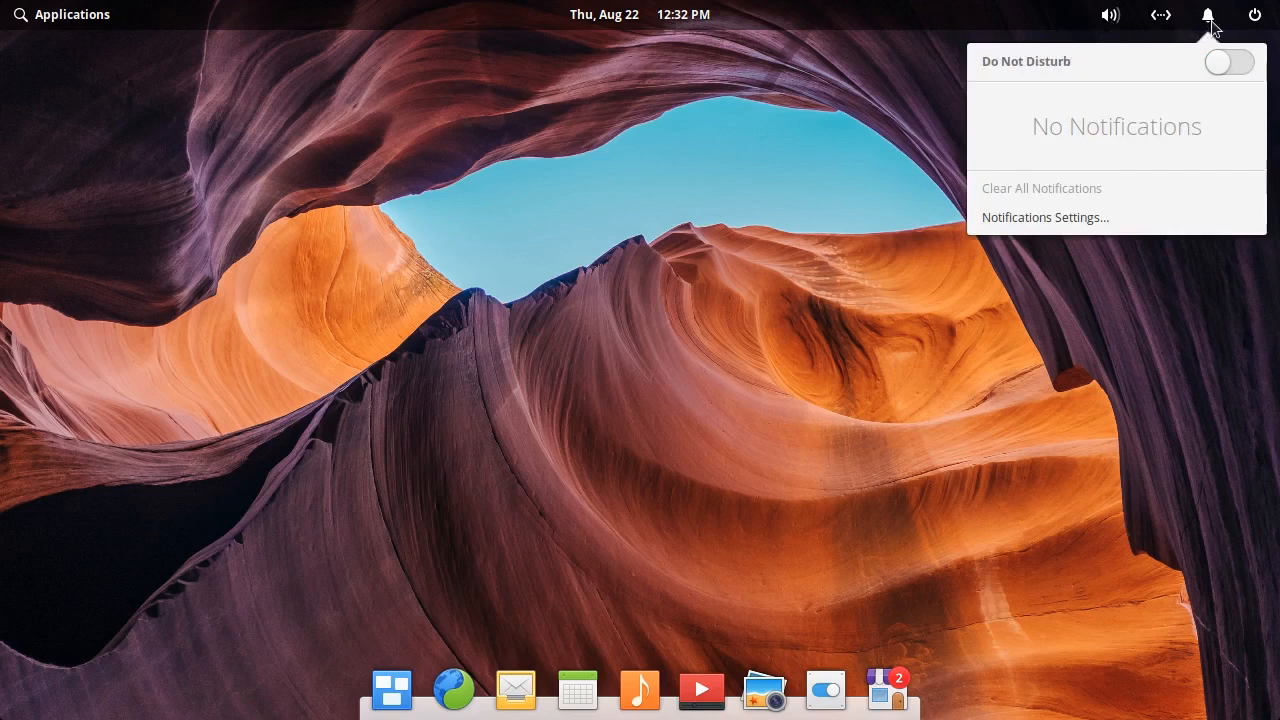
mouse_move(1214, 33)
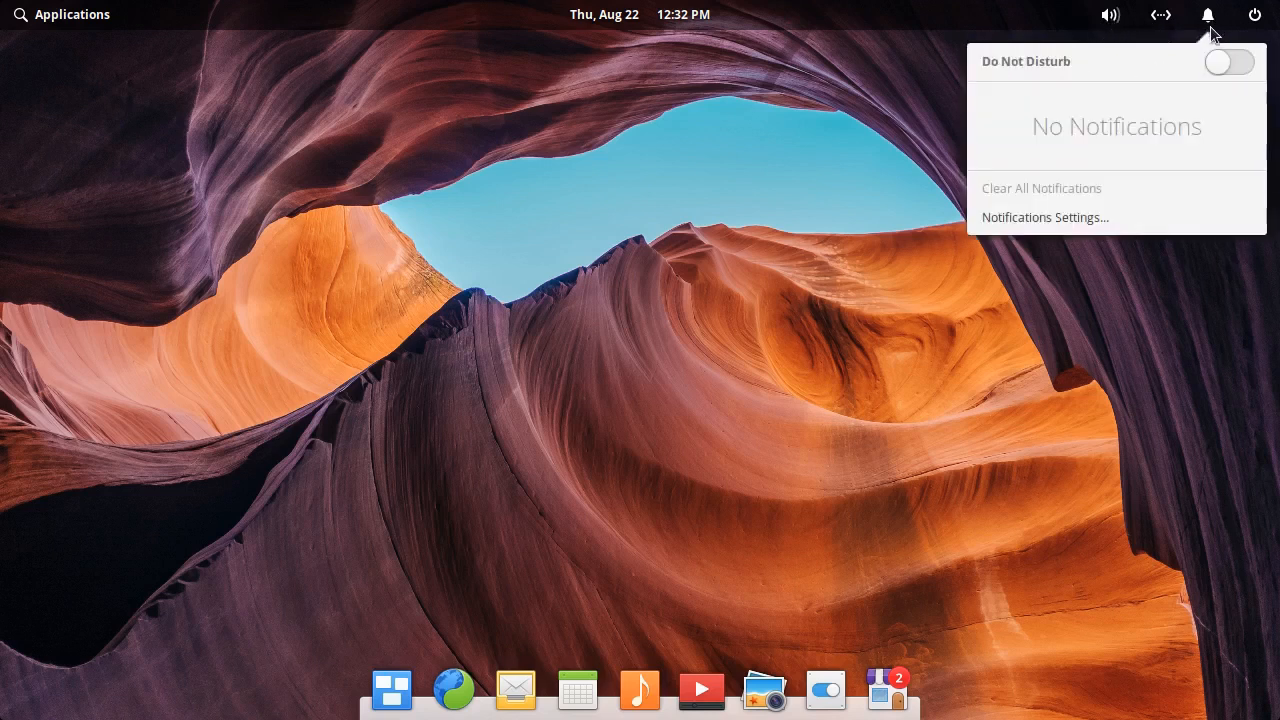
left_click(1110, 14)
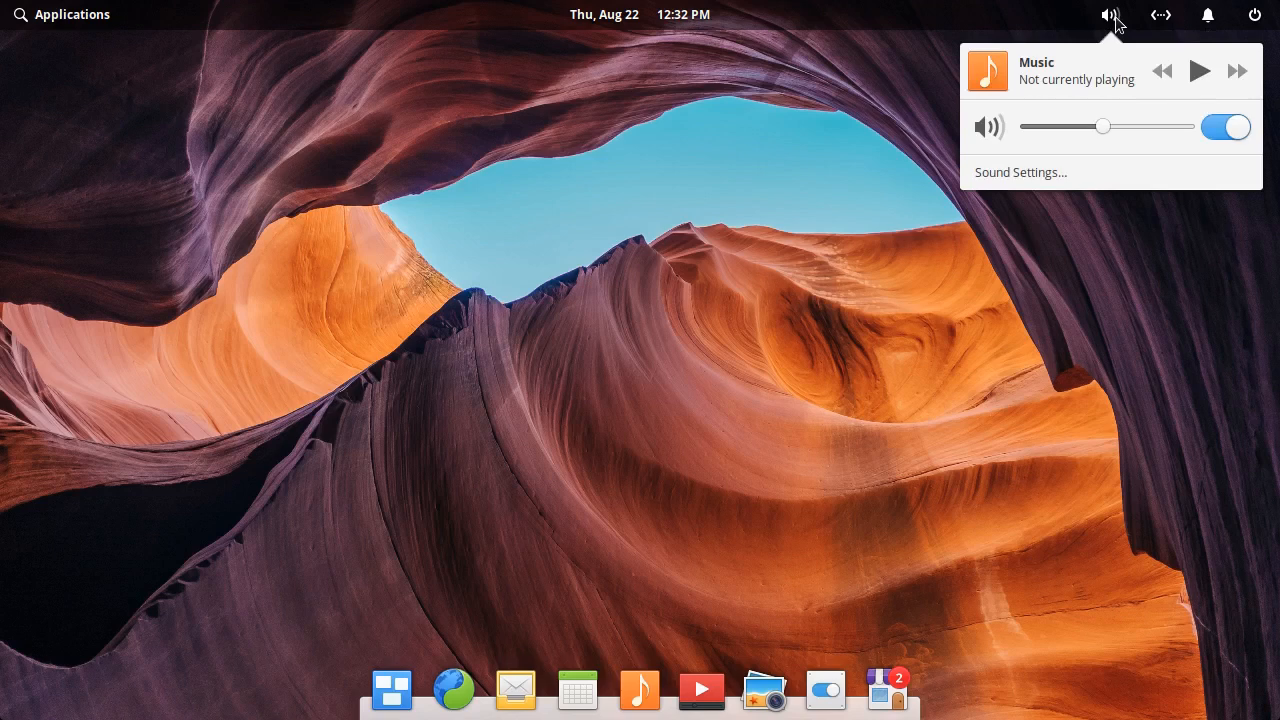
mouse_move(1043, 94)
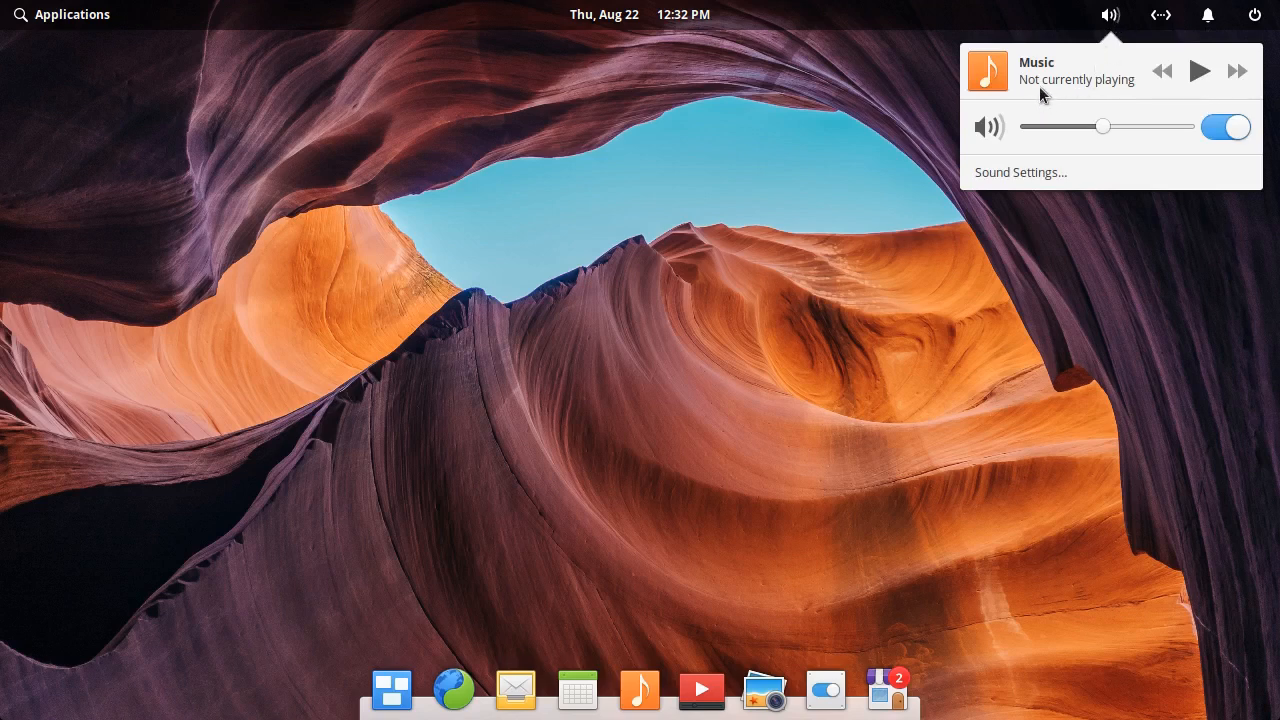
mouse_move(1113, 14)
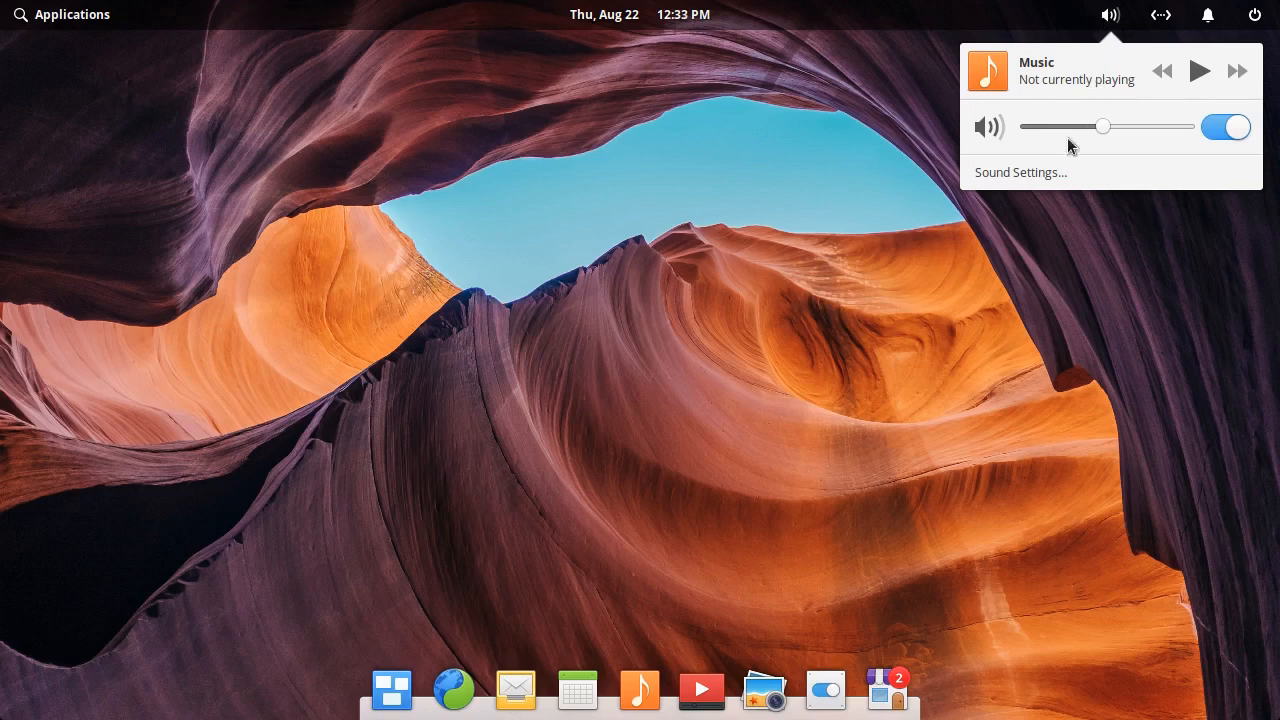
mouse_move(1122, 172)
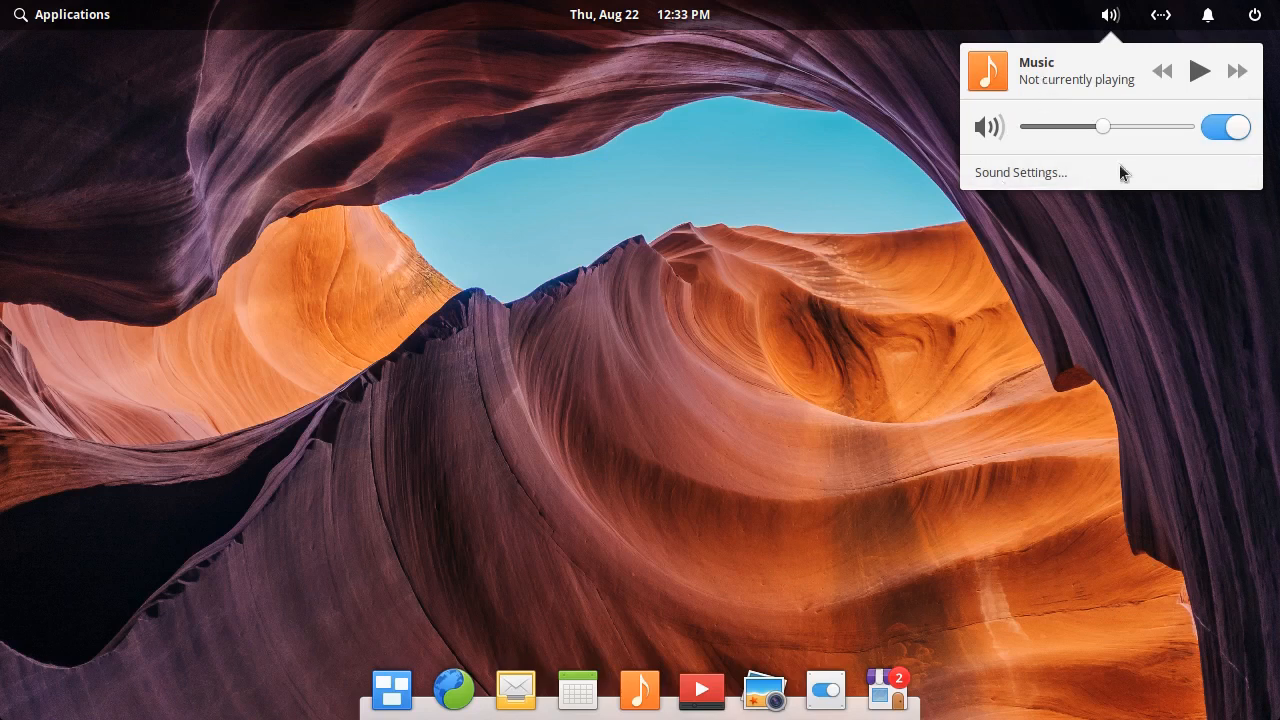
mouse_move(1100, 48)
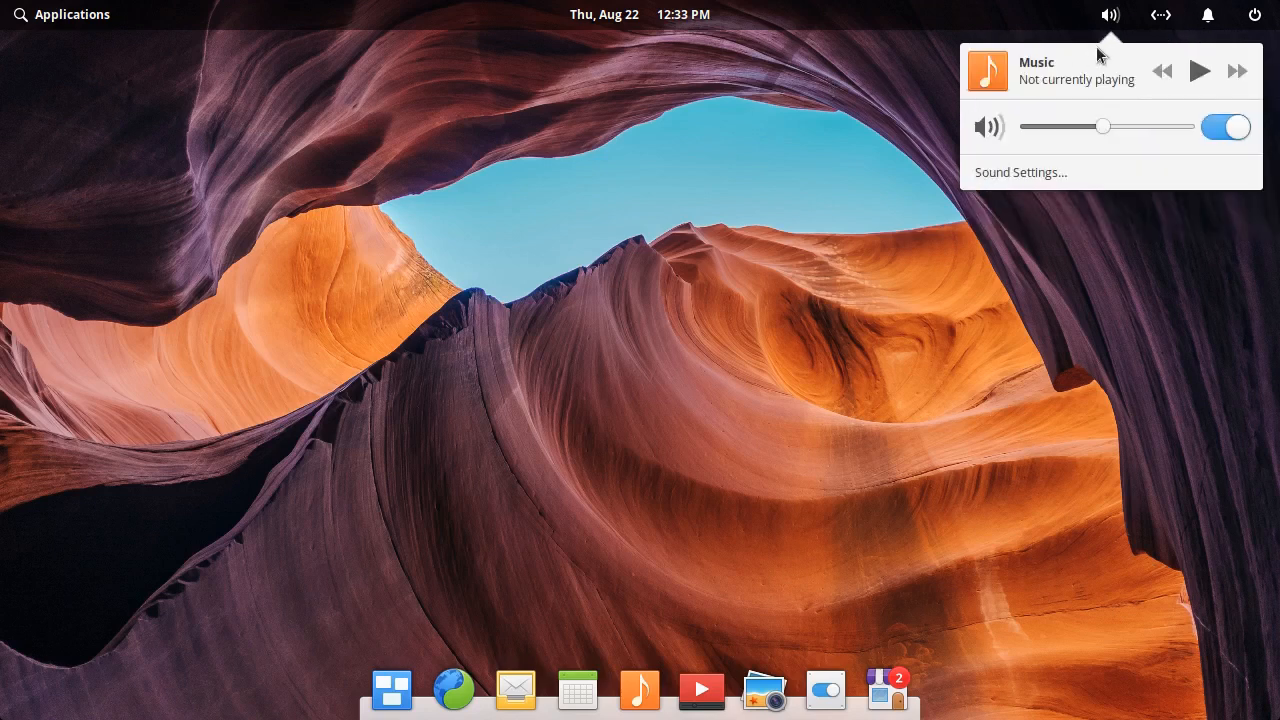
mouse_move(1057, 104)
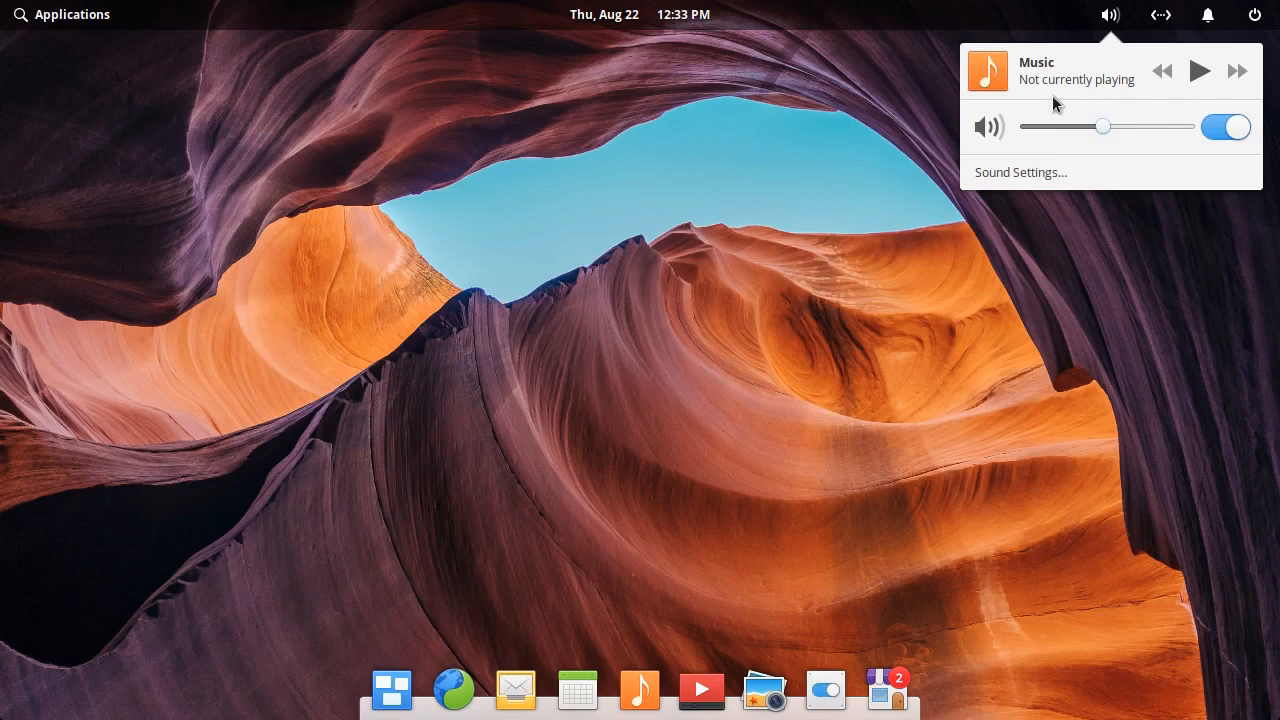
left_click(1159, 15)
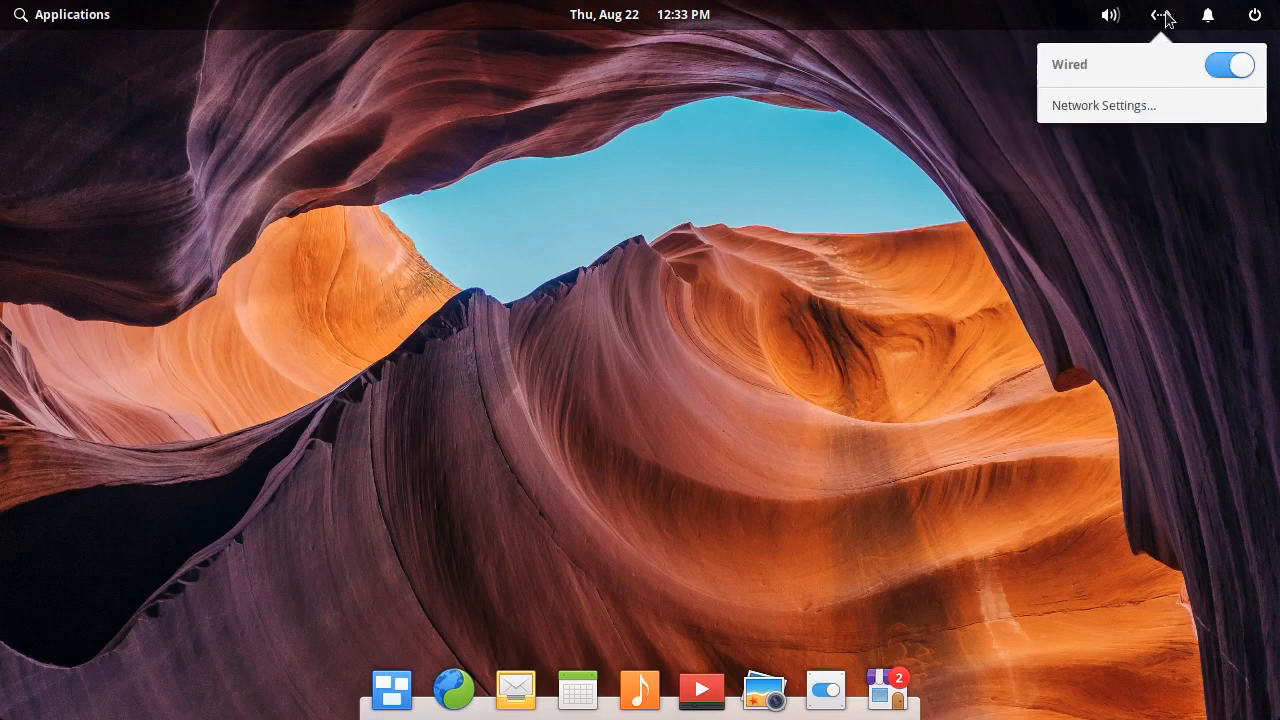
left_click(1207, 14)
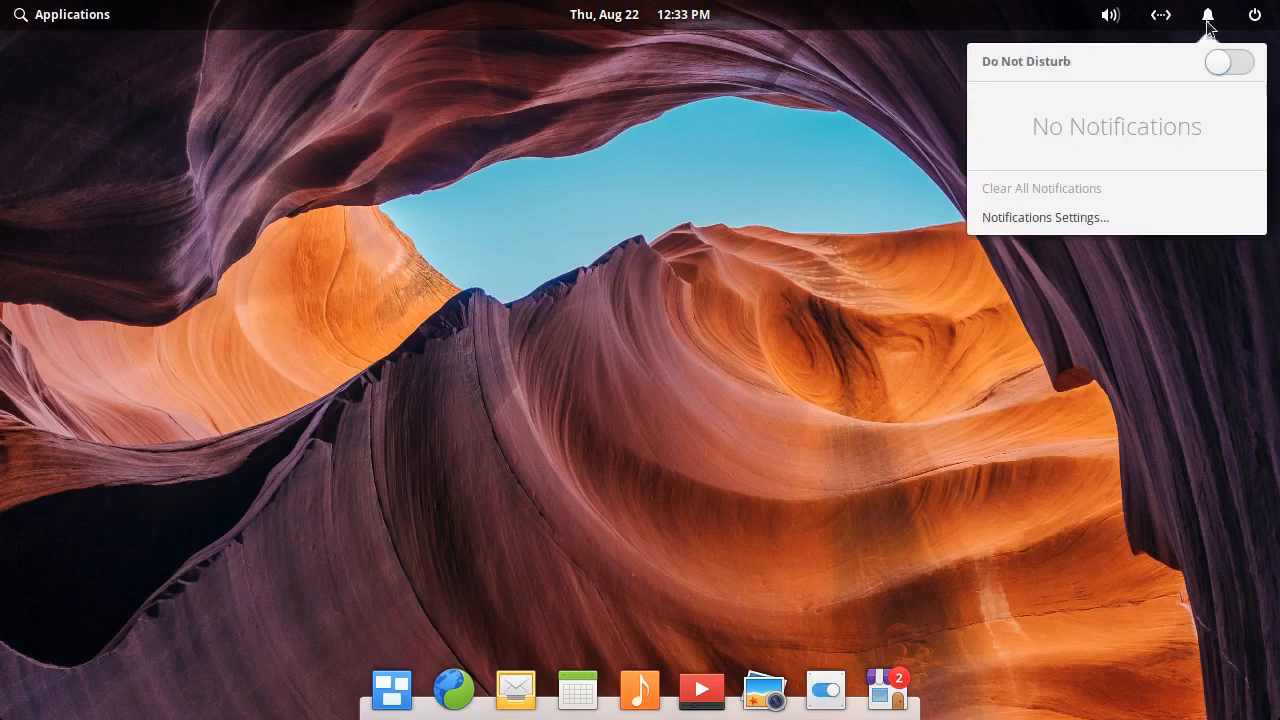
mouse_move(1062, 110)
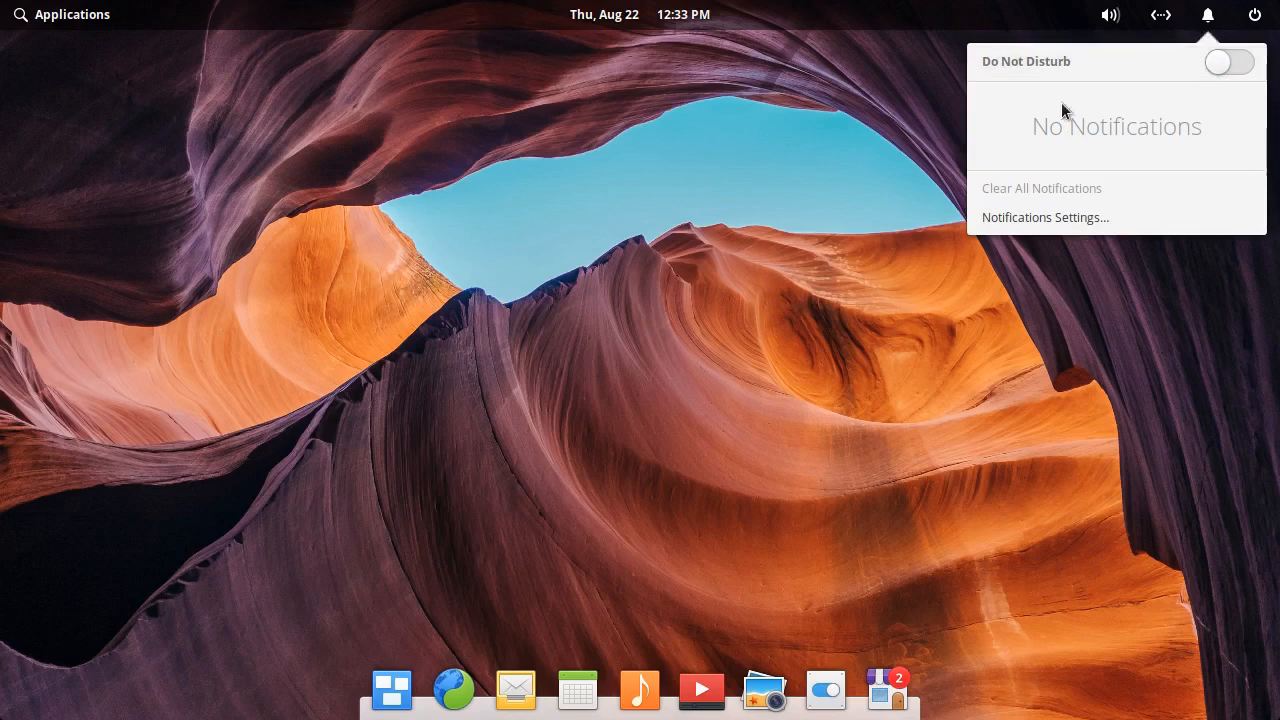
mouse_move(1205, 40)
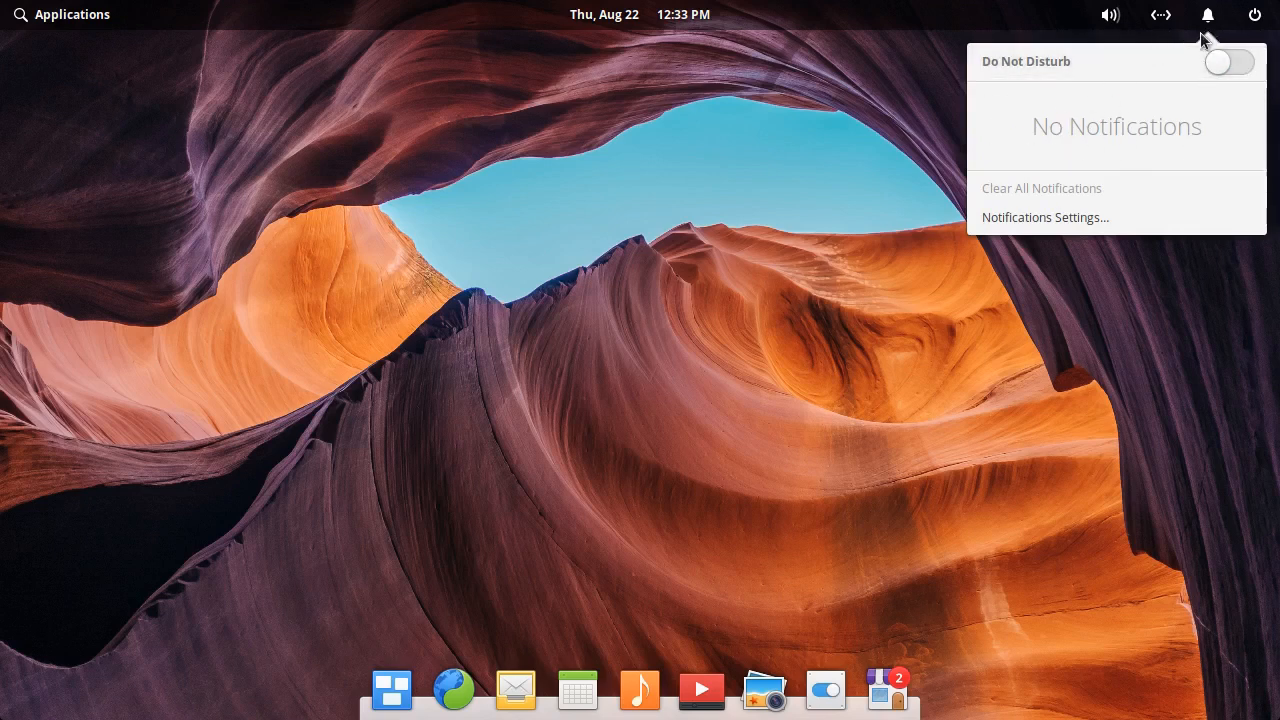
mouse_move(1232, 31)
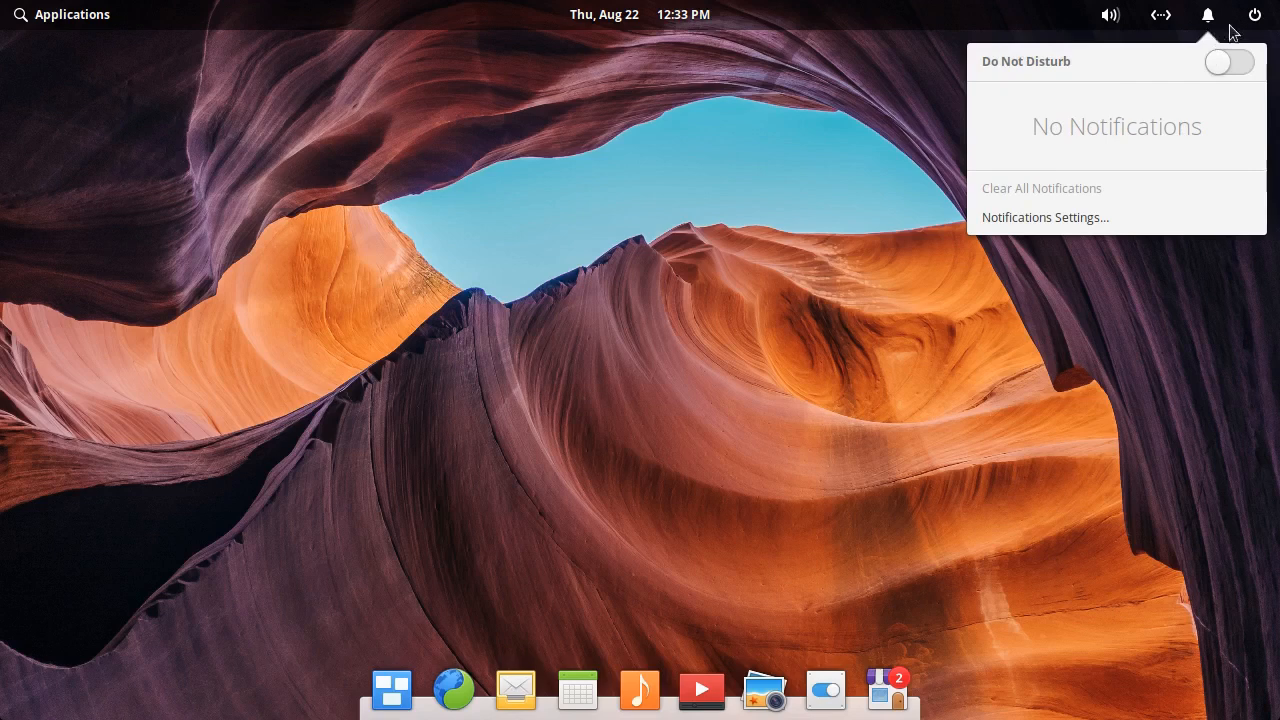
left_click(1208, 14)
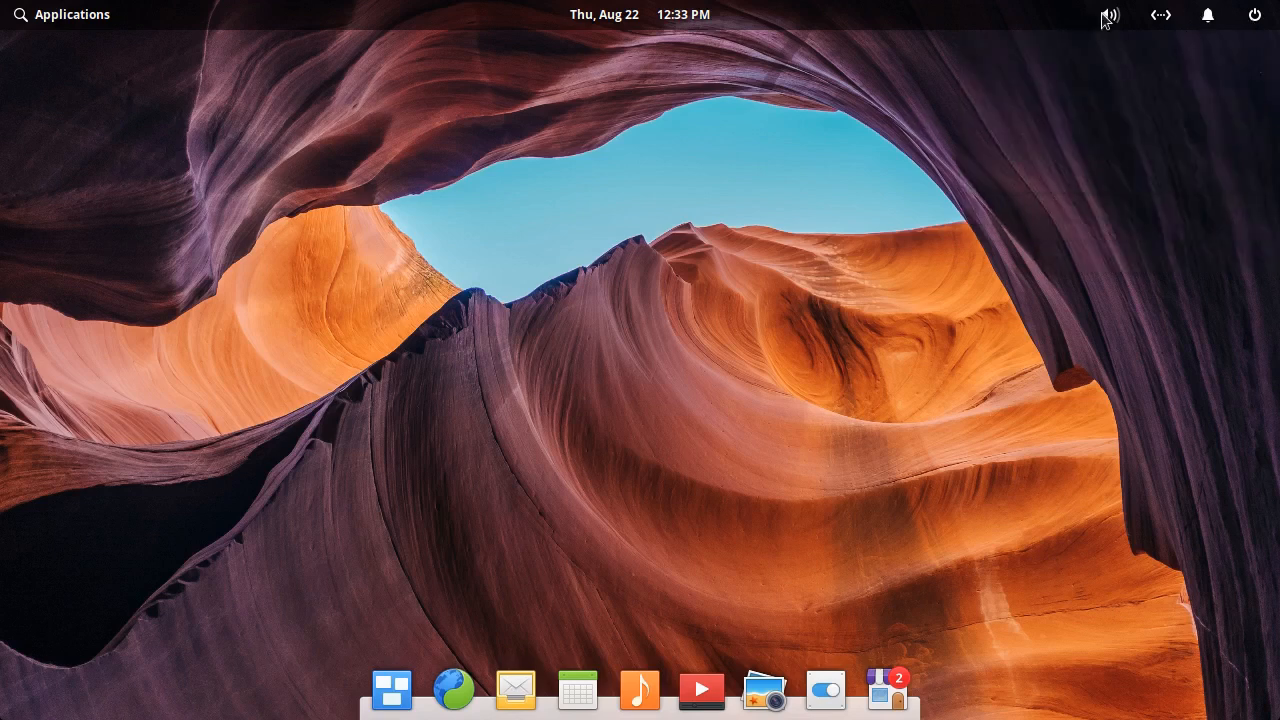
left_click(72, 15)
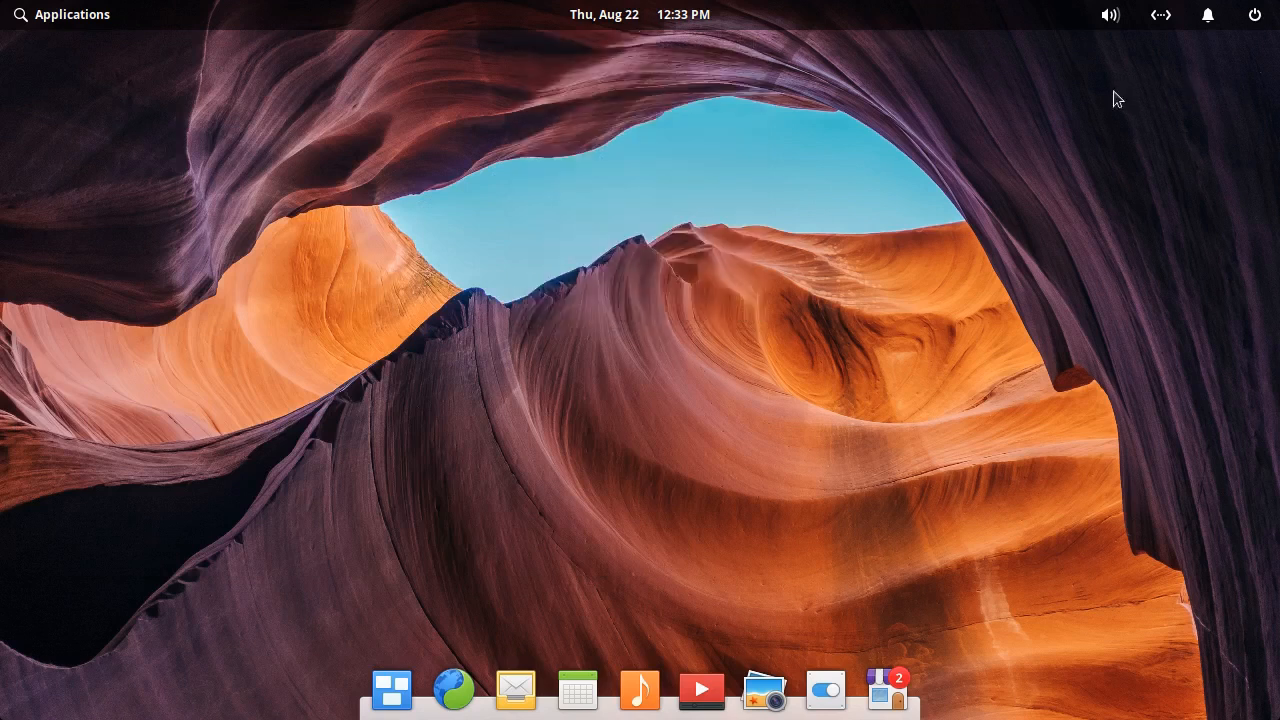
left_click(1249, 14)
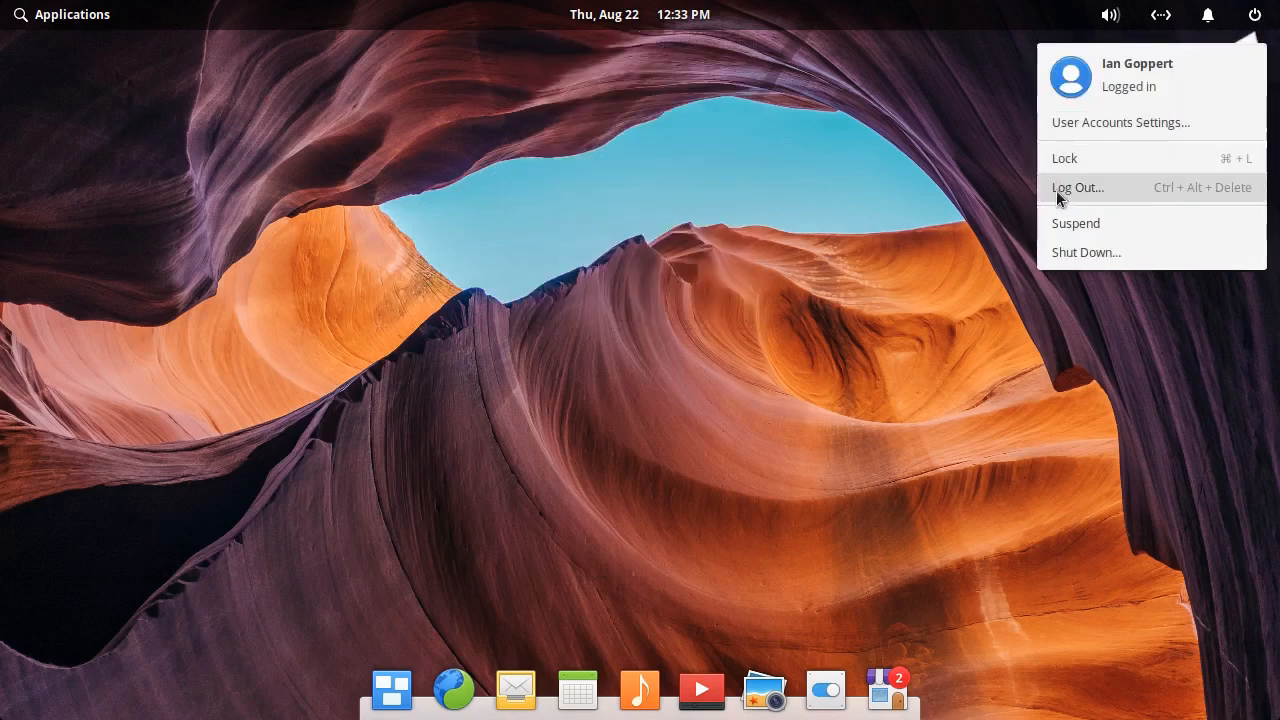
mouse_move(1065, 189)
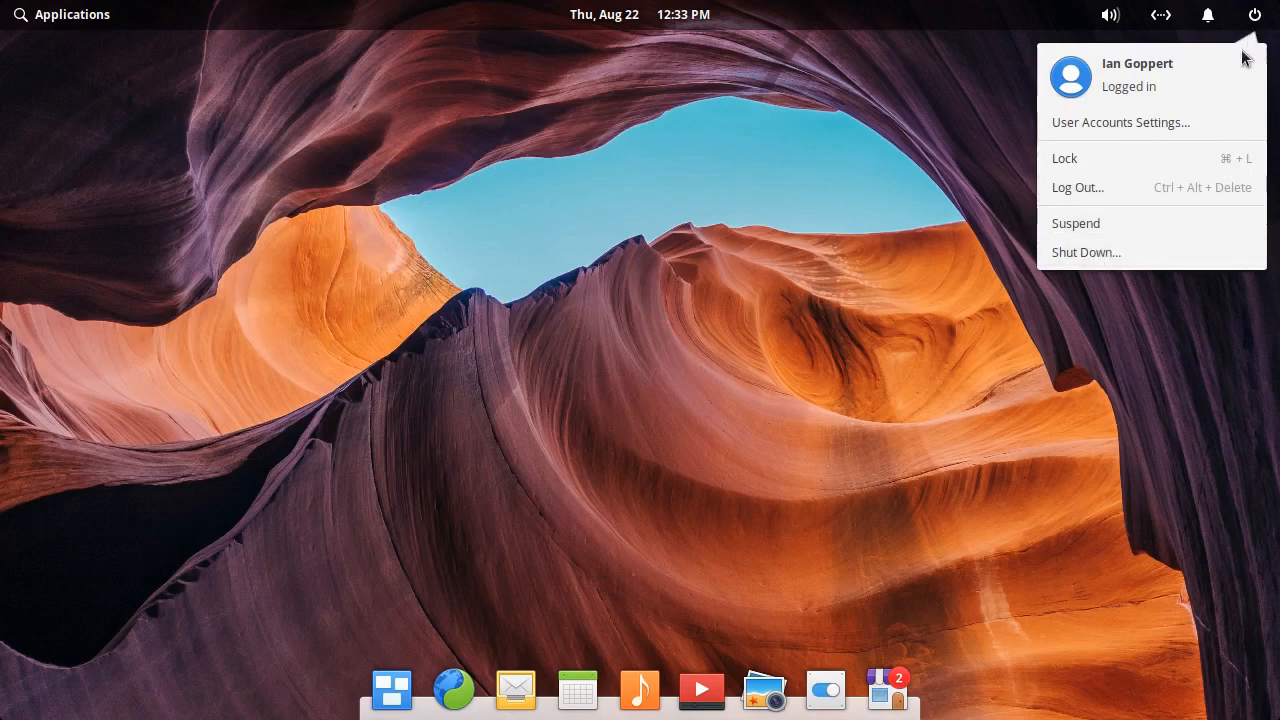
left_click(1207, 16)
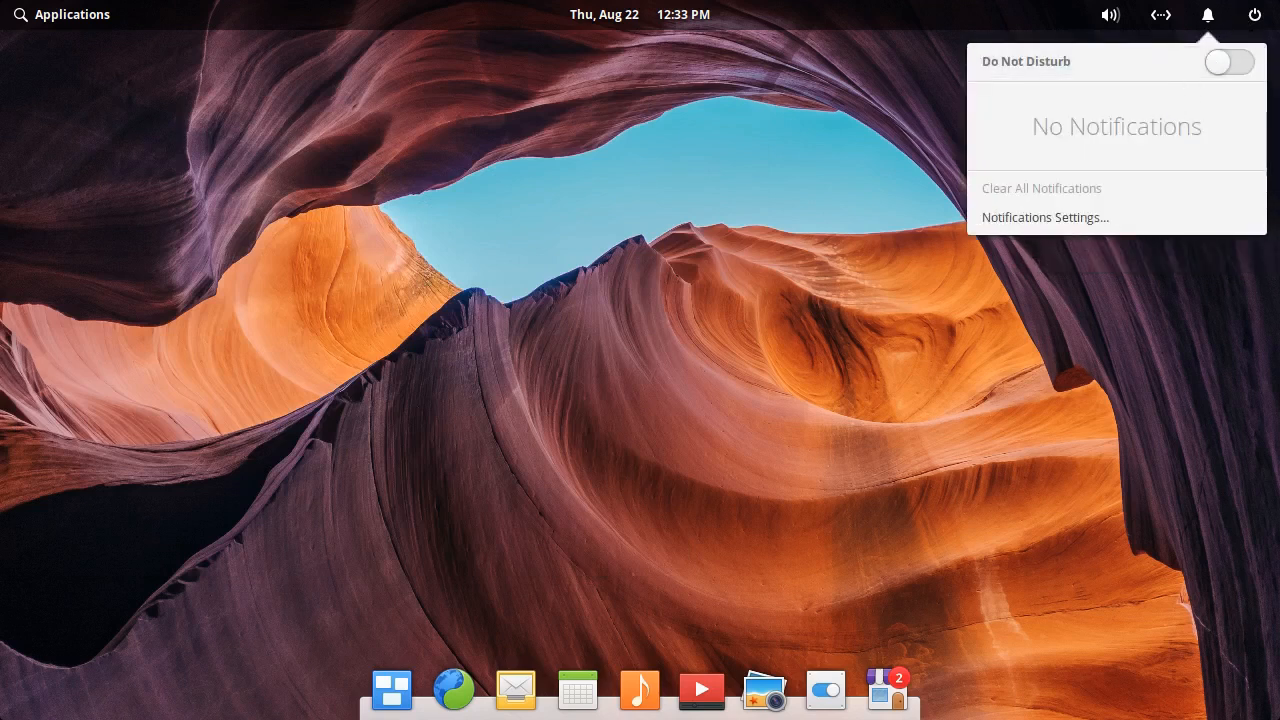
left_click(1249, 14)
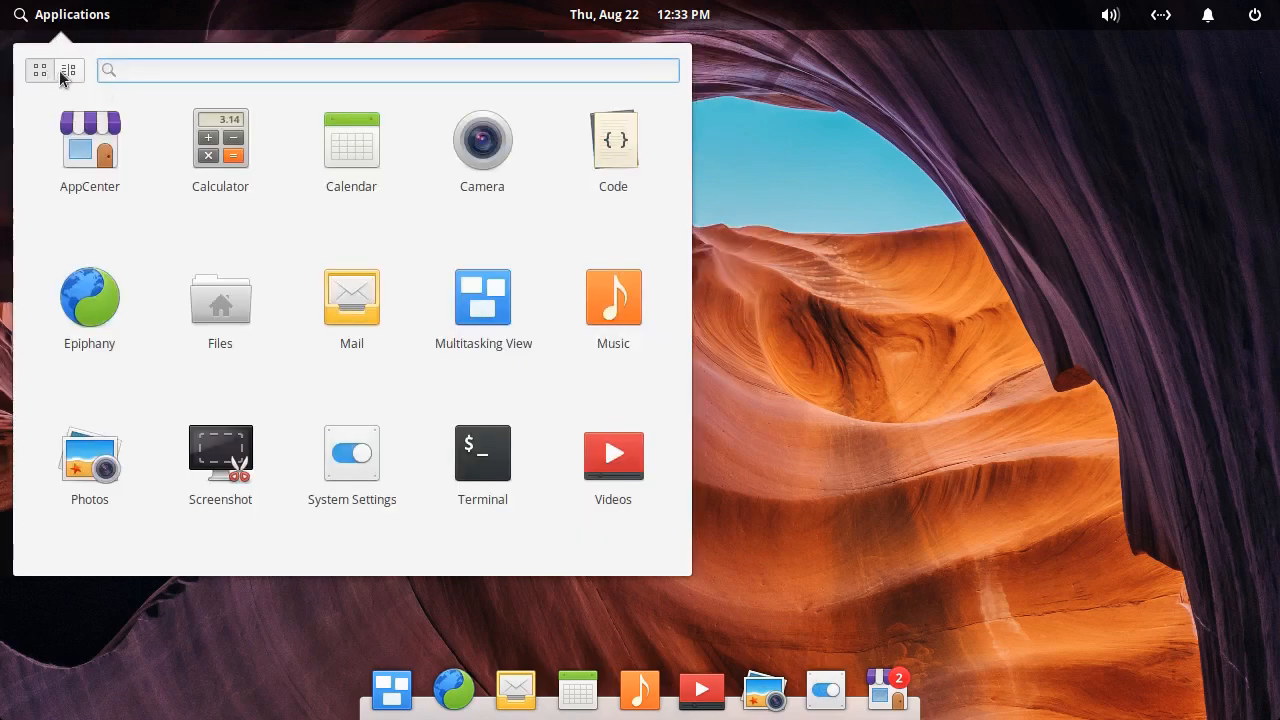
Browse Programming and System Tools in the Applications menu's category view, then launch Terminal
left_click(68, 70)
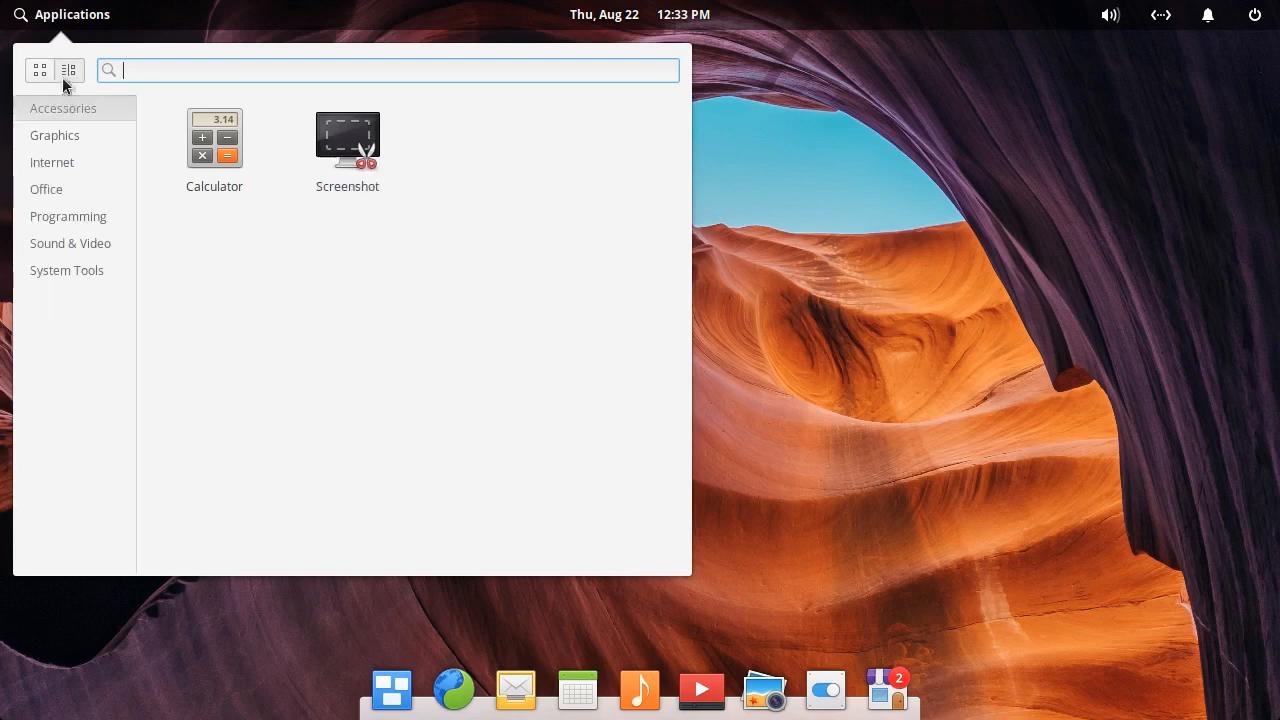
left_click(68, 216)
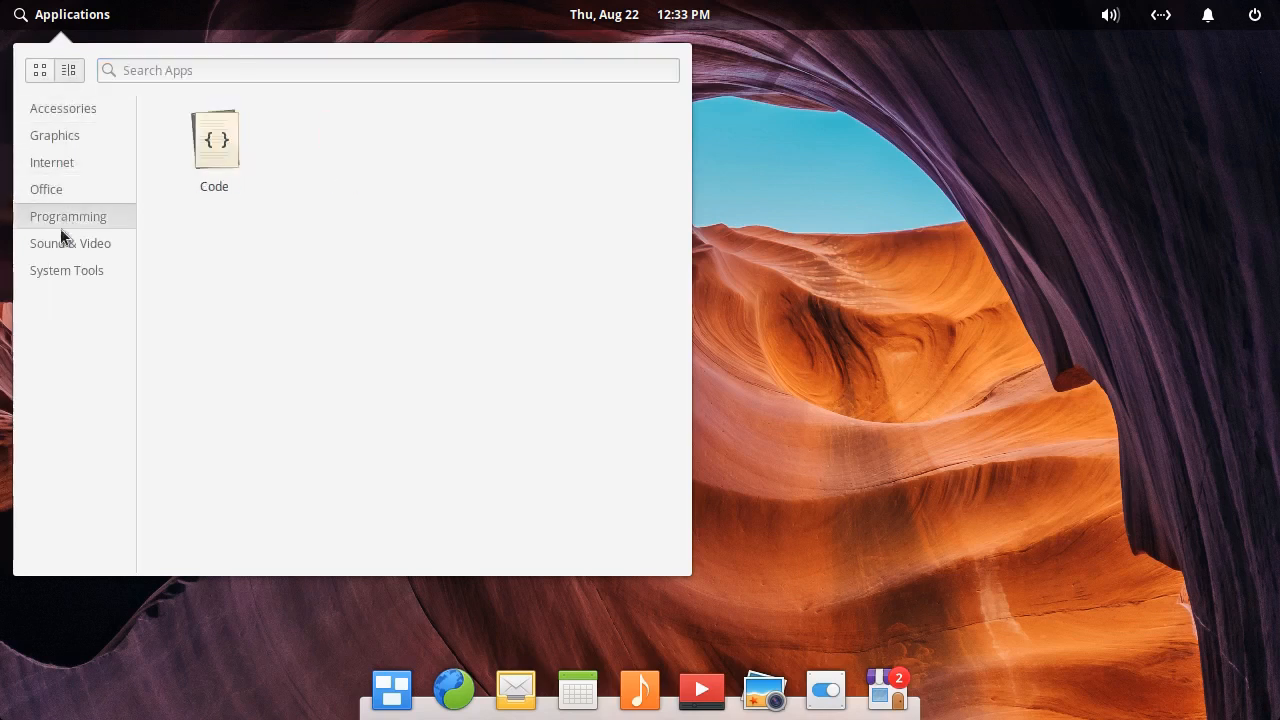
left_click(66, 270)
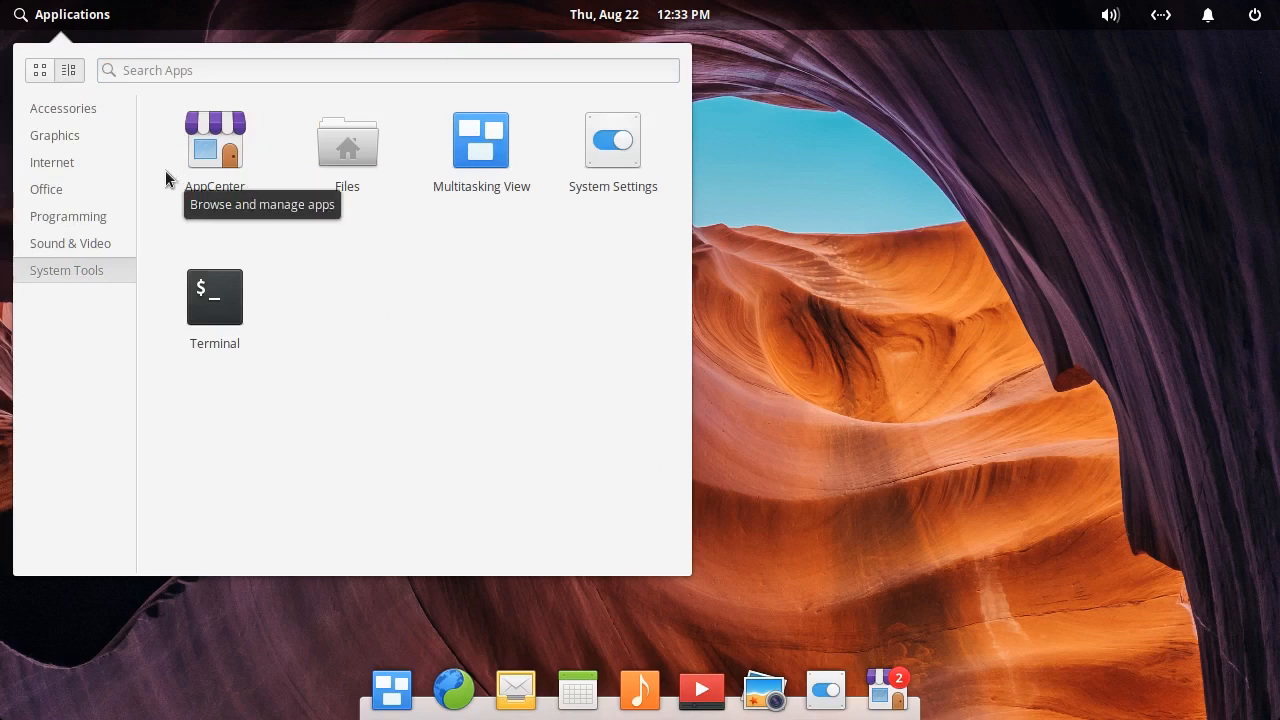
mouse_move(189, 231)
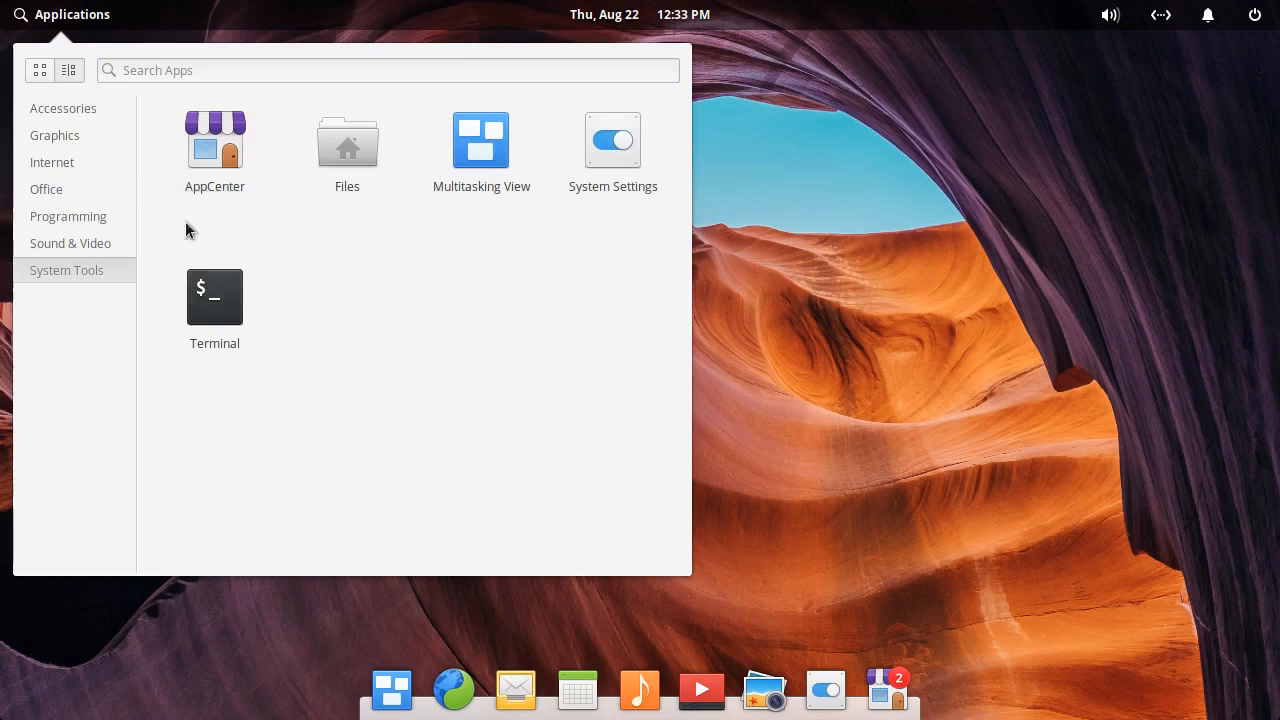
left_click(214, 296)
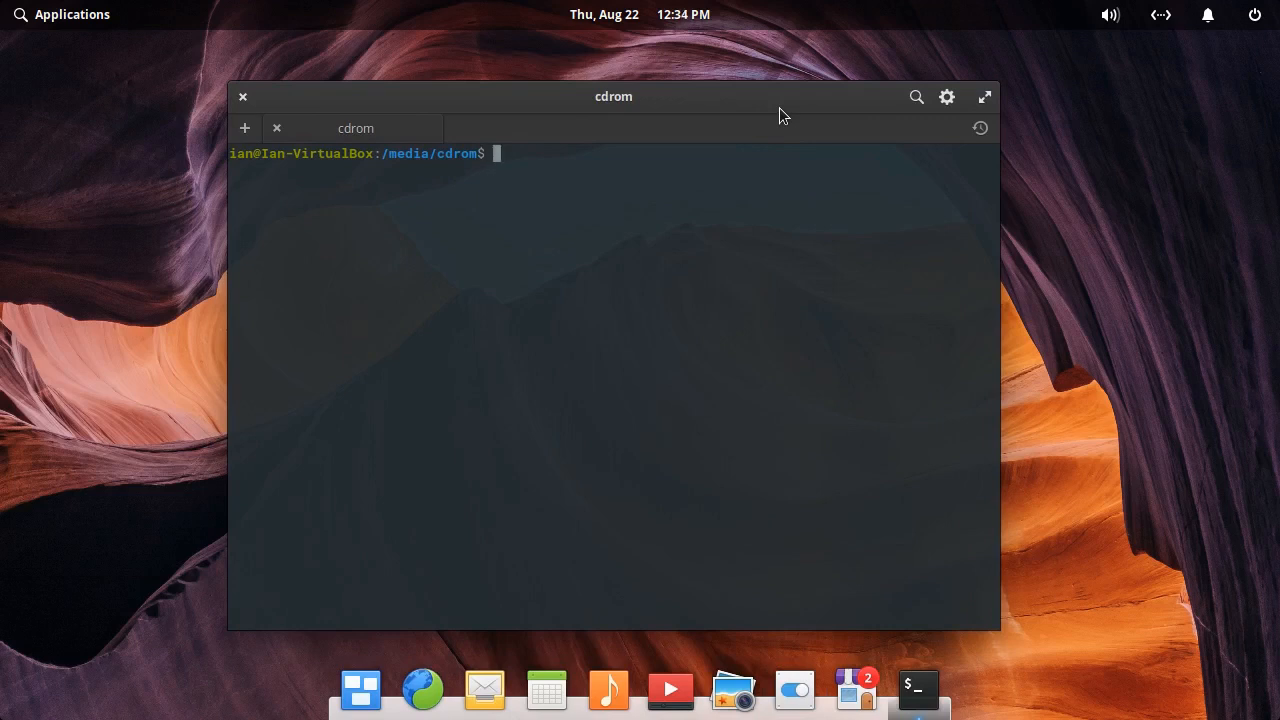
mouse_move(245, 131)
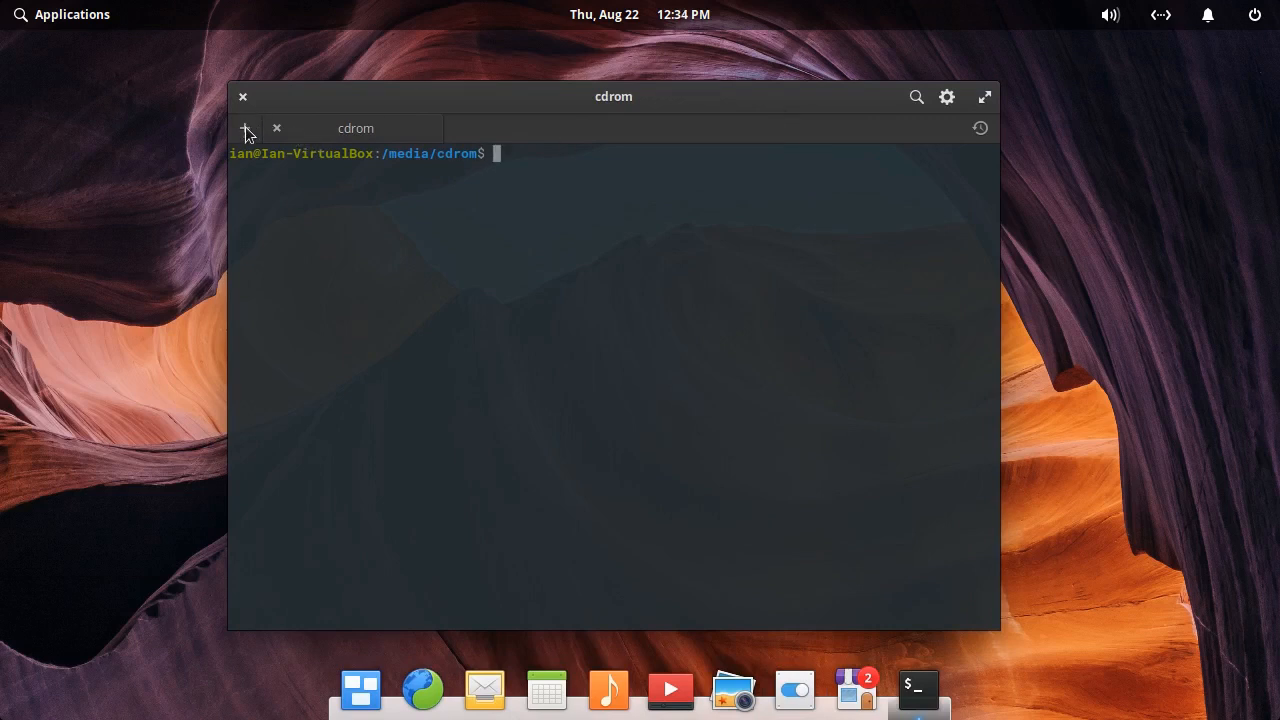
Open a new Terminal tab with a prompt in the home folder
left_click(244, 128)
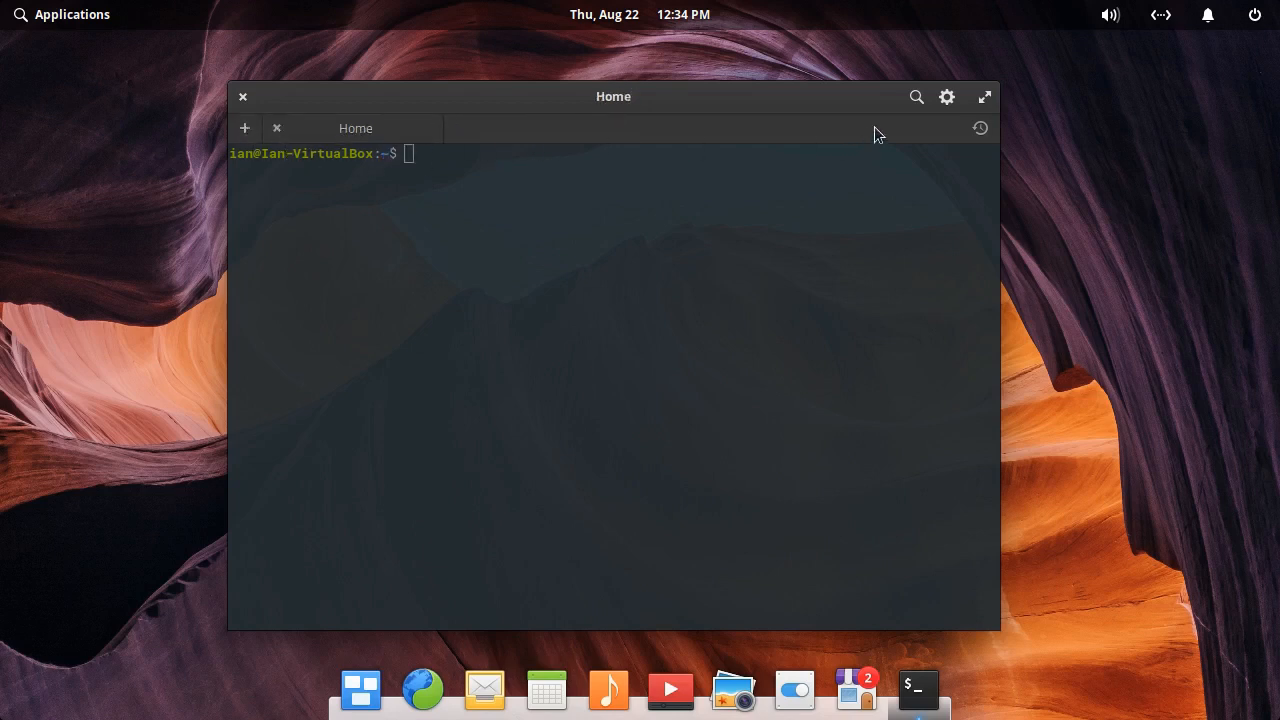
mouse_move(247, 96)
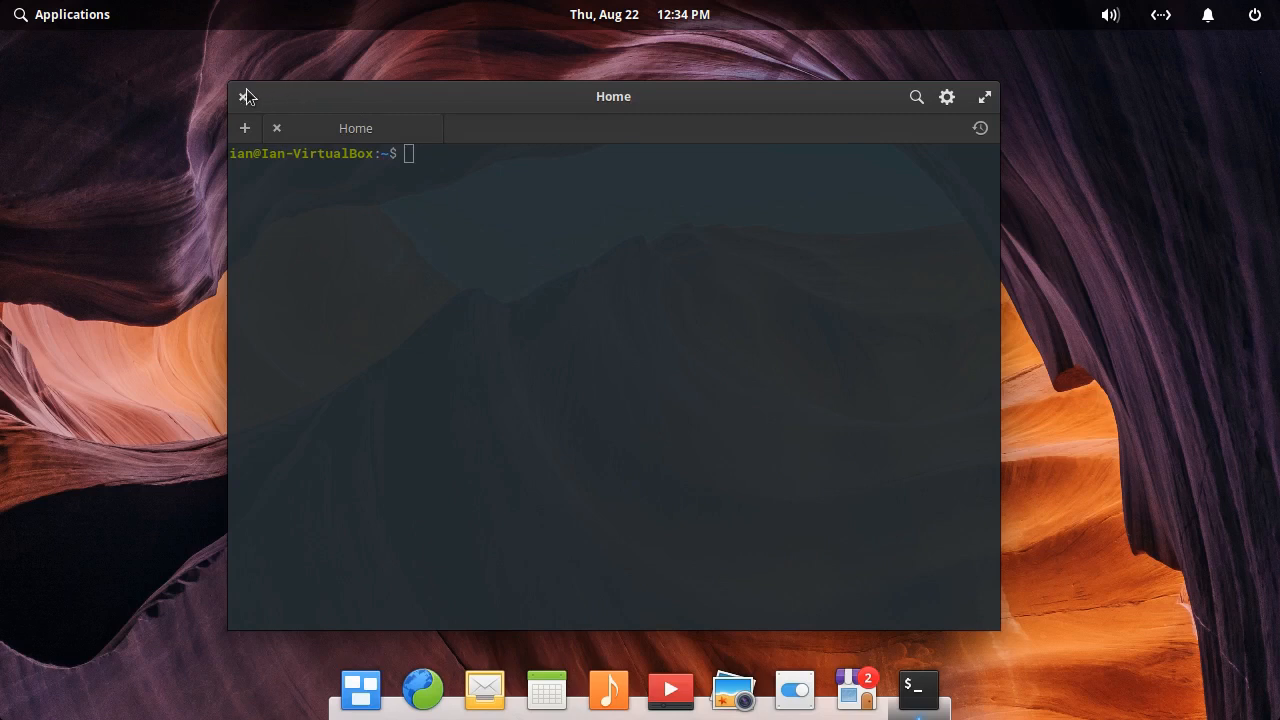
mouse_move(255, 93)
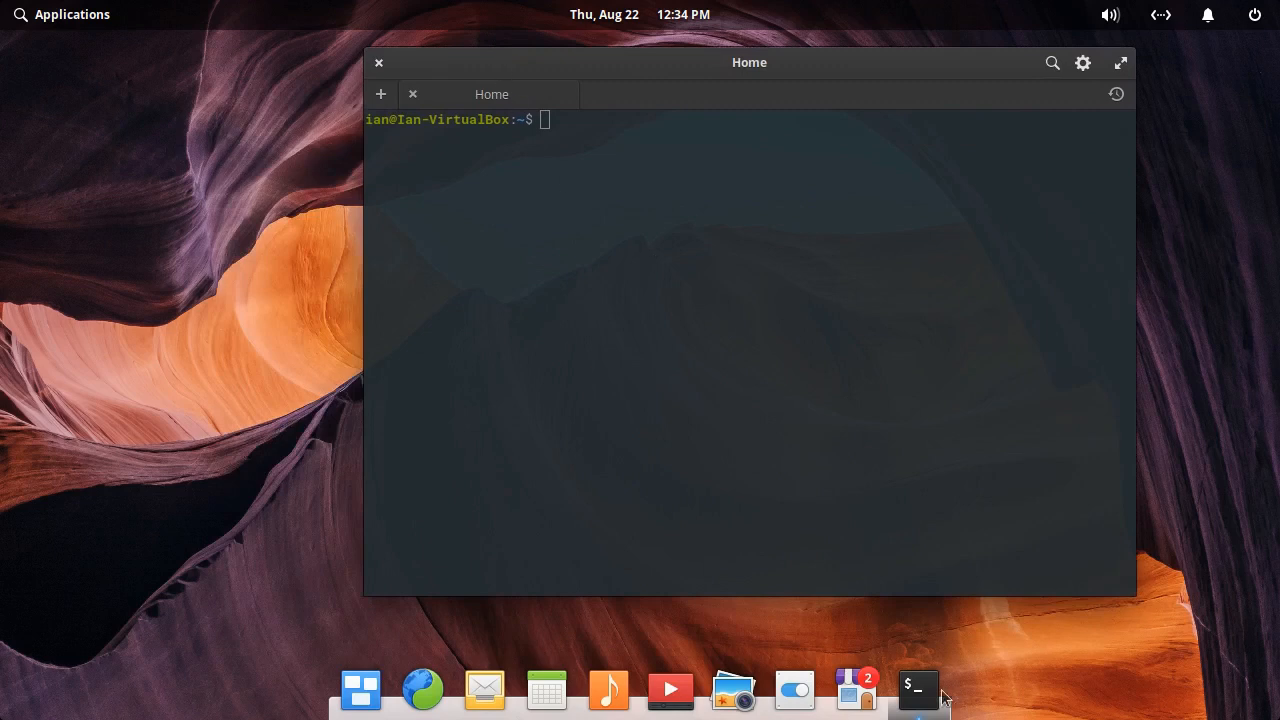
mouse_move(451, 448)
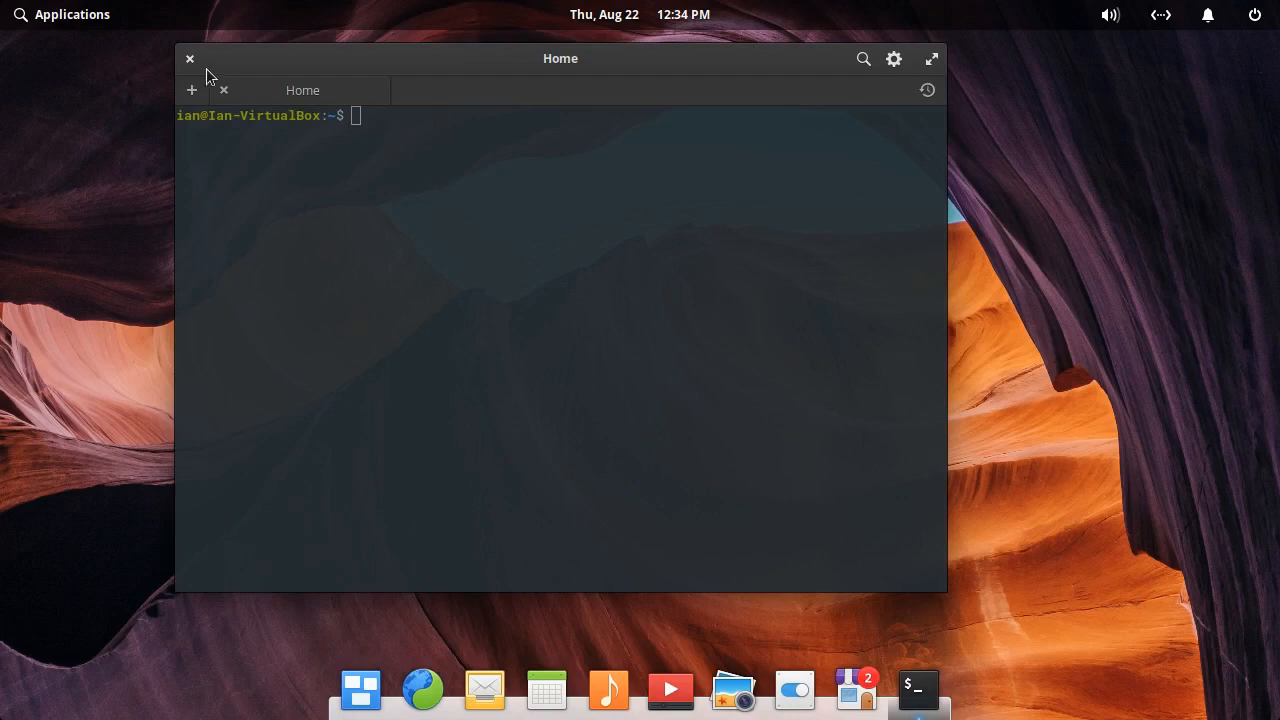
Close Terminal, open System Settings and view the Desktop wallpaper page
left_click(189, 58)
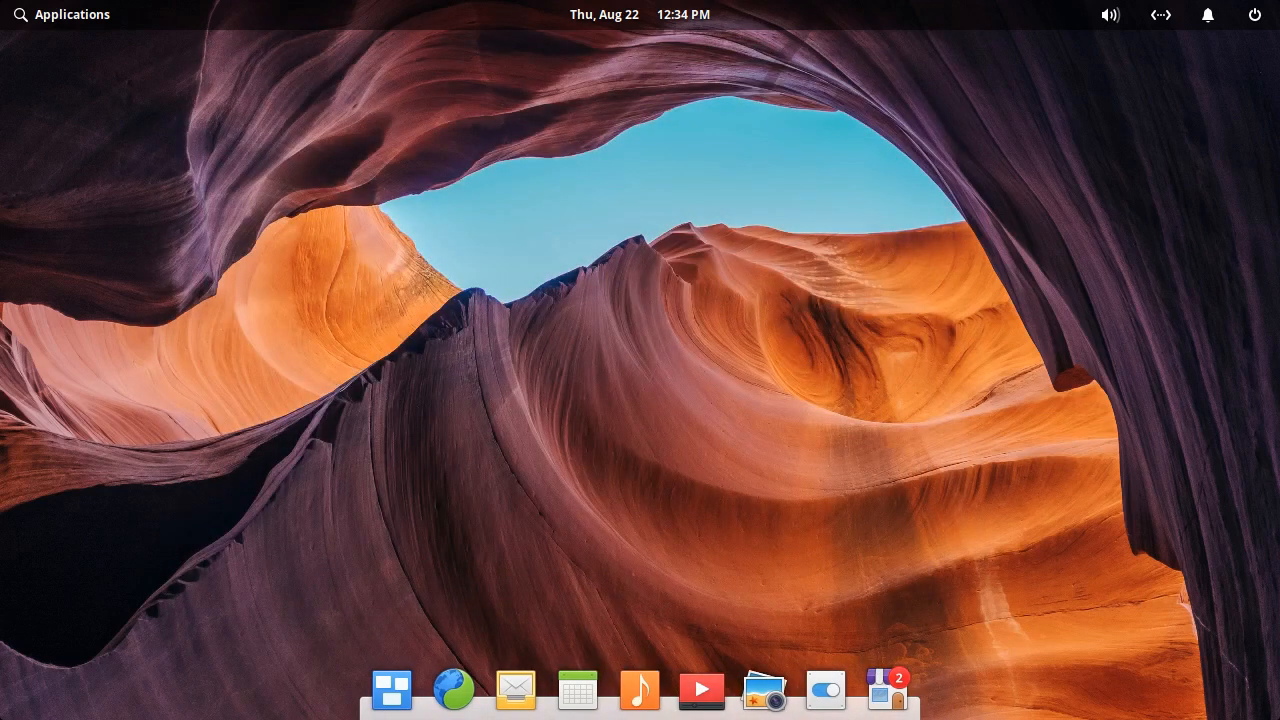
left_click(827, 690)
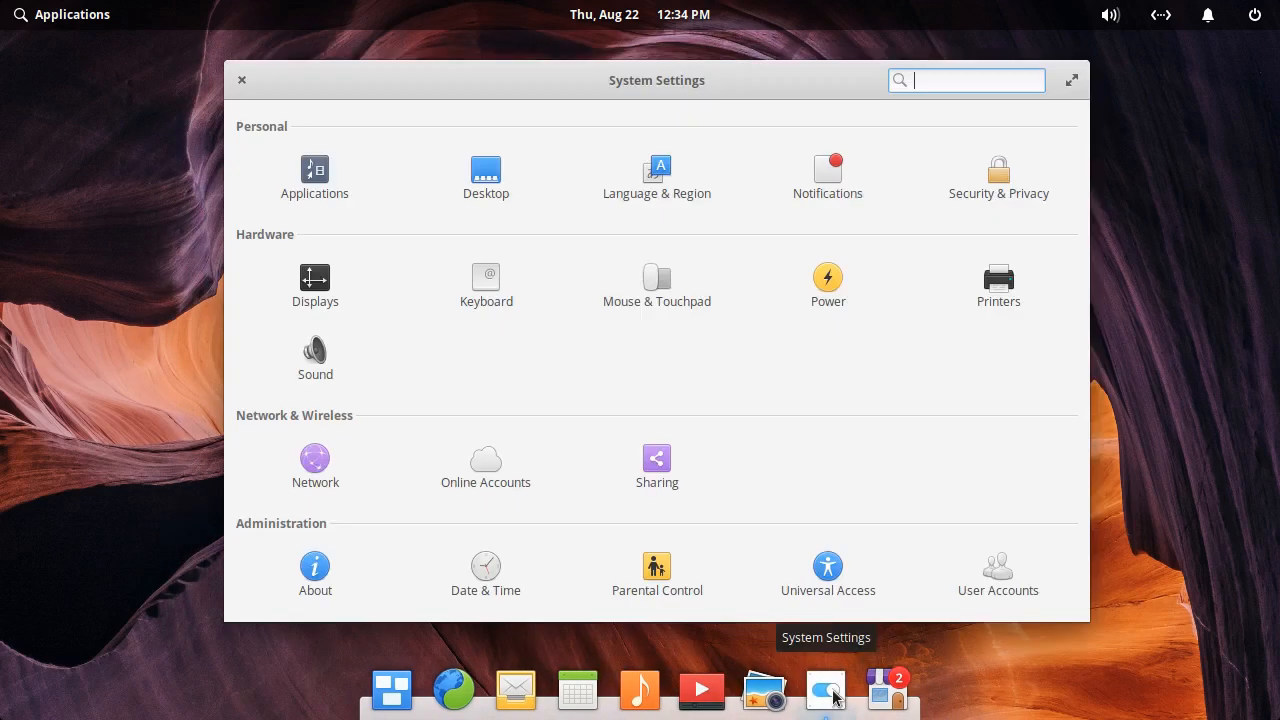
mouse_move(664, 286)
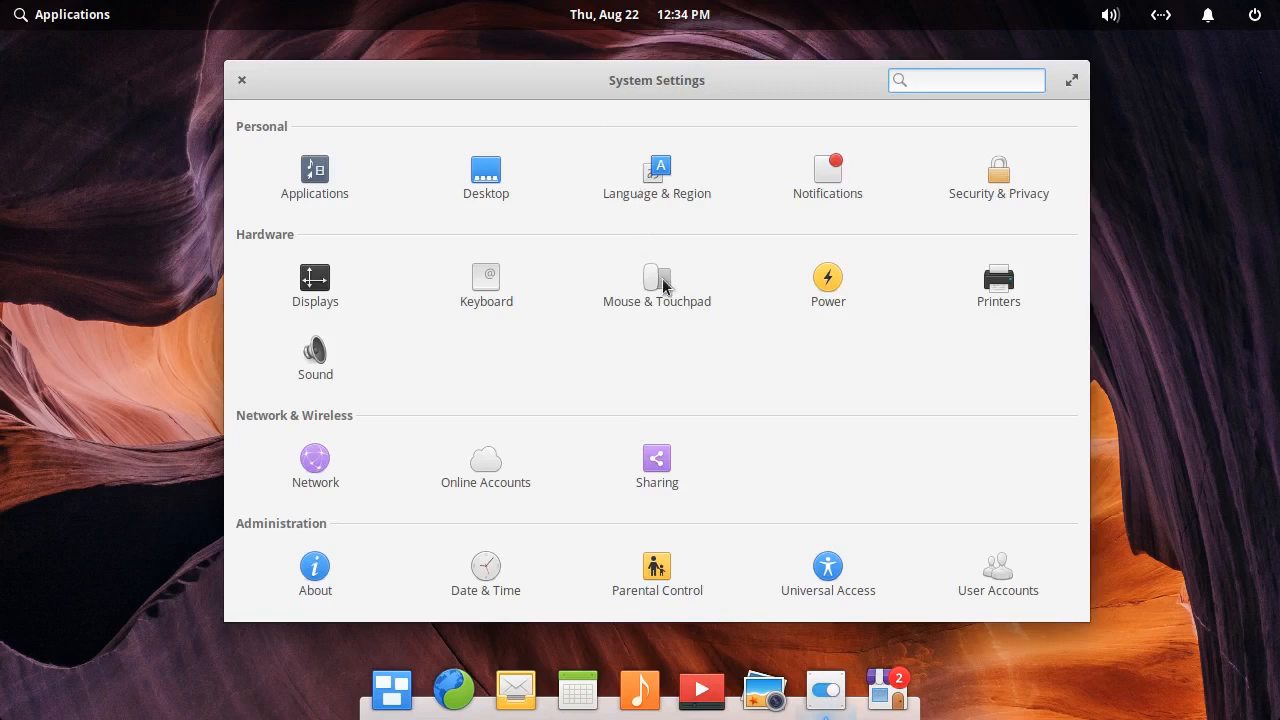
left_click(967, 80)
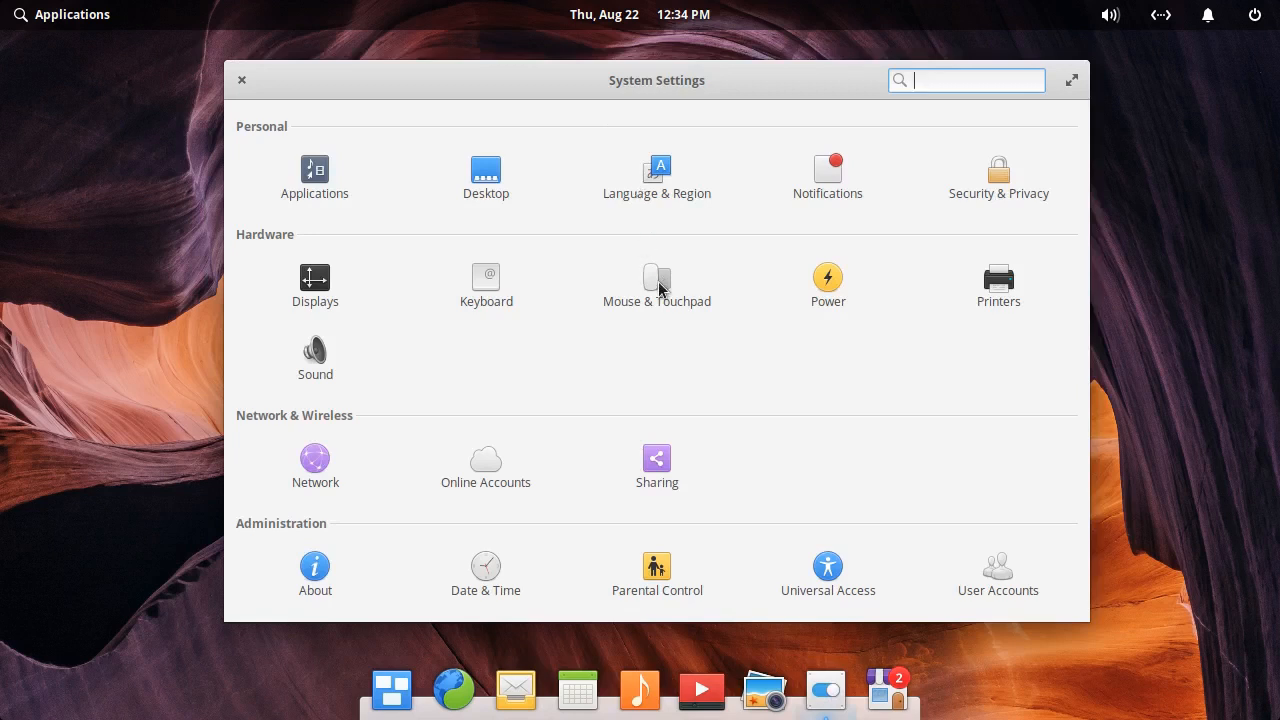
mouse_move(879, 188)
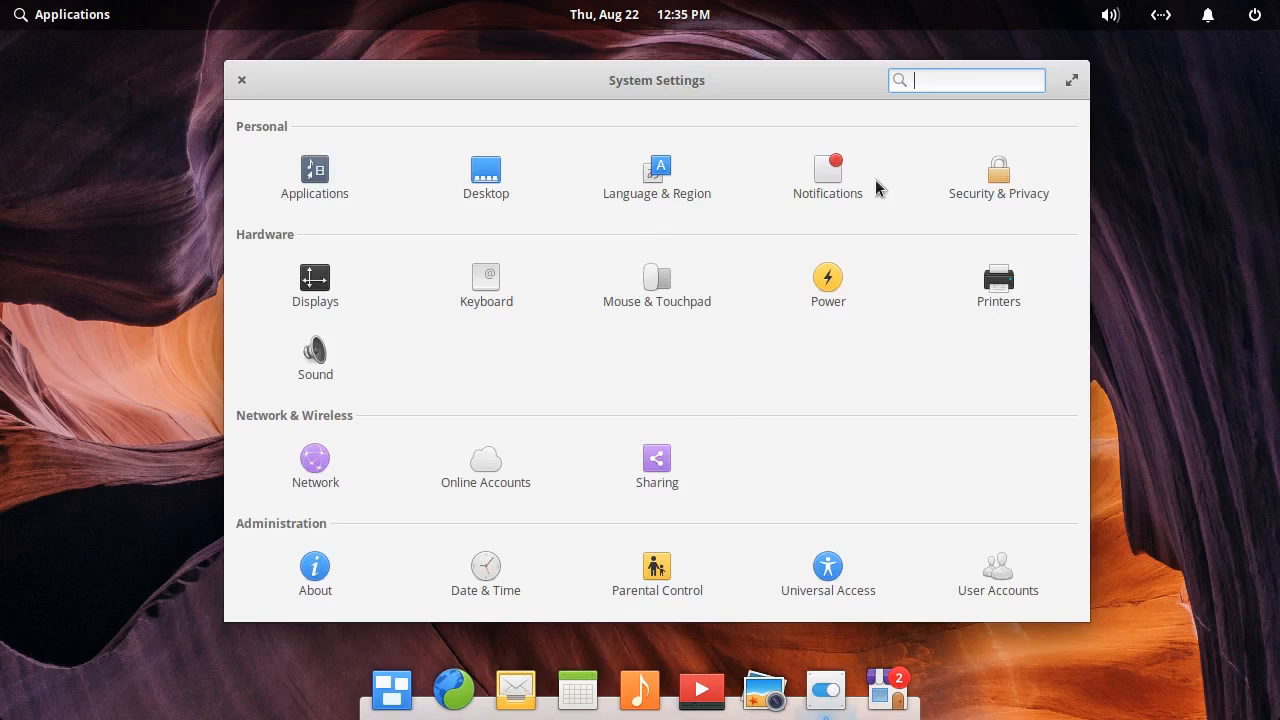
left_click(485, 169)
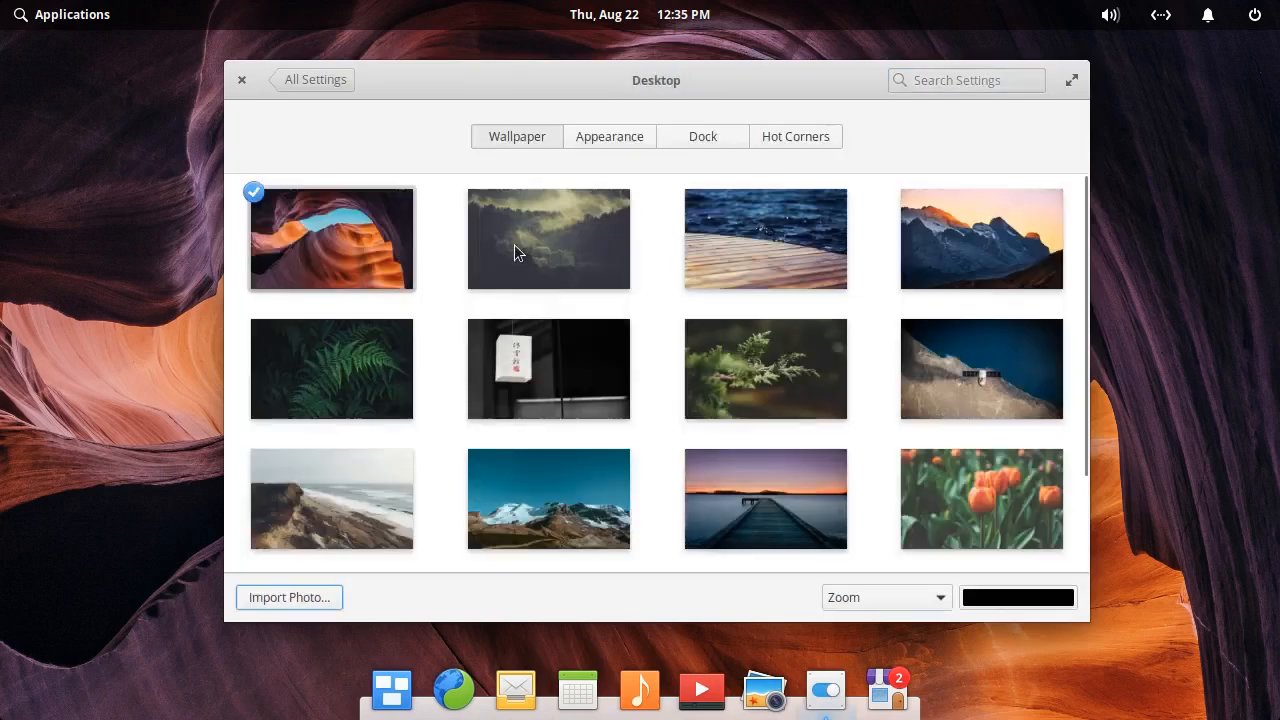
left_click(315, 79)
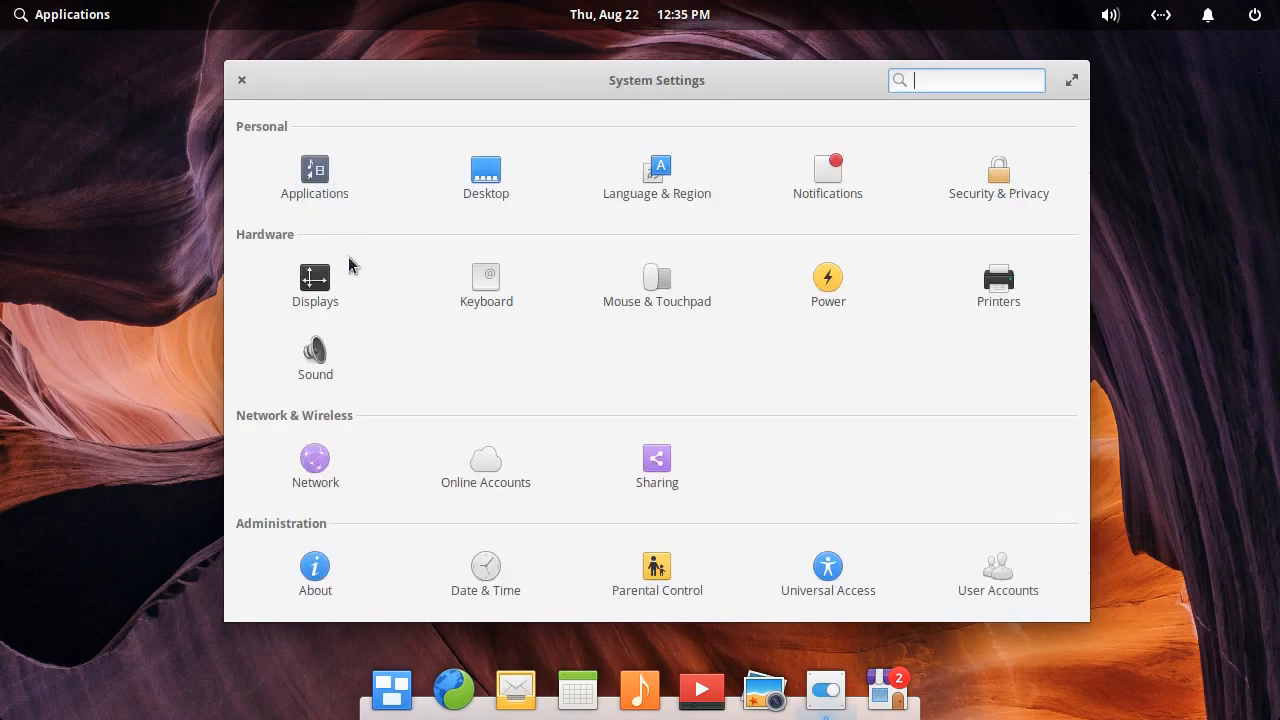
mouse_move(314, 555)
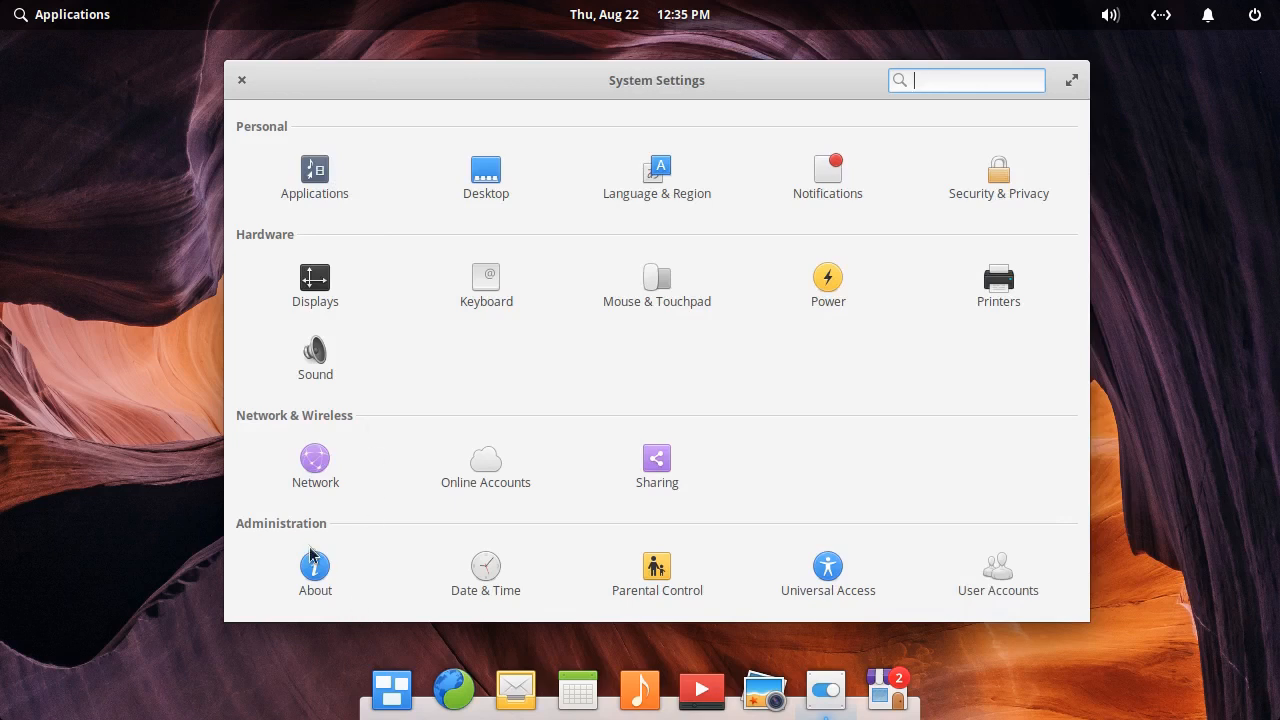
View the About and Displays pages, then close System Settings
left_click(315, 565)
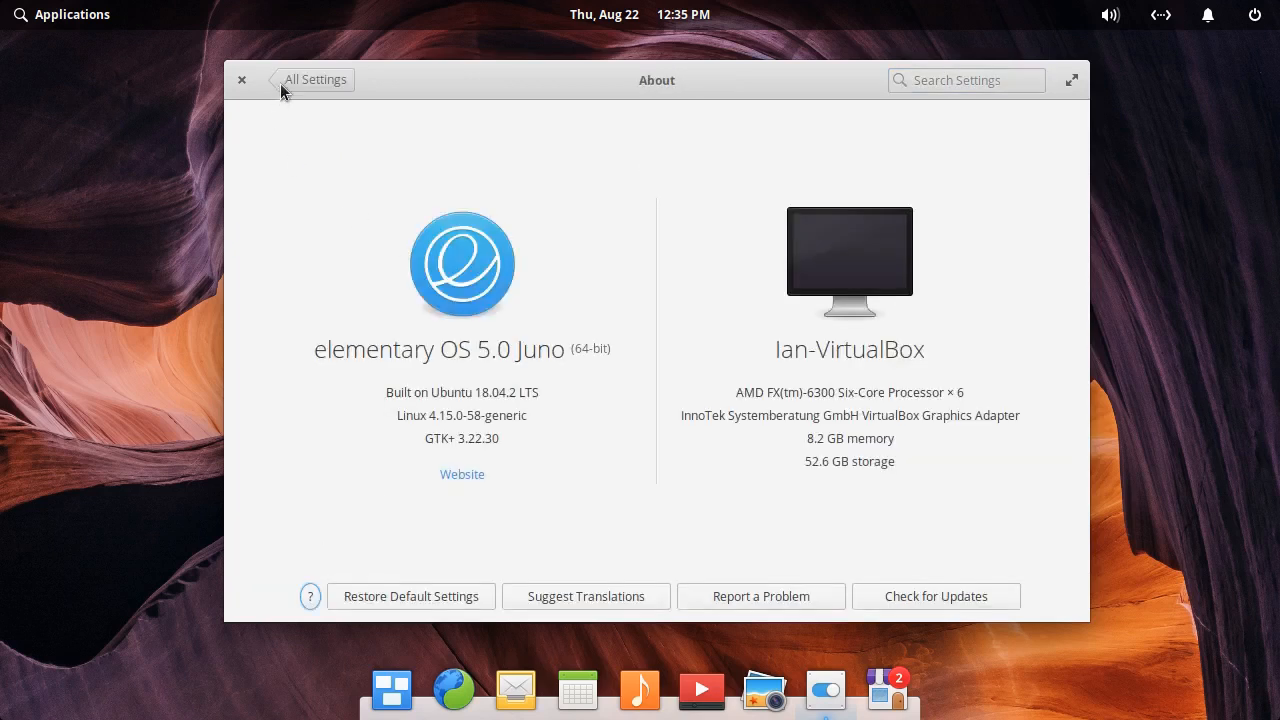
mouse_move(673, 373)
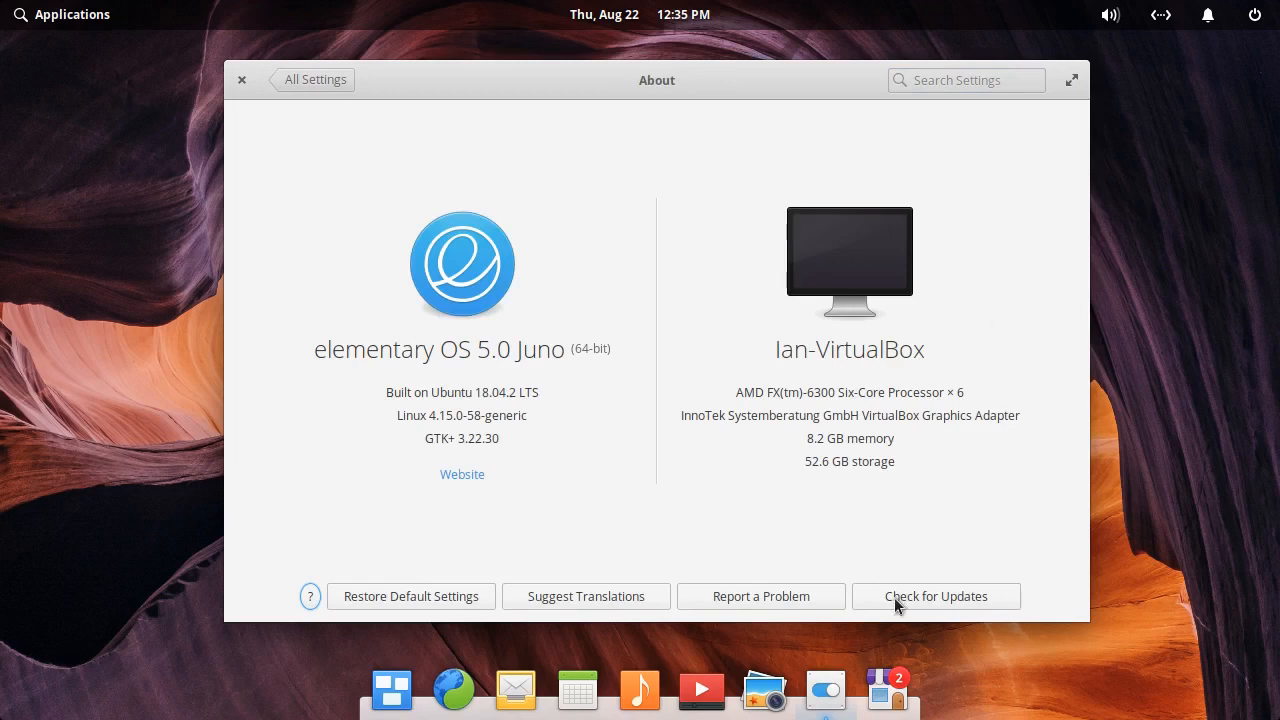
mouse_move(890, 617)
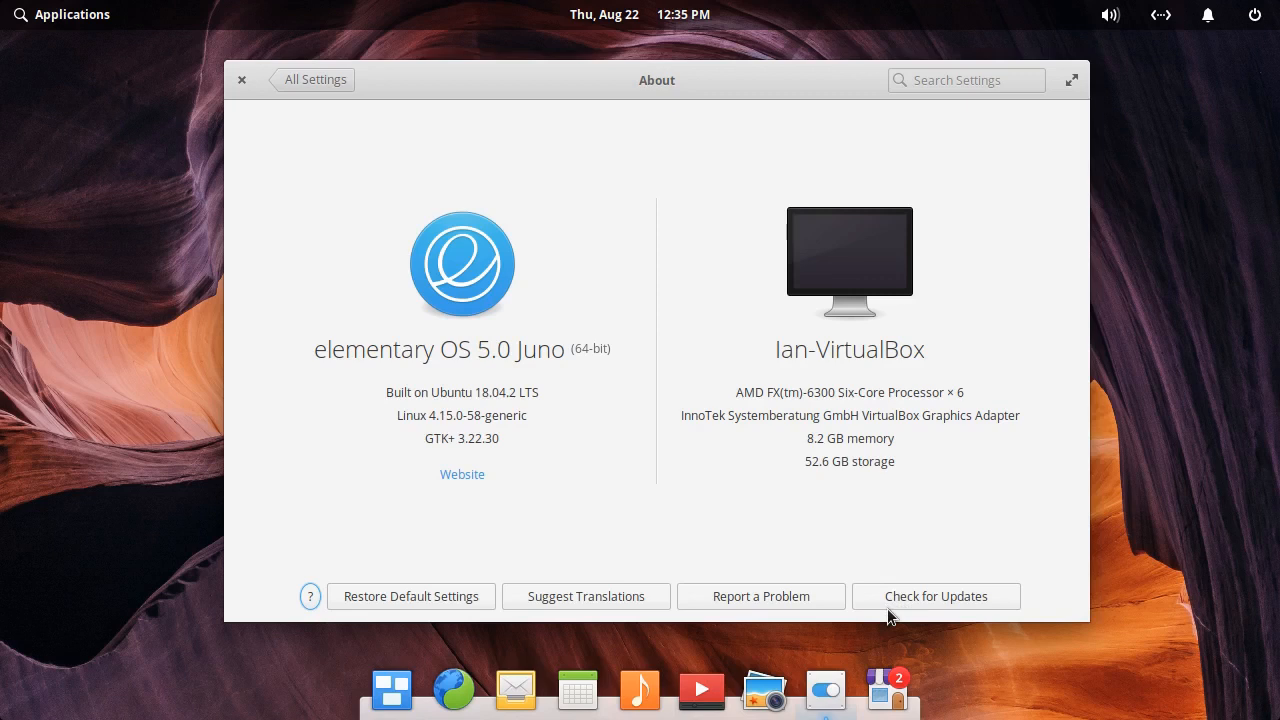
mouse_move(880, 558)
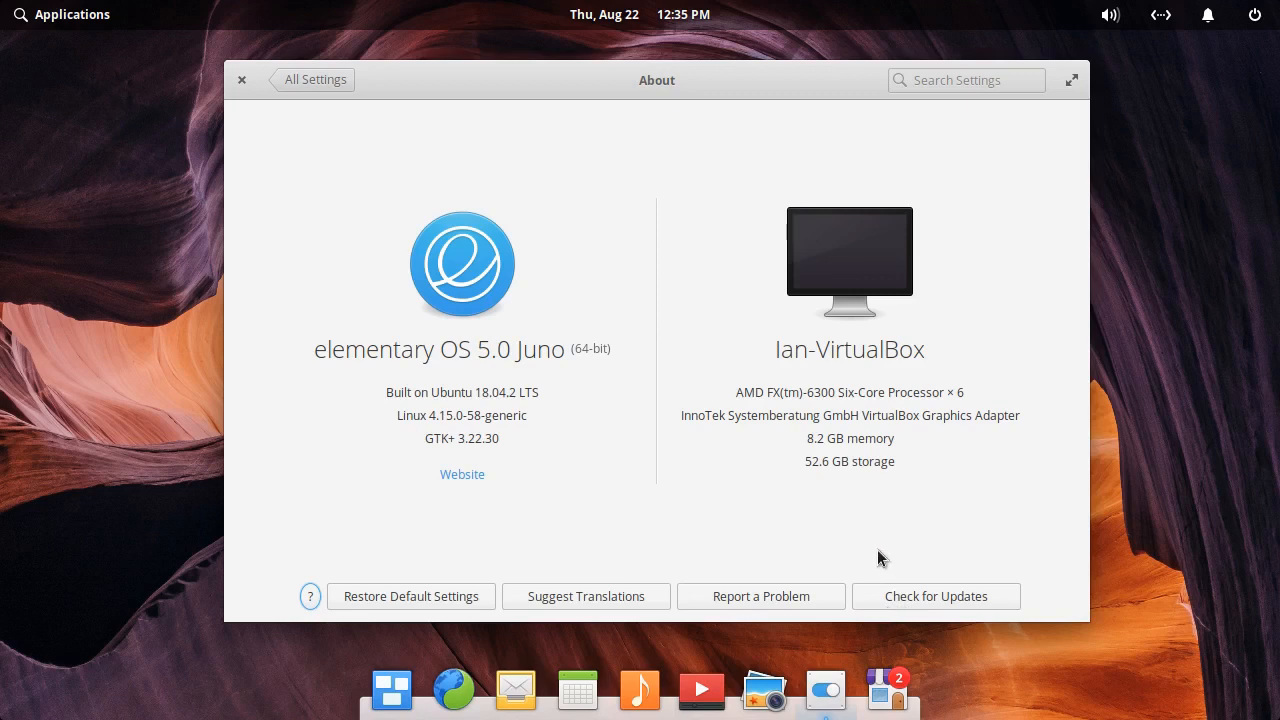
mouse_move(294, 104)
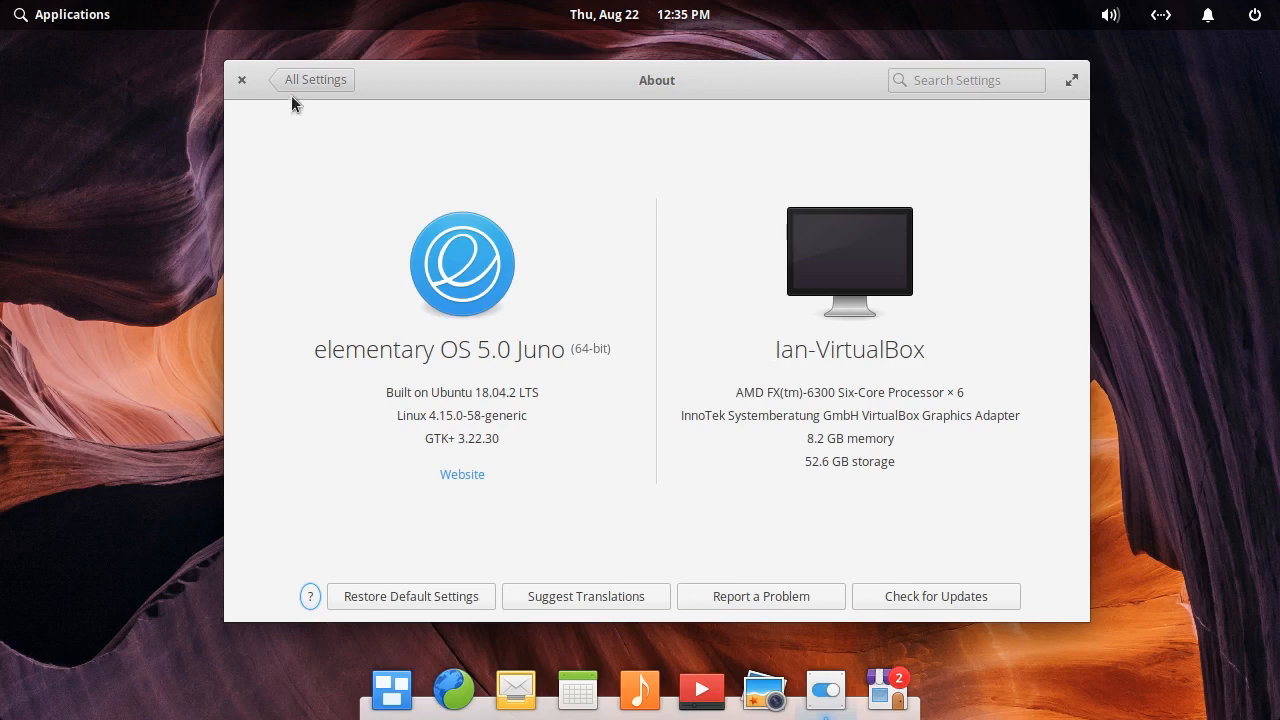
left_click(315, 79)
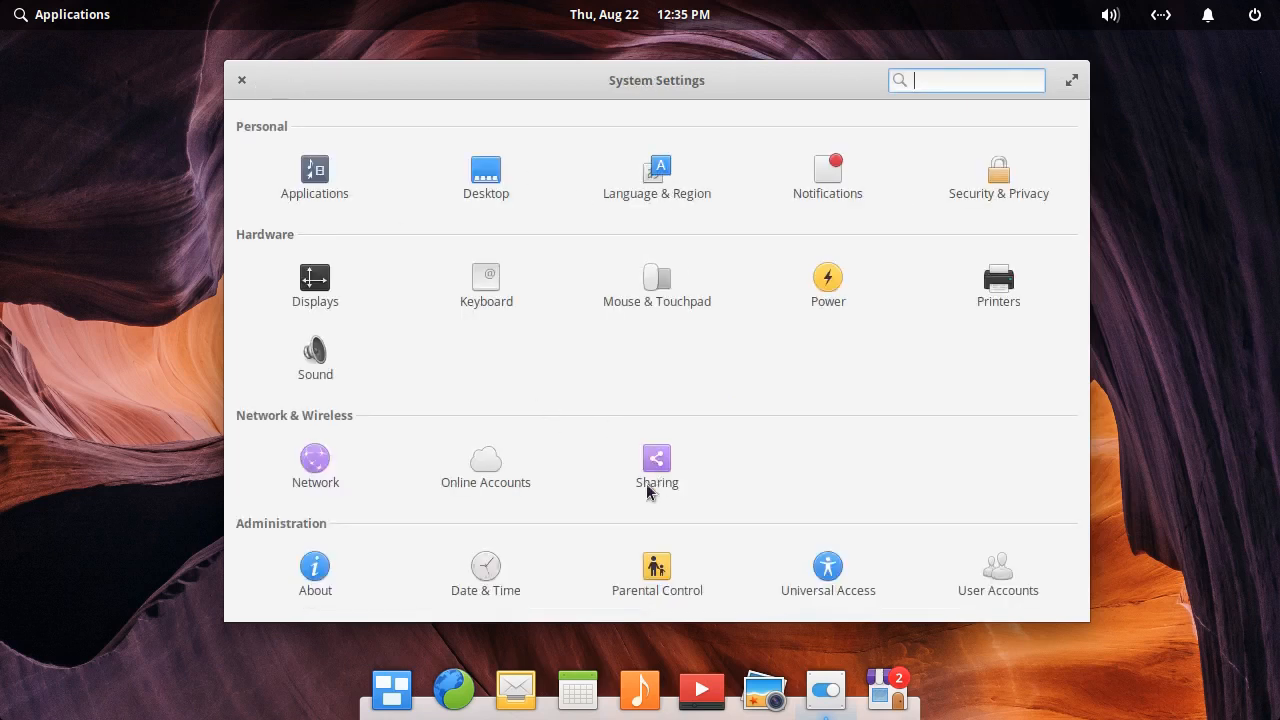
mouse_move(313, 283)
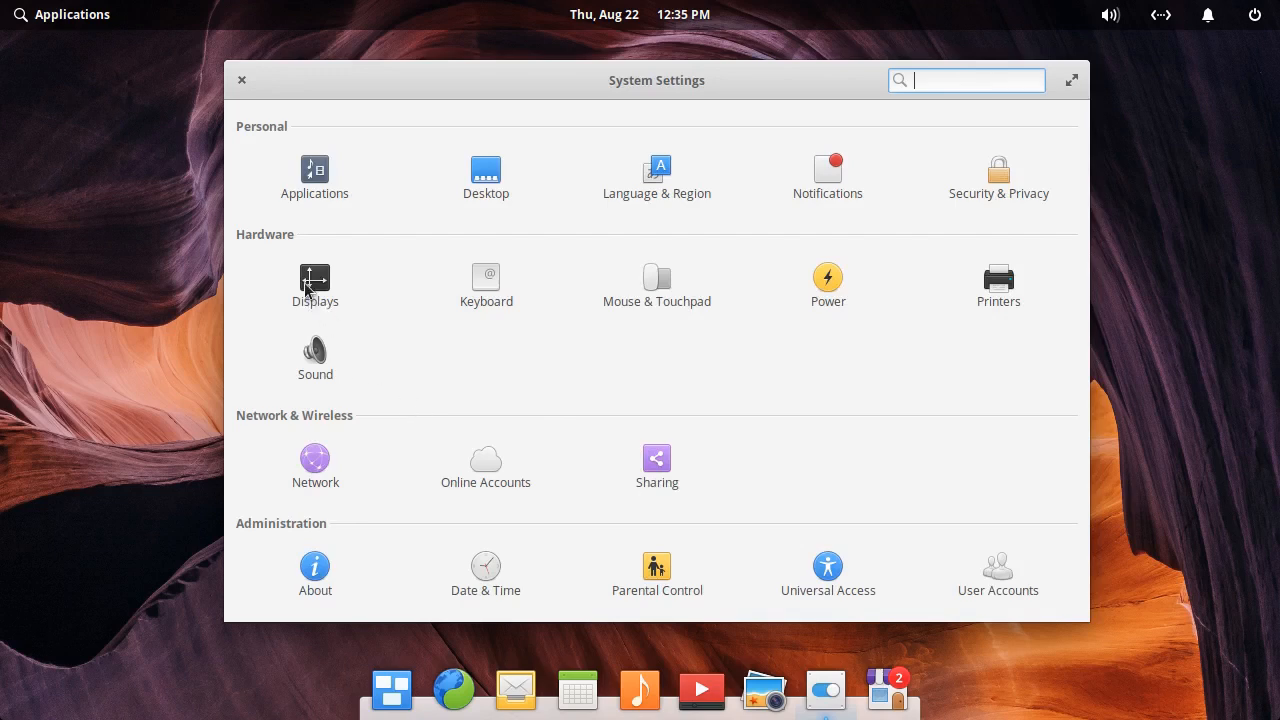
left_click(315, 280)
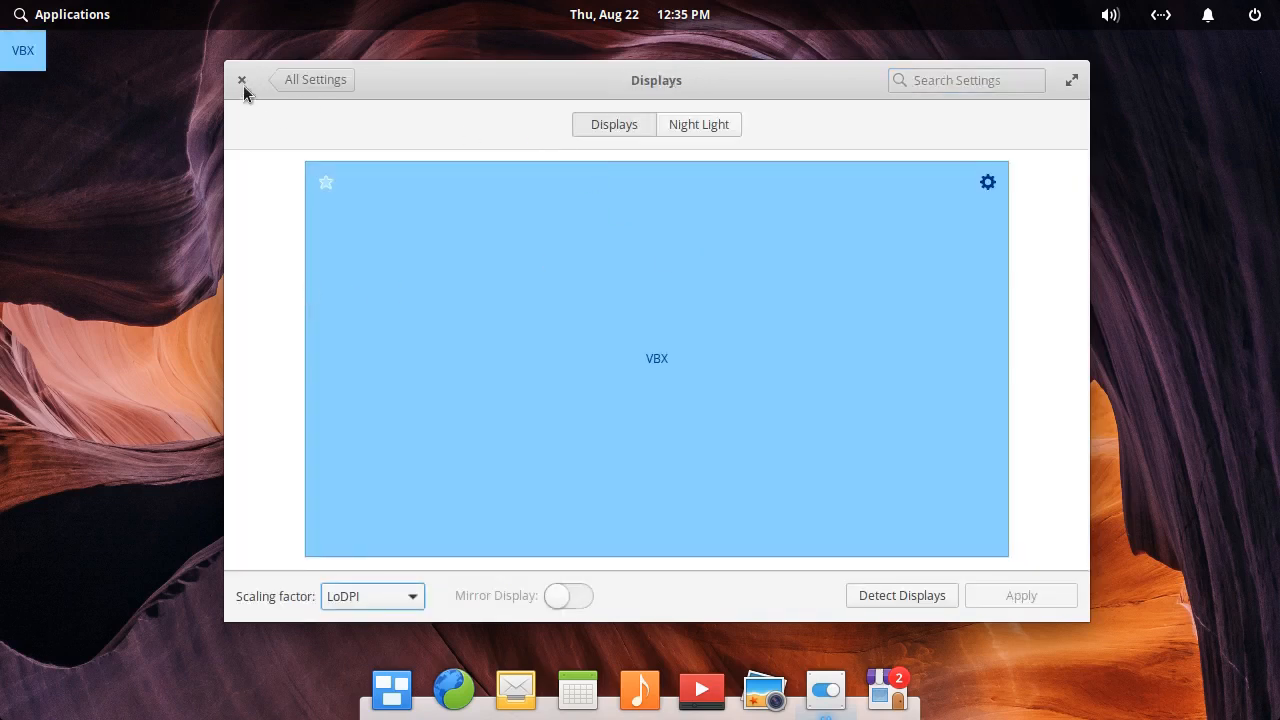
left_click(241, 79)
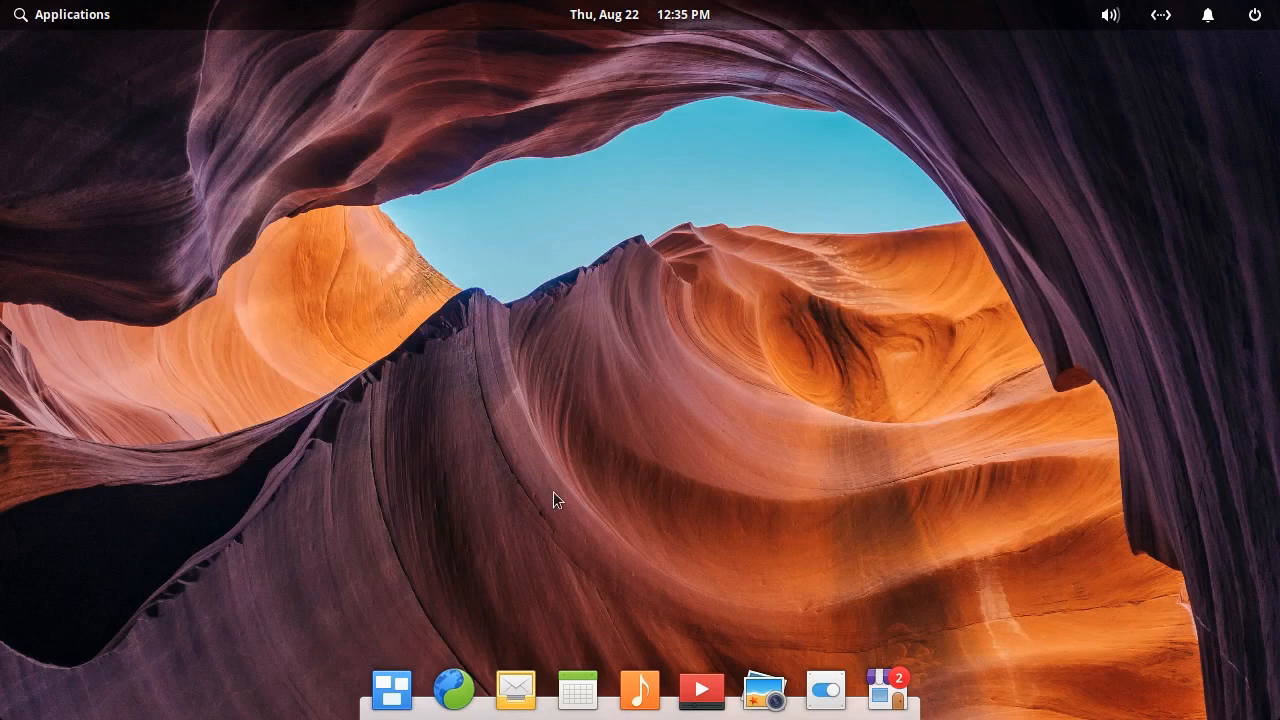
mouse_move(497, 177)
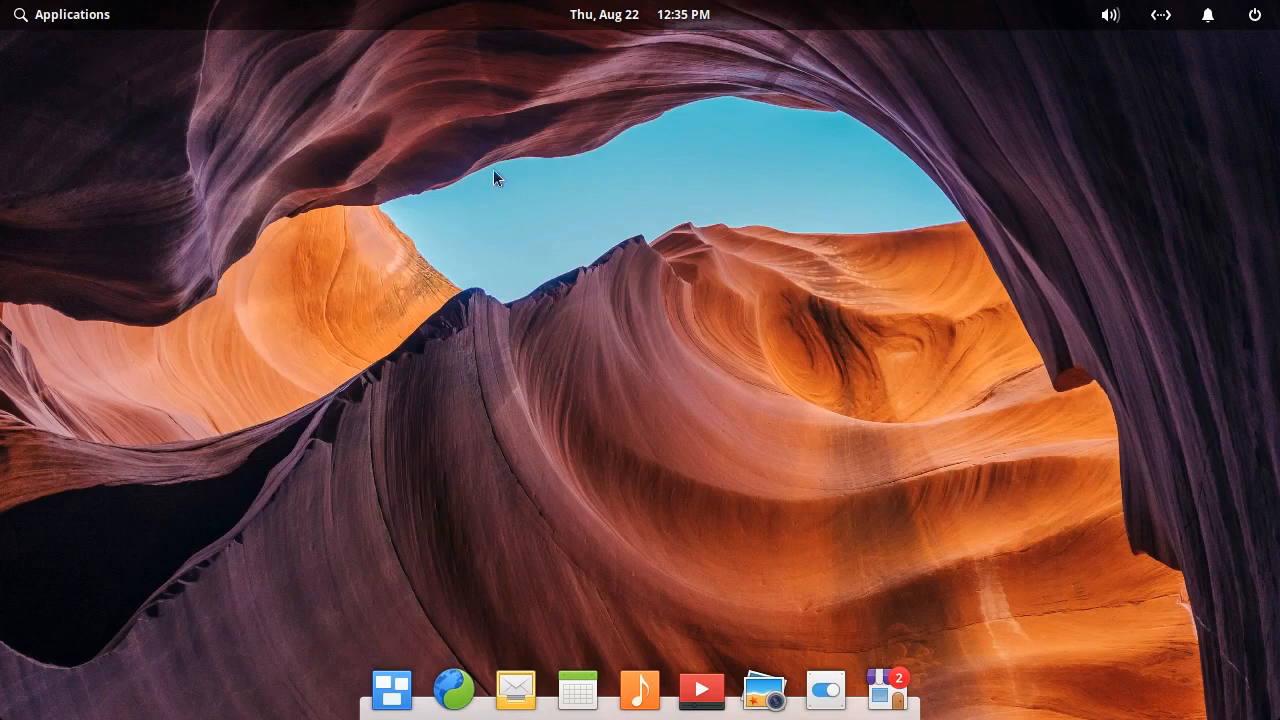
mouse_move(528, 182)
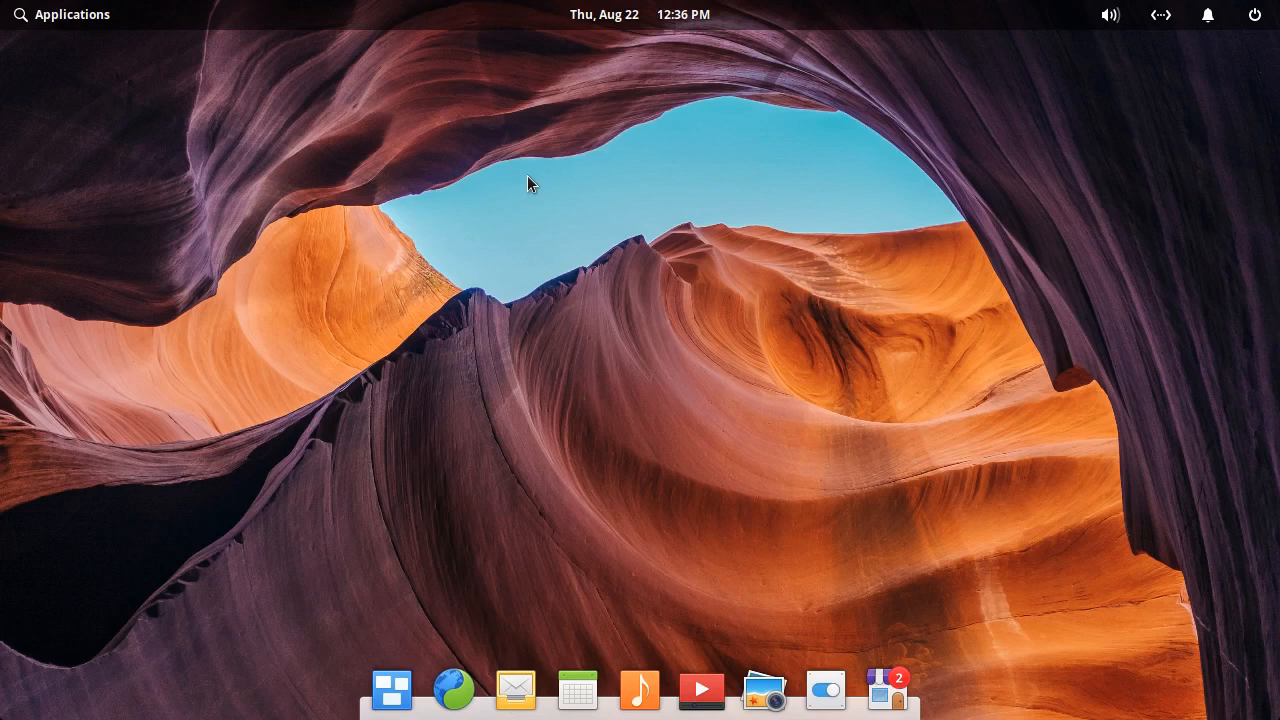
mouse_move(504, 203)
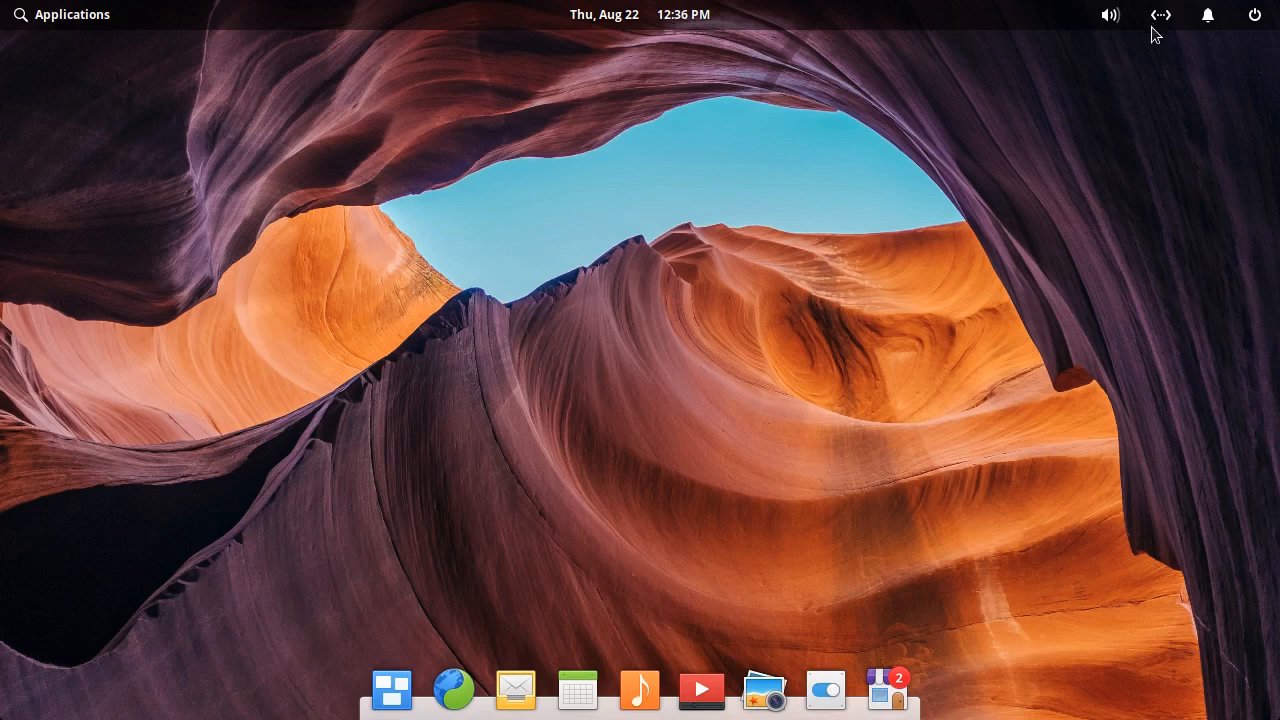
mouse_move(1158, 28)
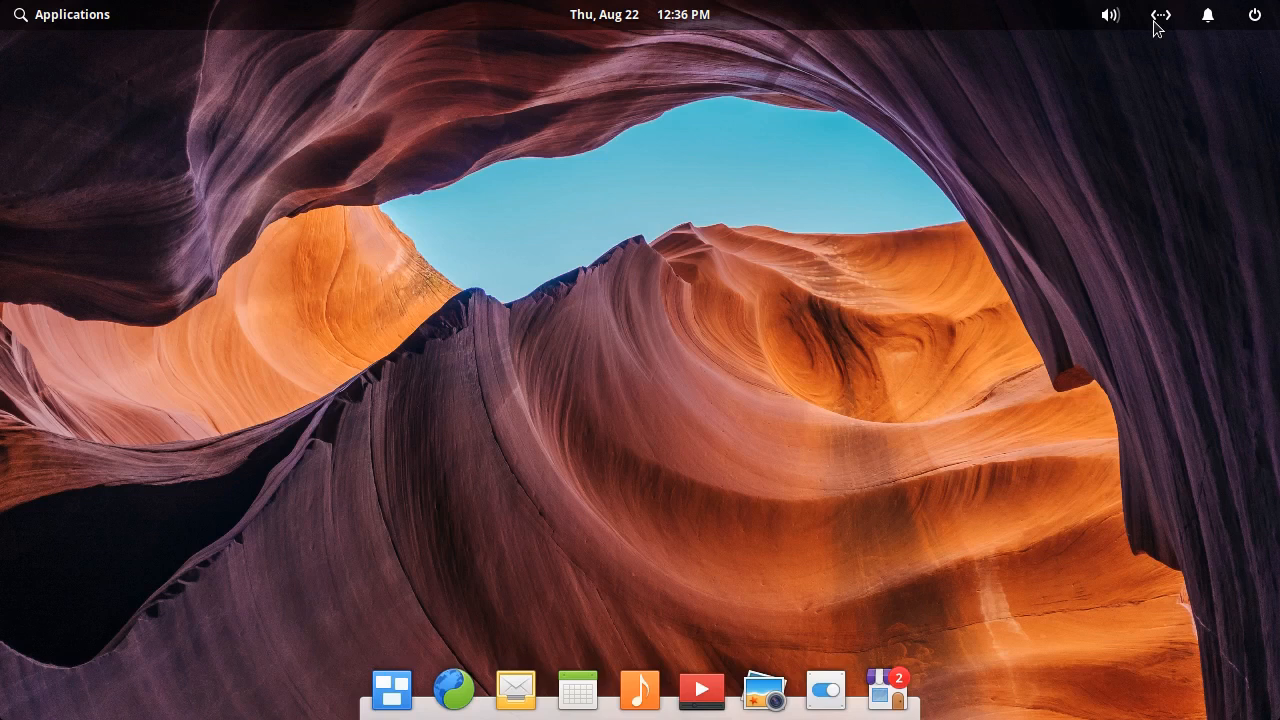
mouse_move(1160, 28)
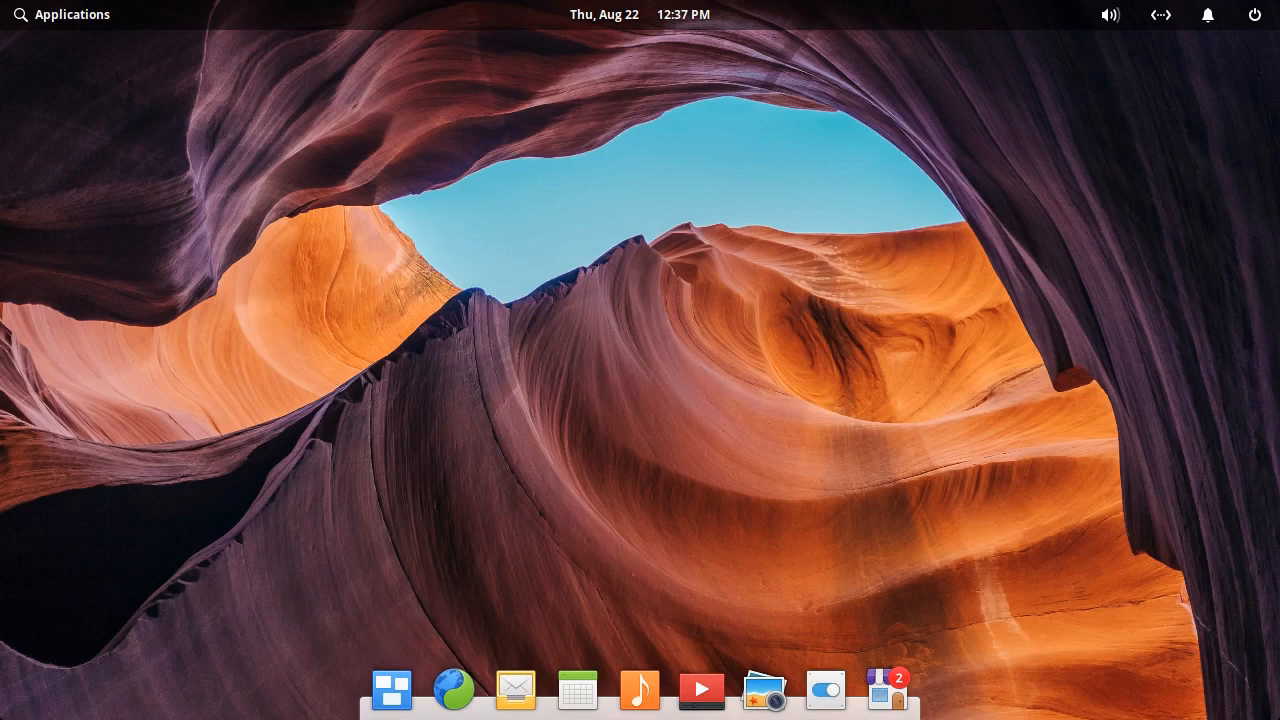
mouse_move(962, 222)
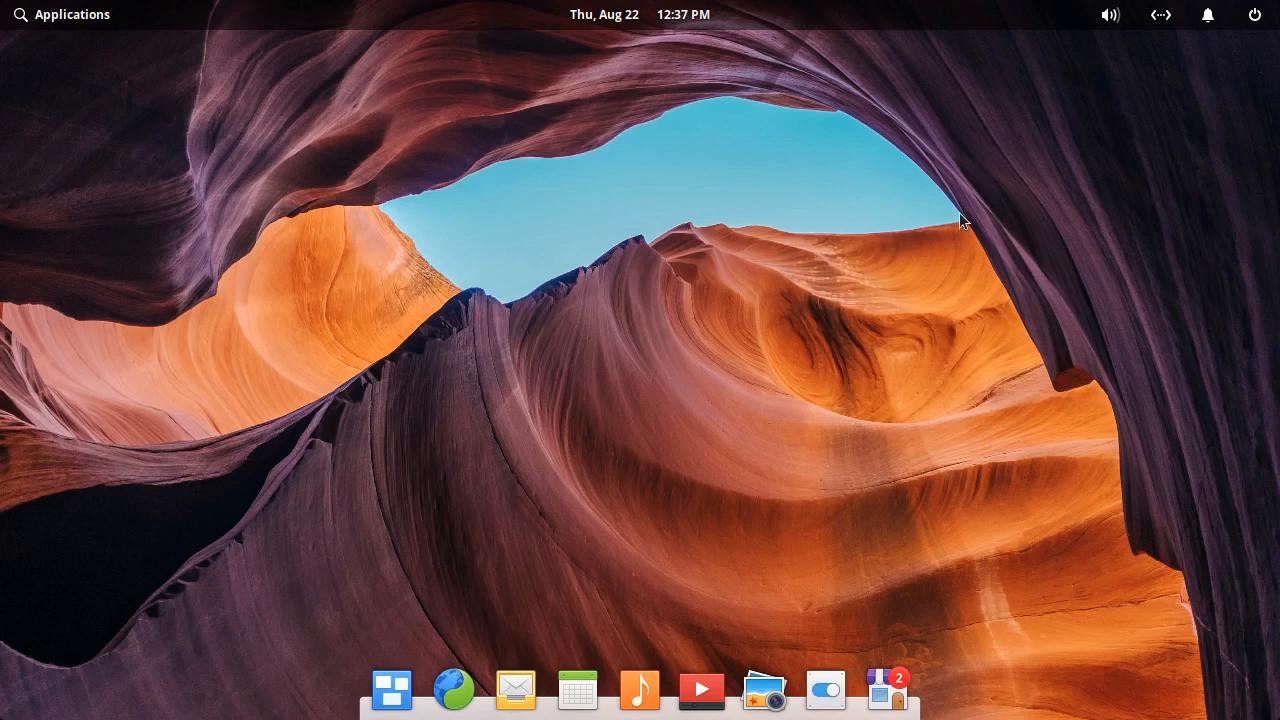
mouse_move(883, 188)
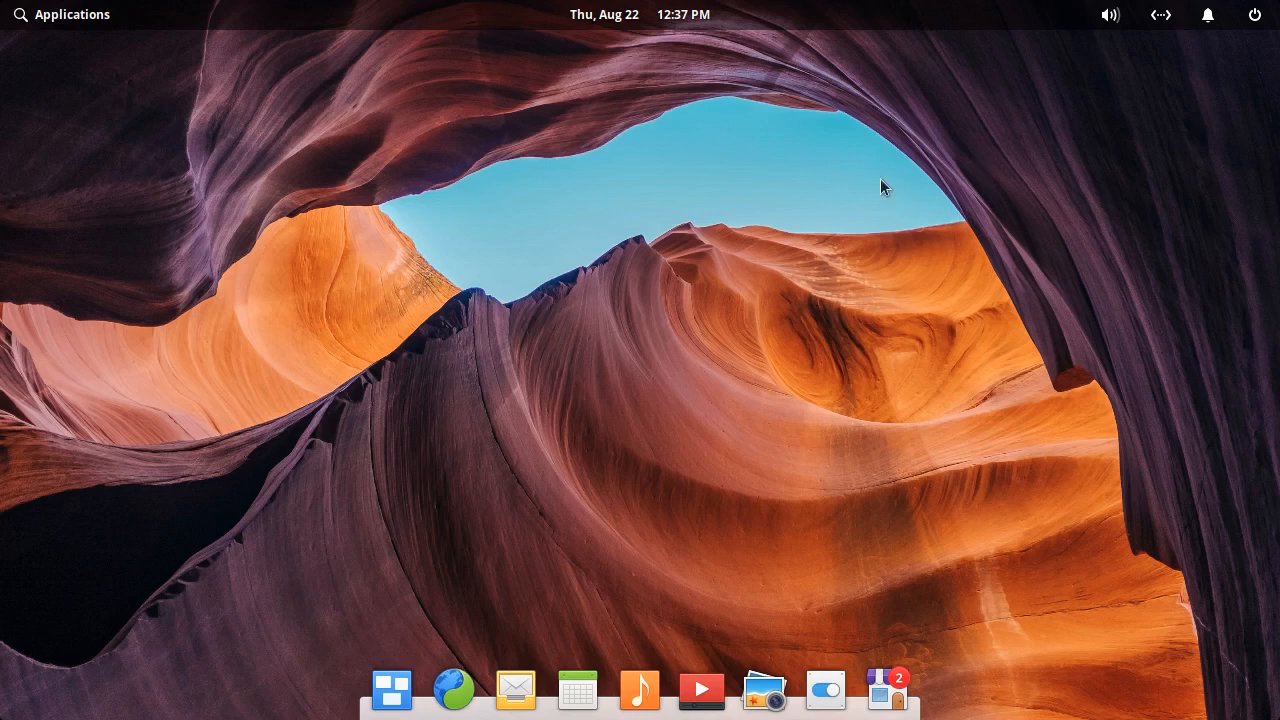
mouse_move(454, 700)
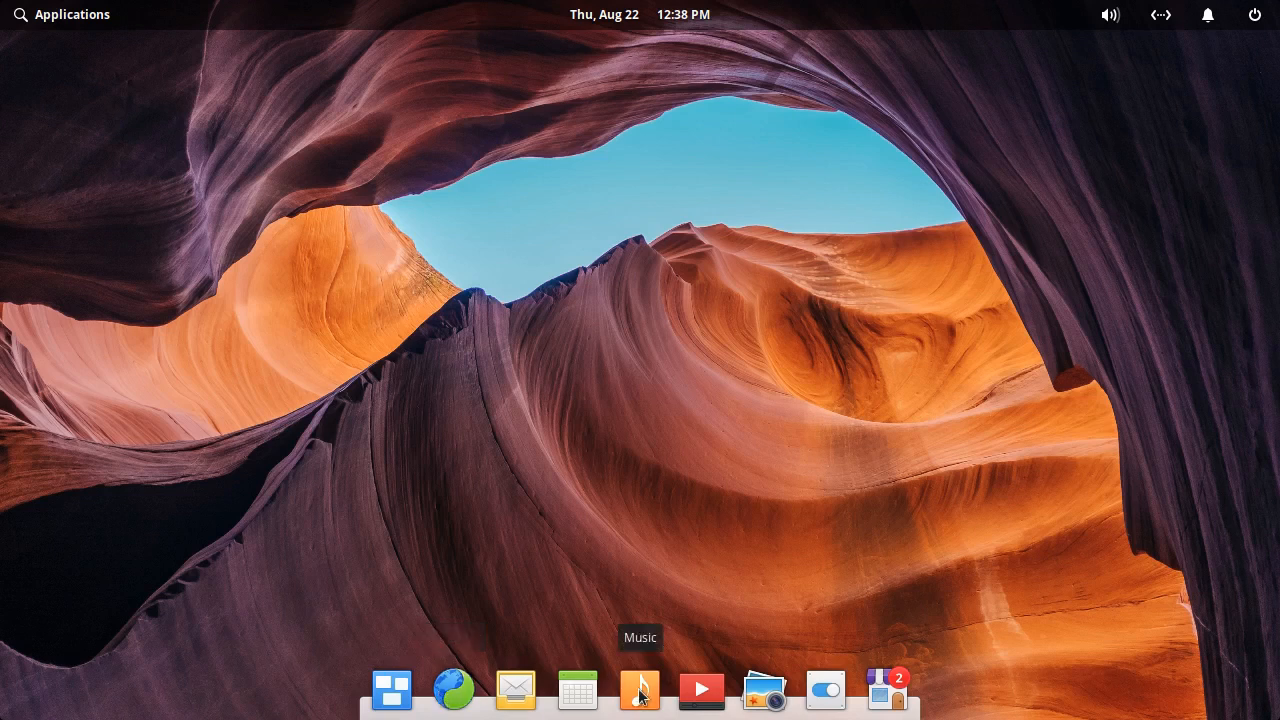
mouse_move(701, 700)
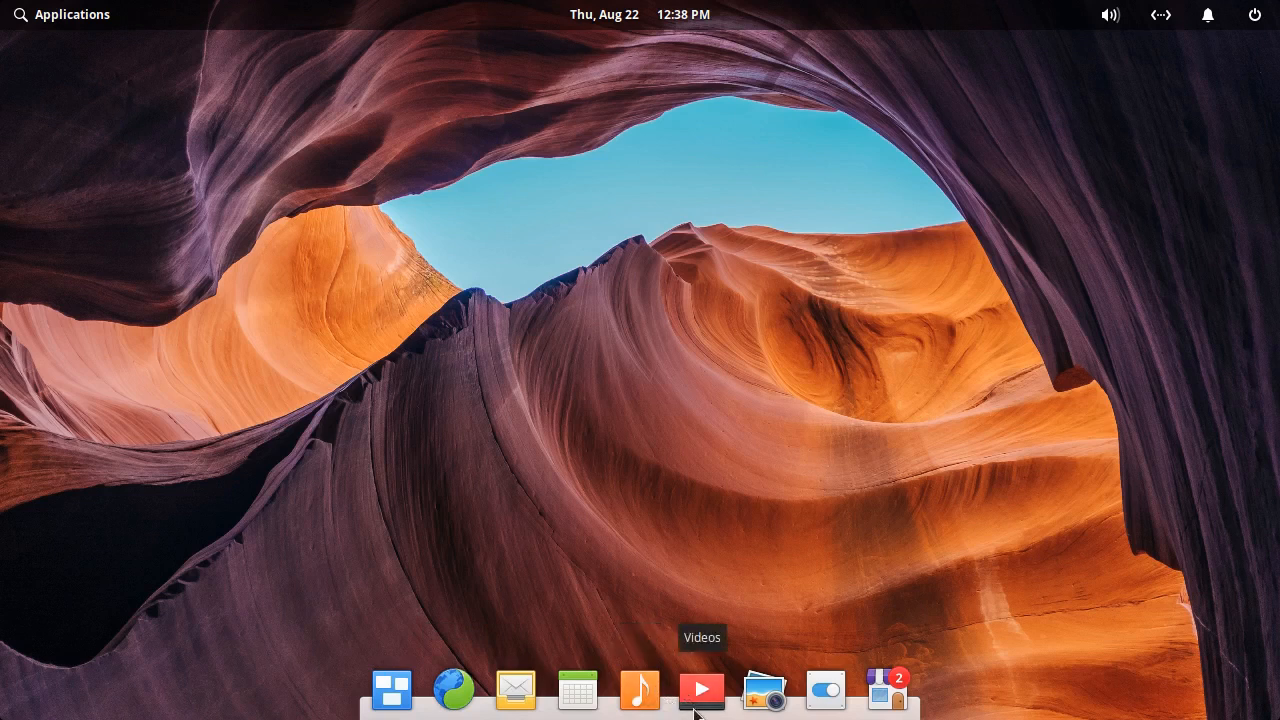
Launch AppCenter from System Tools and scroll through the Videos details page
left_click(701, 689)
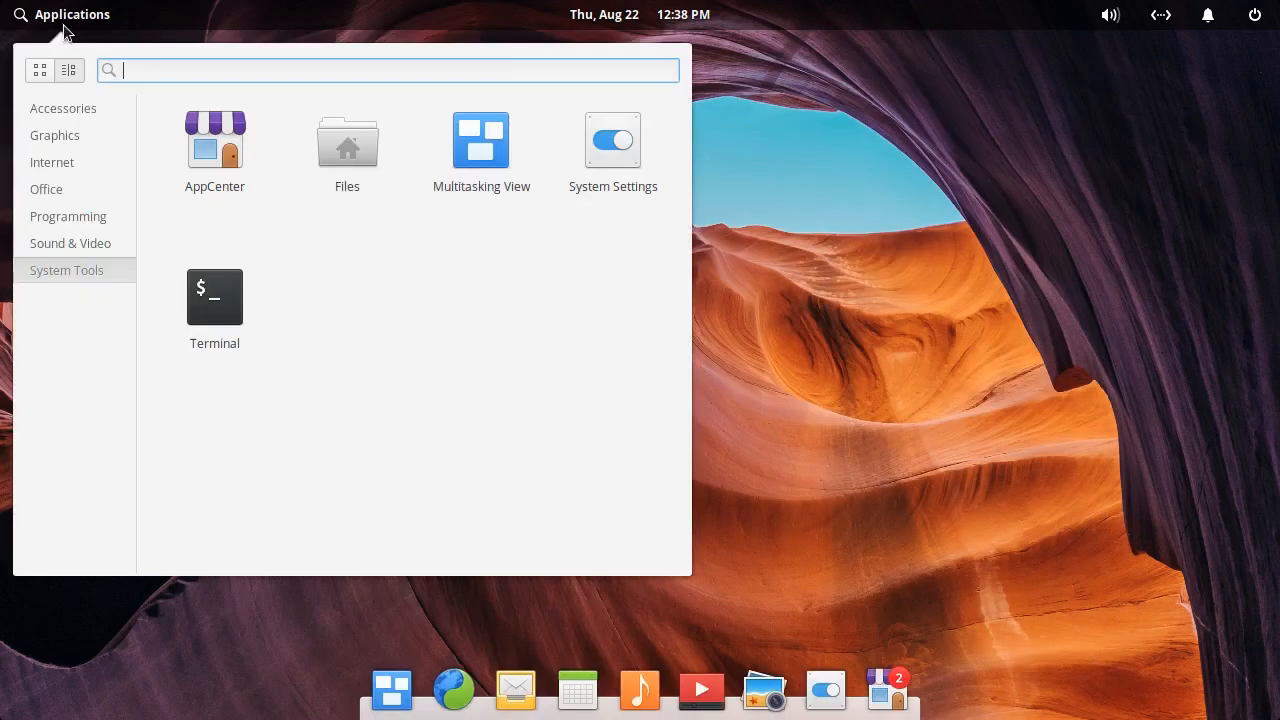
left_click(214, 140)
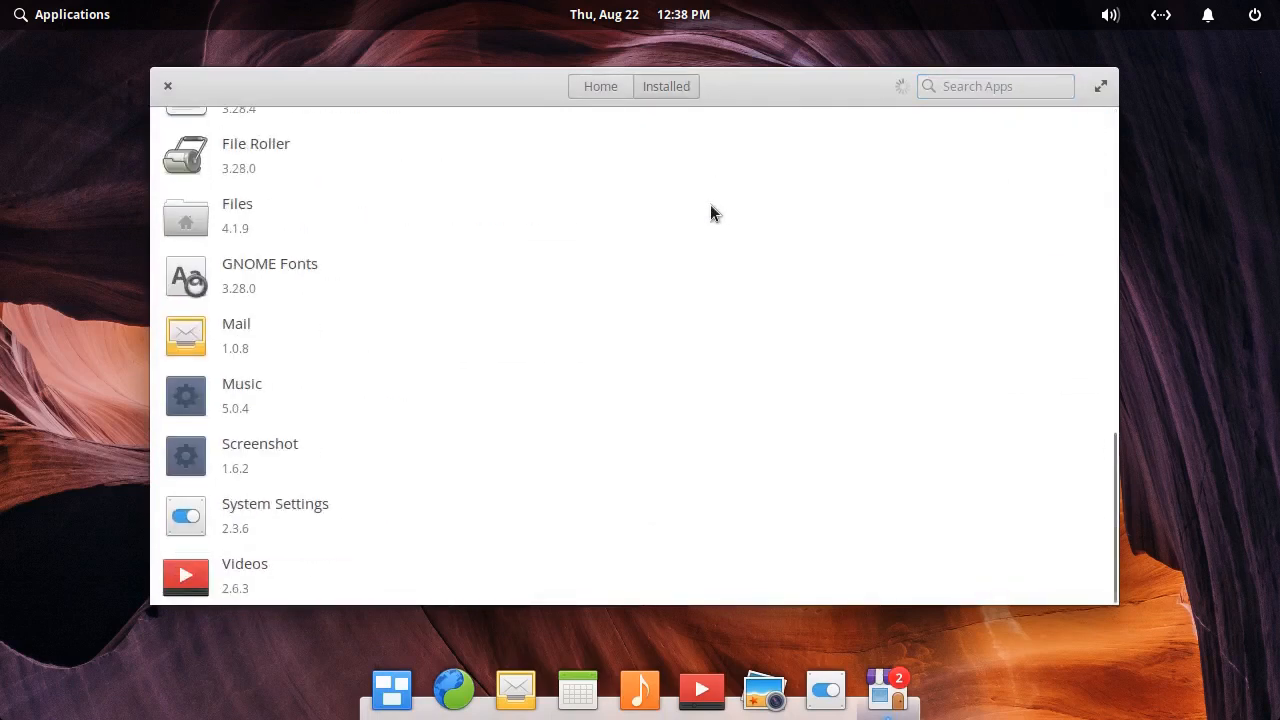
left_click(245, 563)
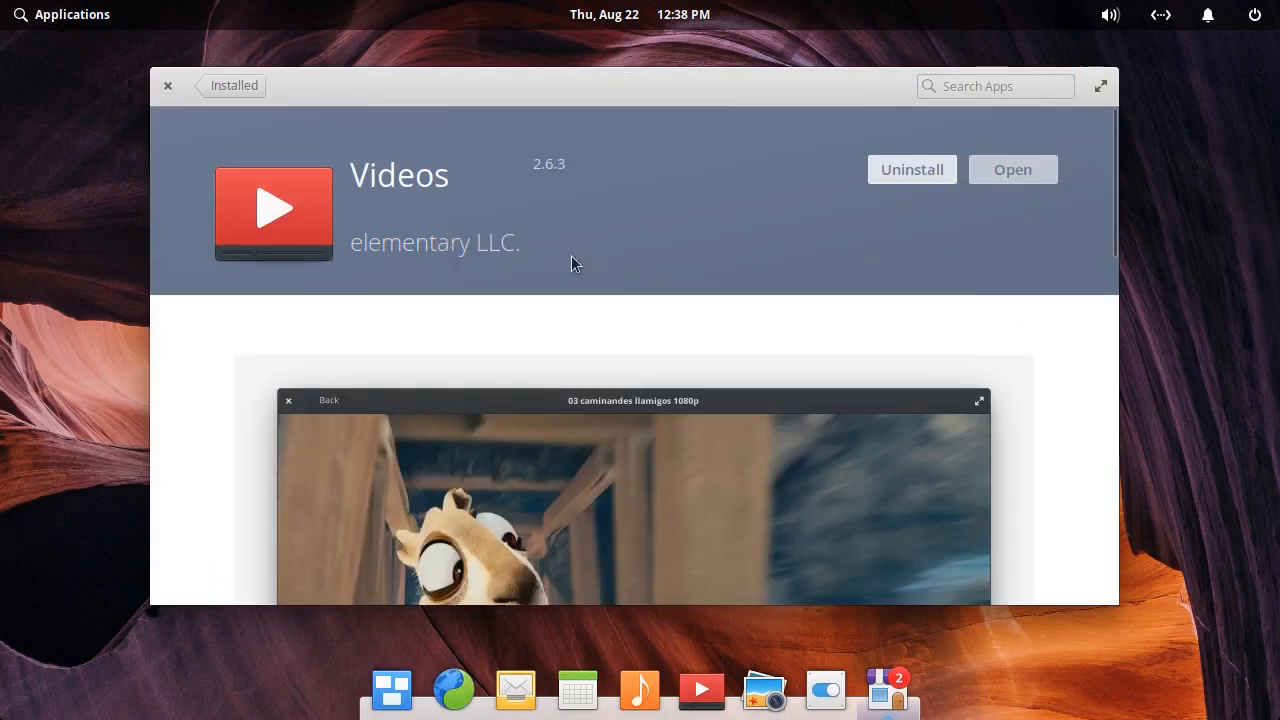
scroll("down", 3)
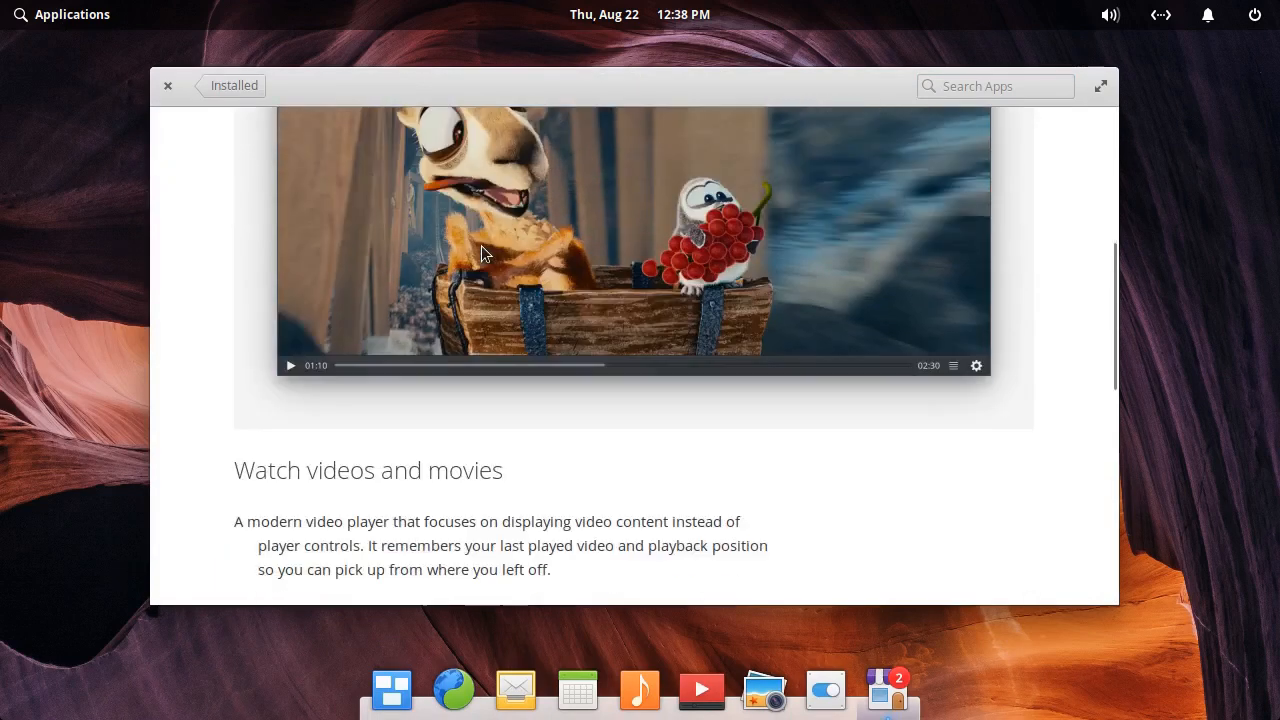
scroll("down", 3)
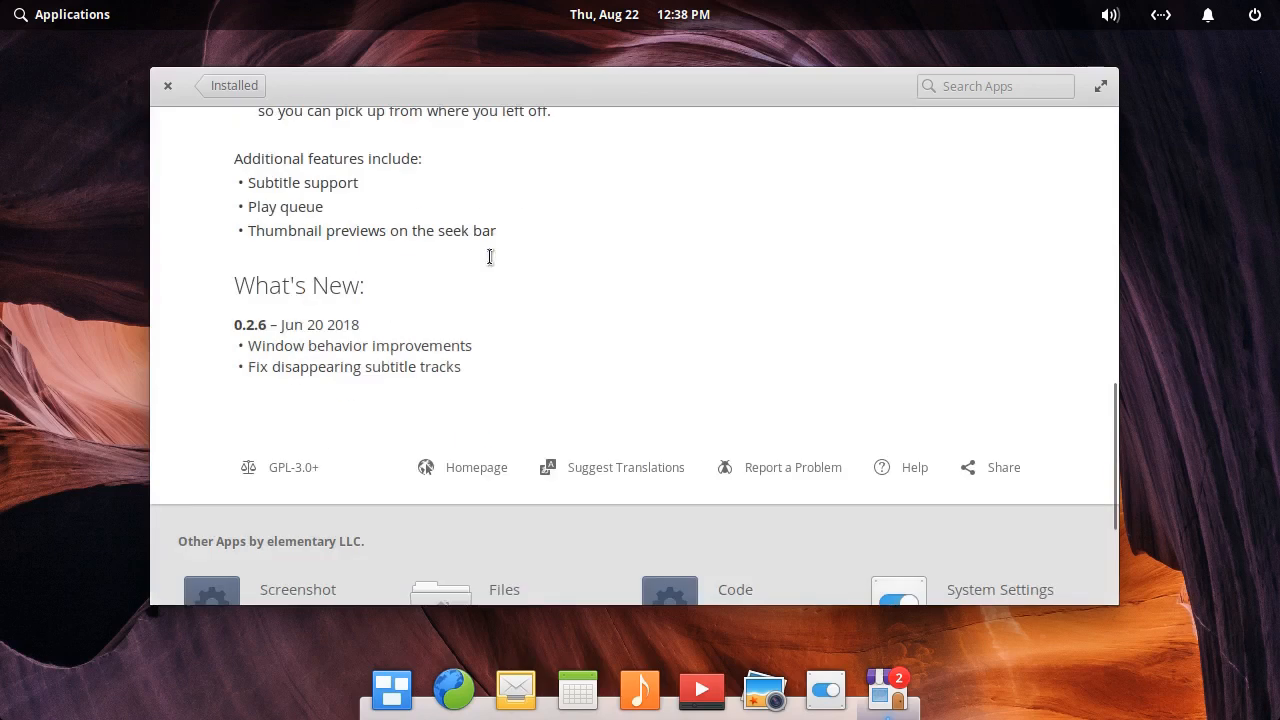
scroll("down", 3)
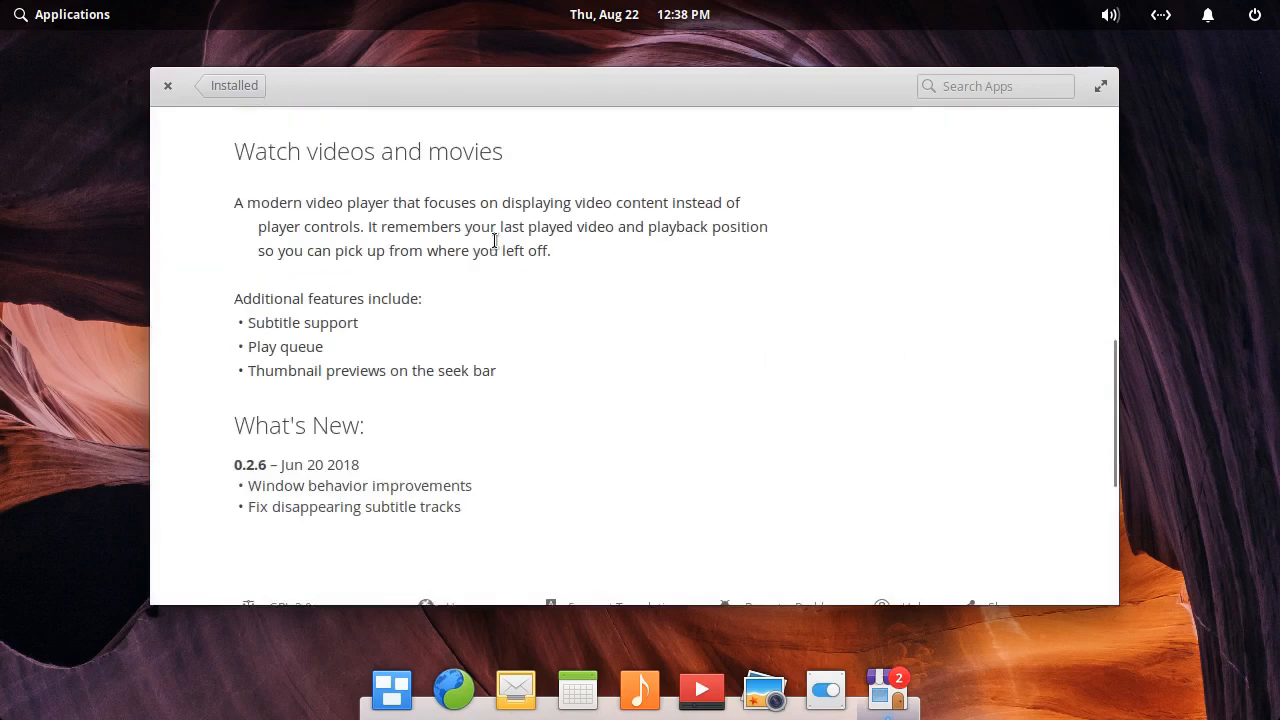
mouse_move(459, 207)
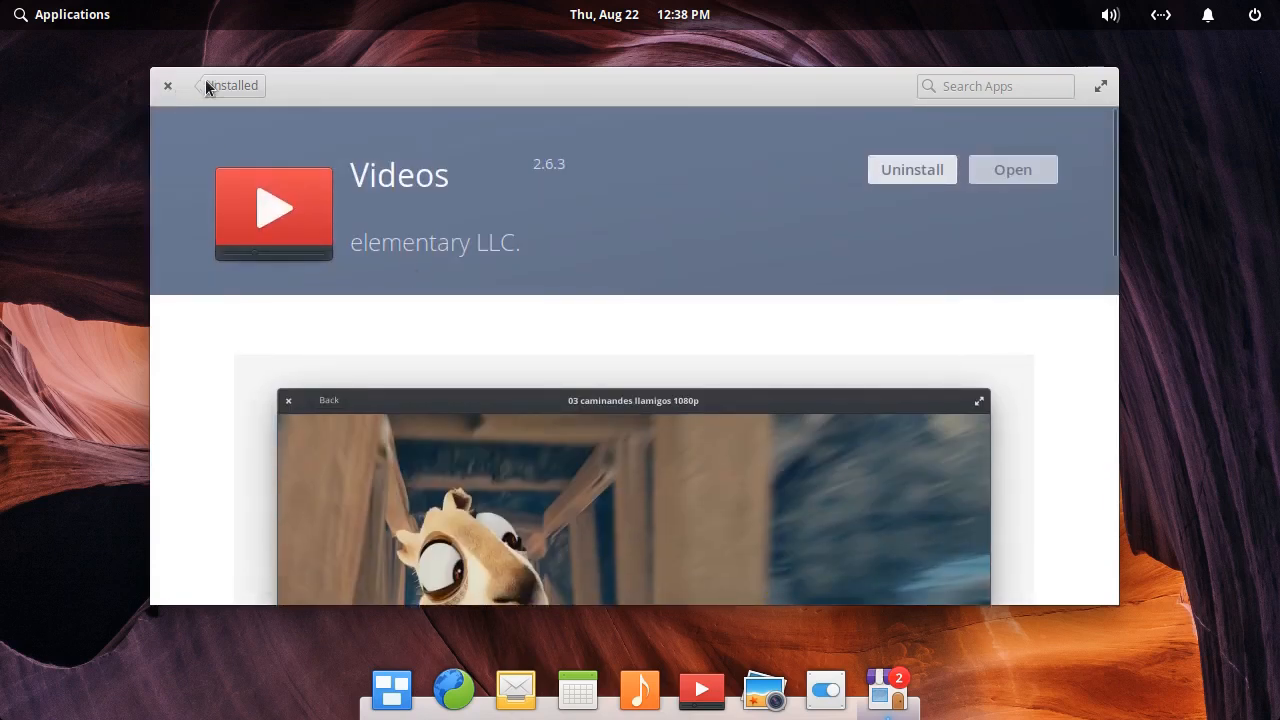
Return to Installed apps, view AppCenter's own details page, then scroll the installed list
left_click(199, 85)
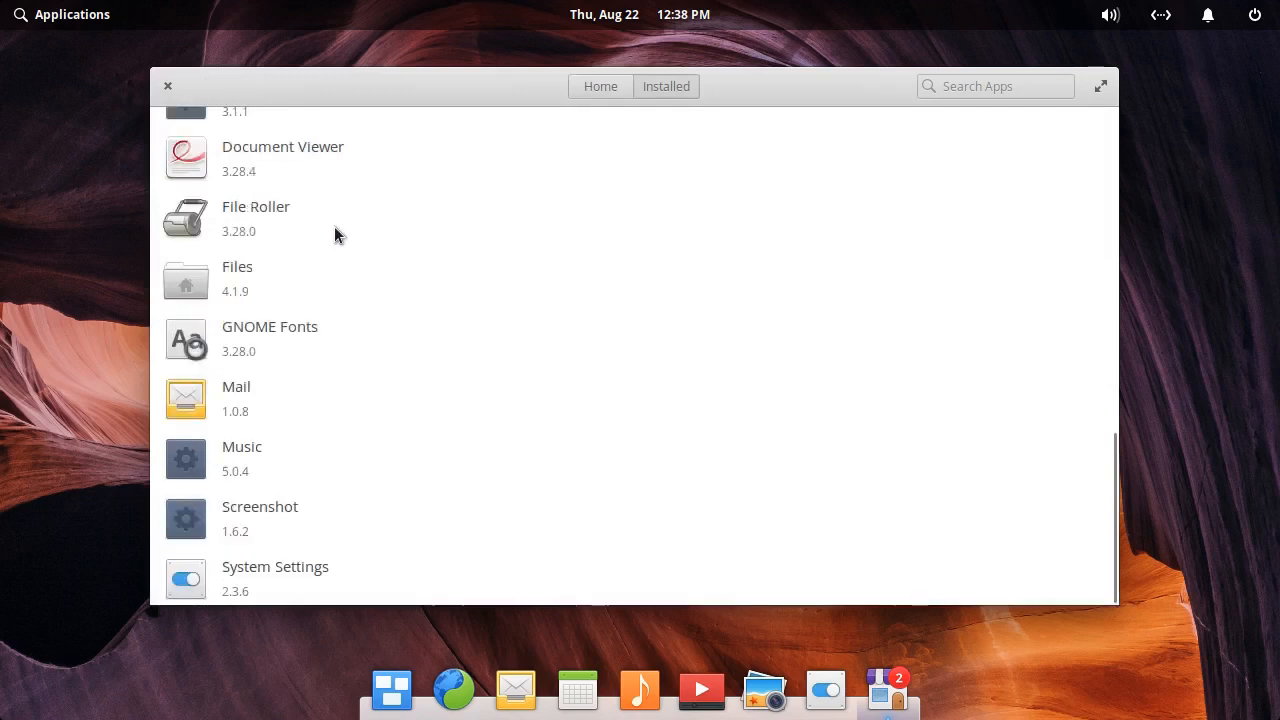
scroll("up", 3)
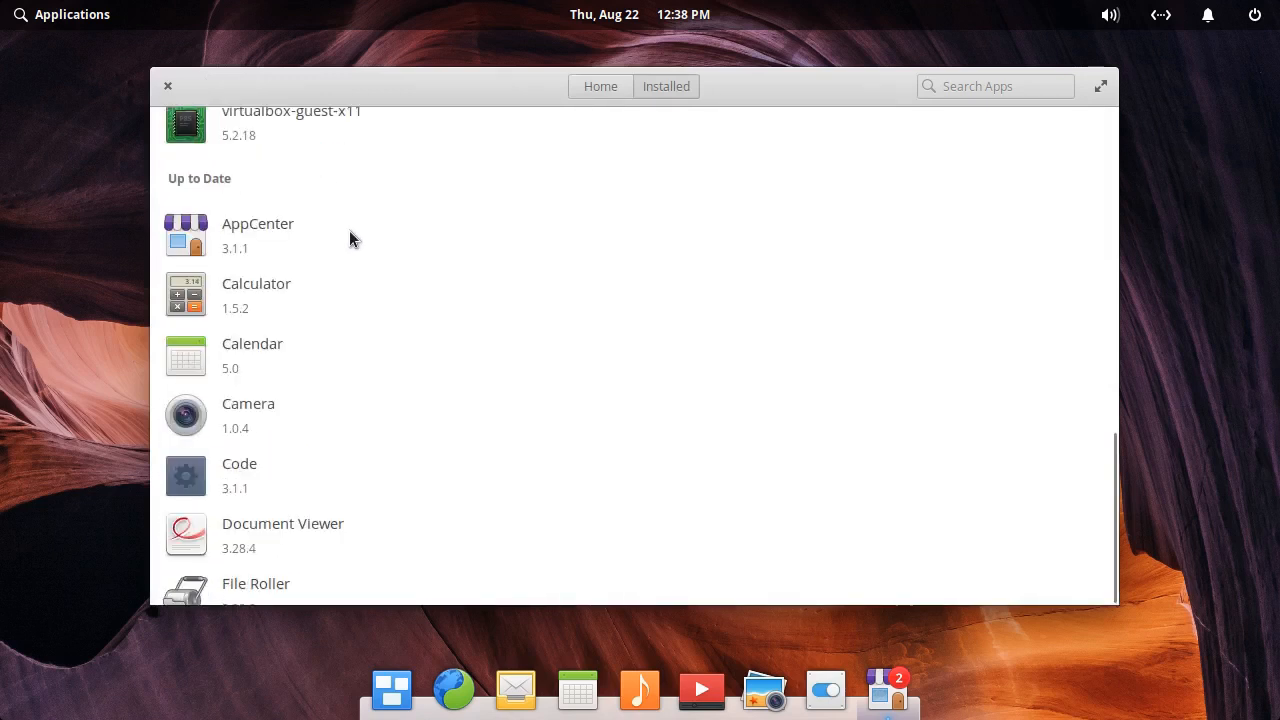
left_click(258, 223)
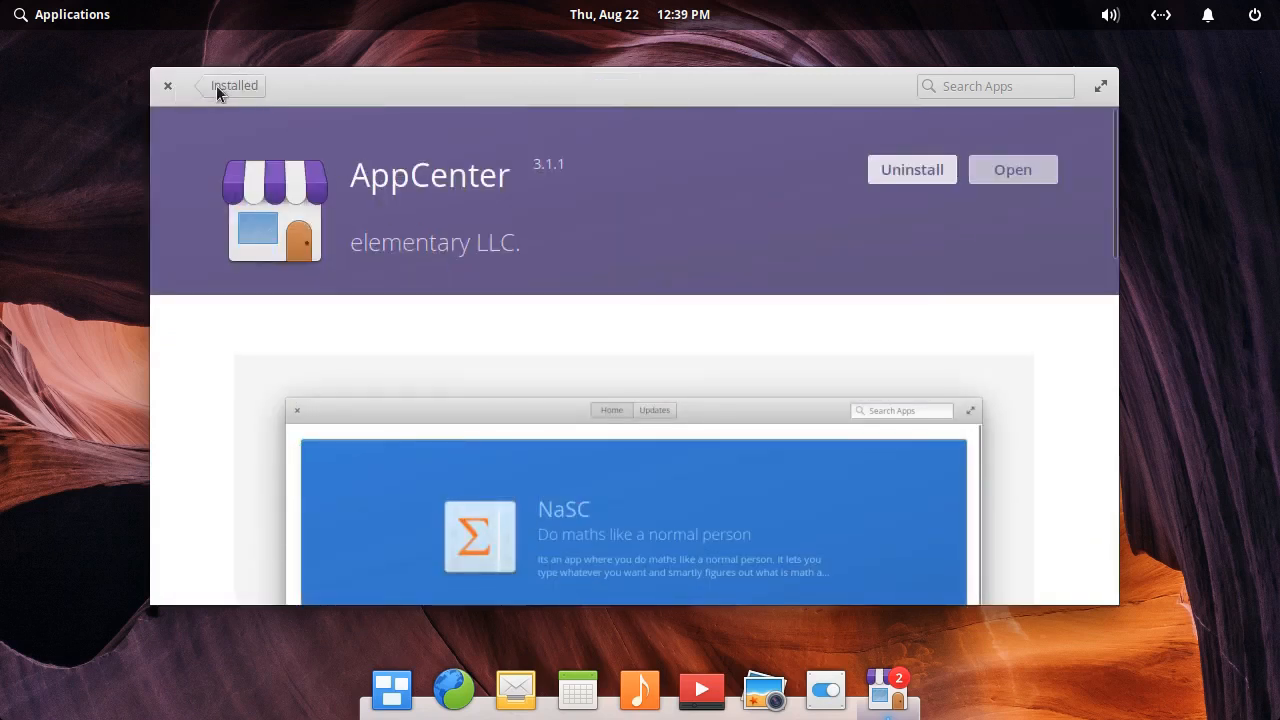
left_click(201, 86)
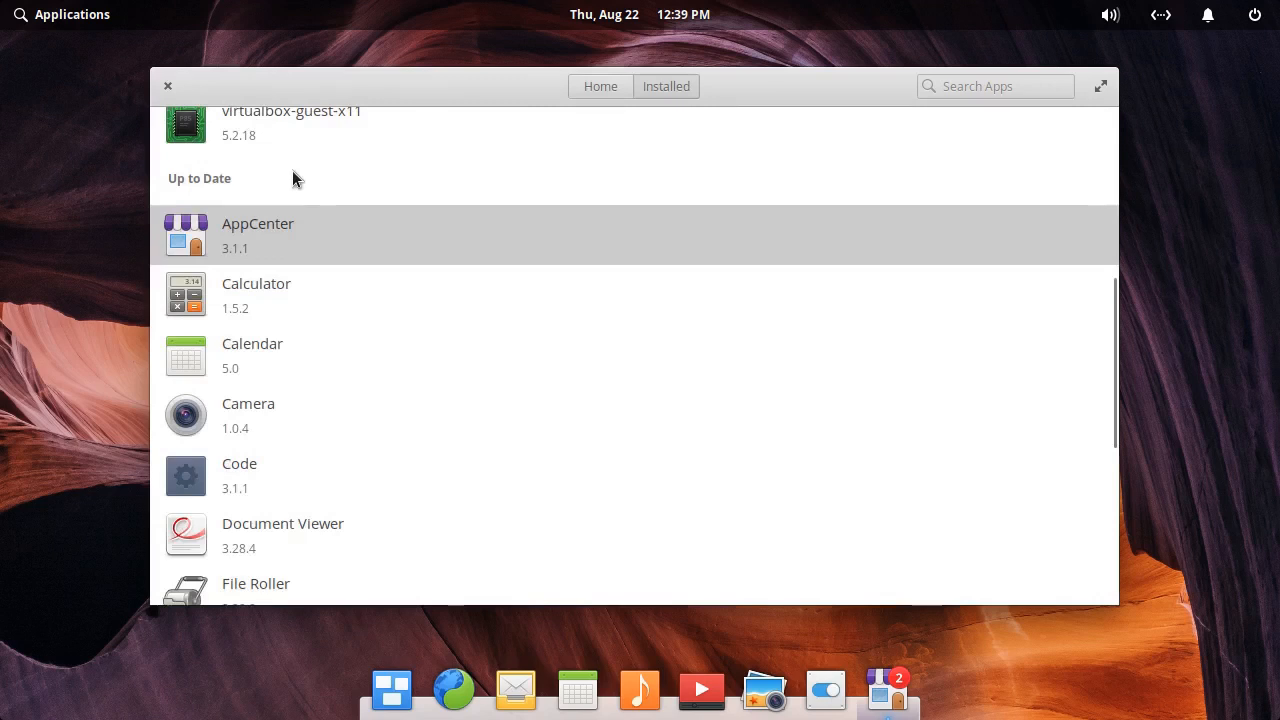
scroll("down", 3)
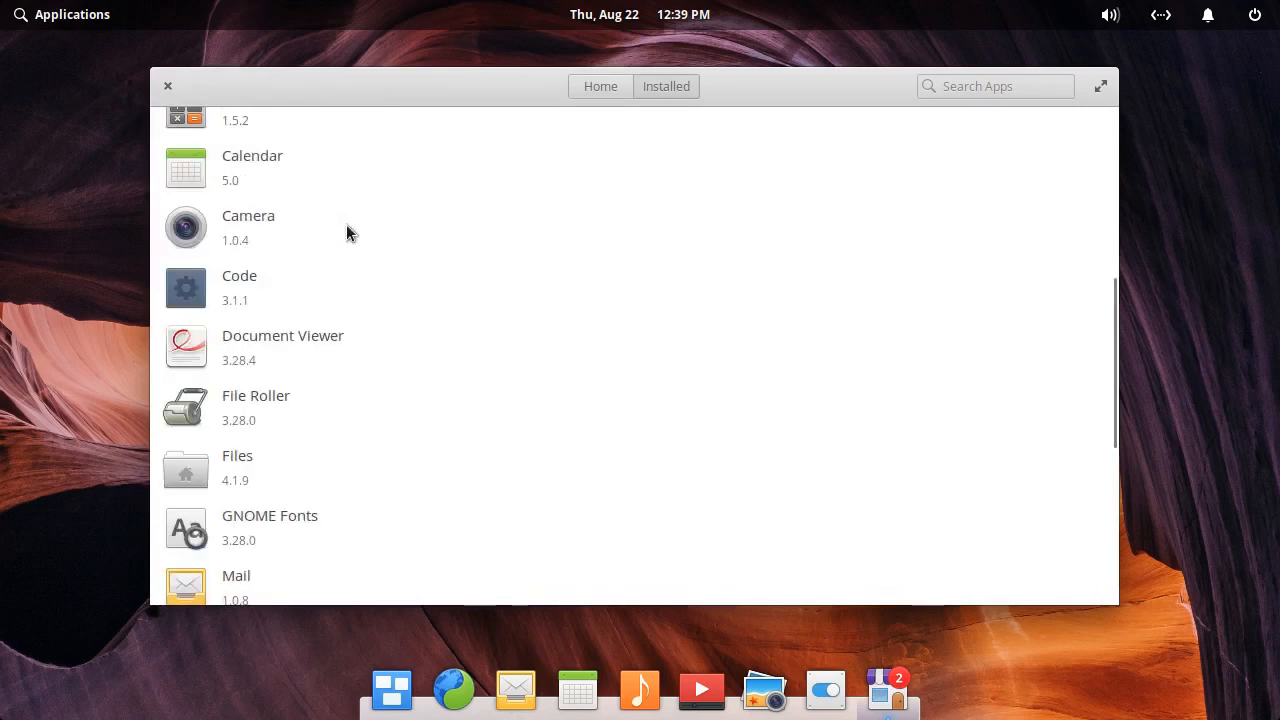
scroll("down", 3)
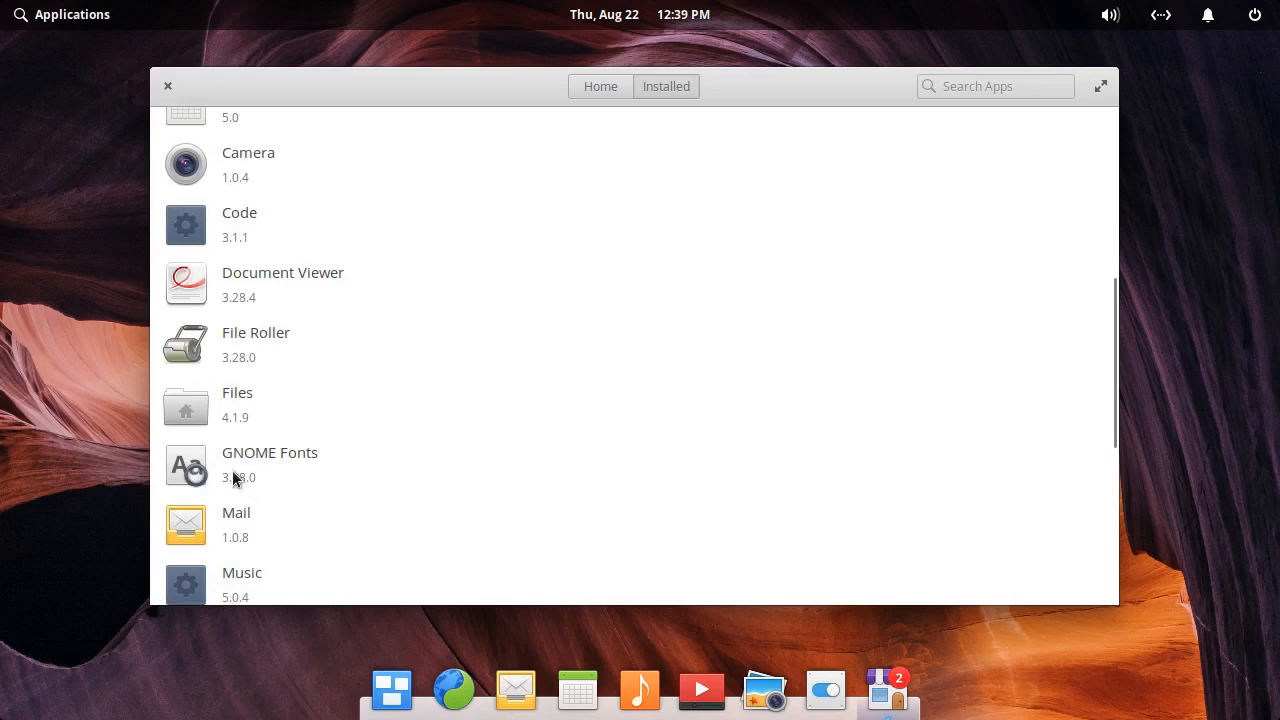
scroll("down", 3)
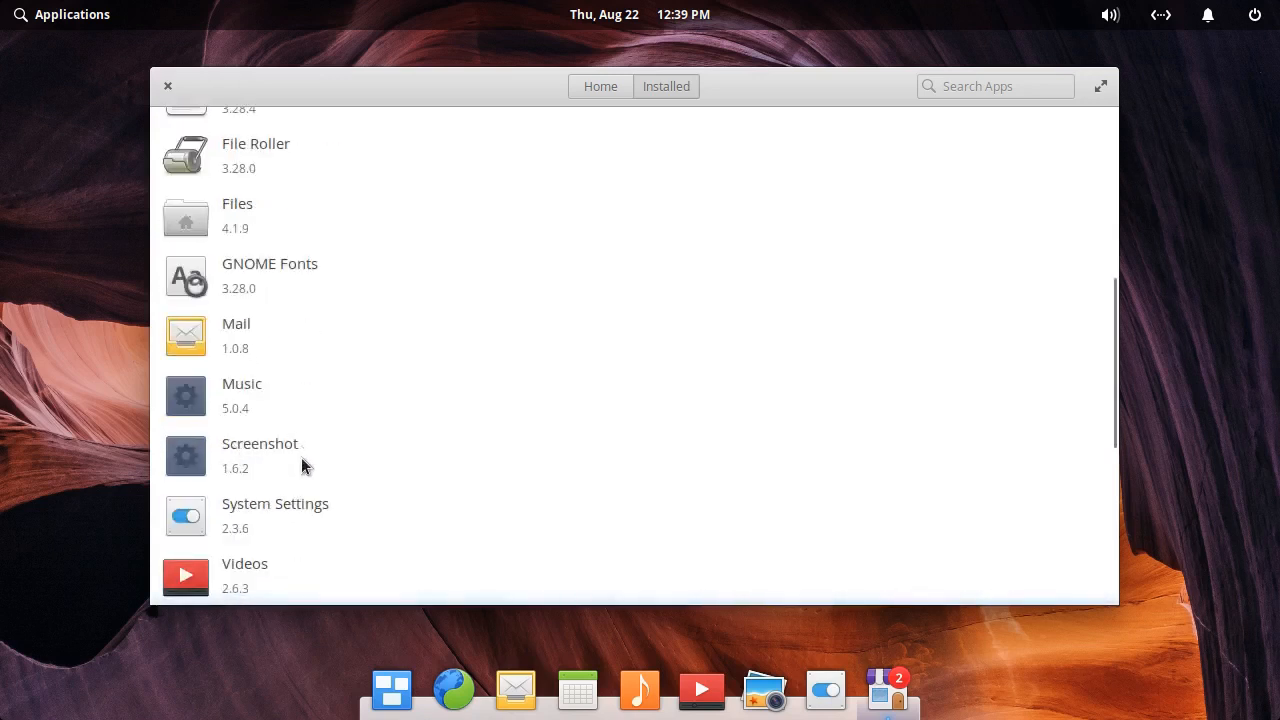
mouse_move(282, 538)
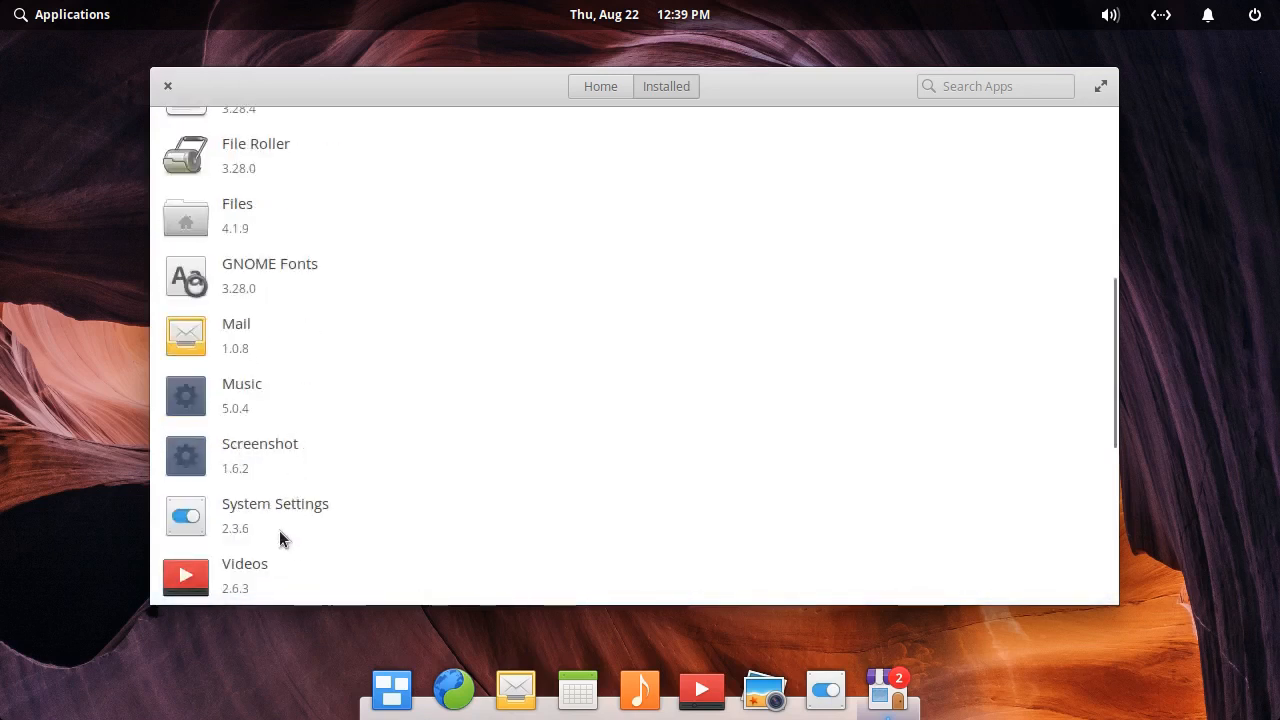
mouse_move(234, 409)
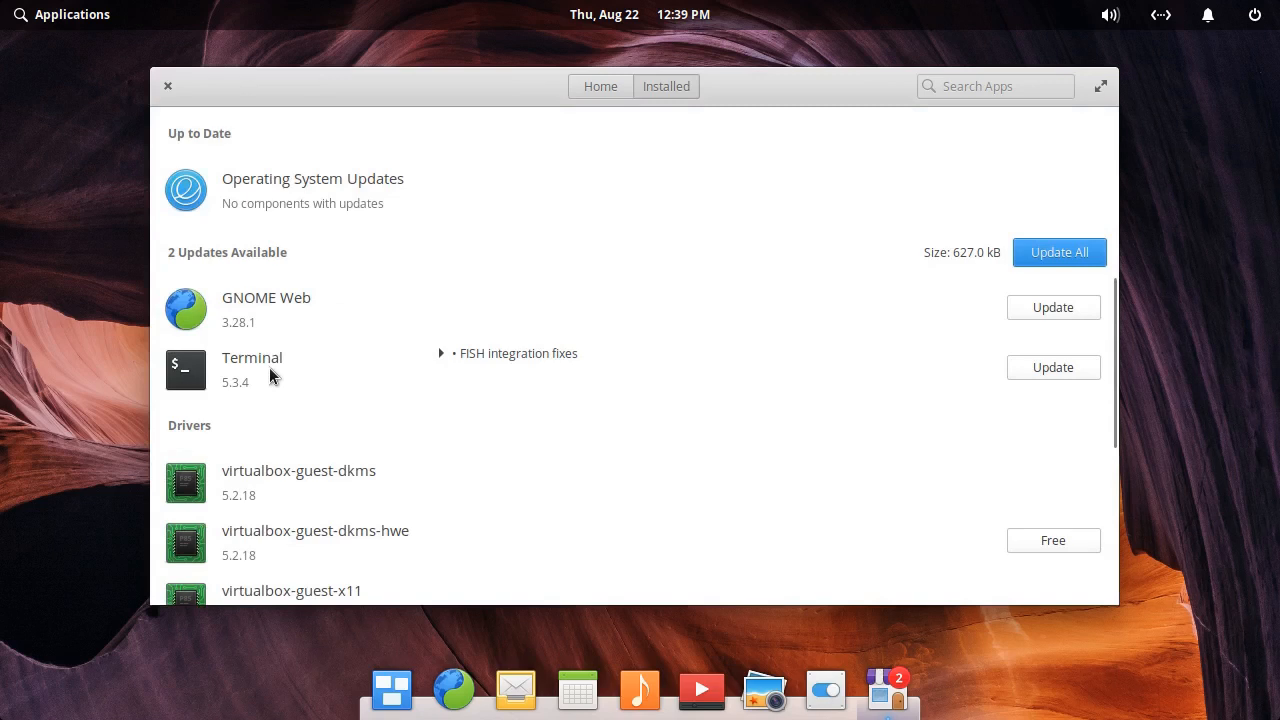
mouse_move(445, 356)
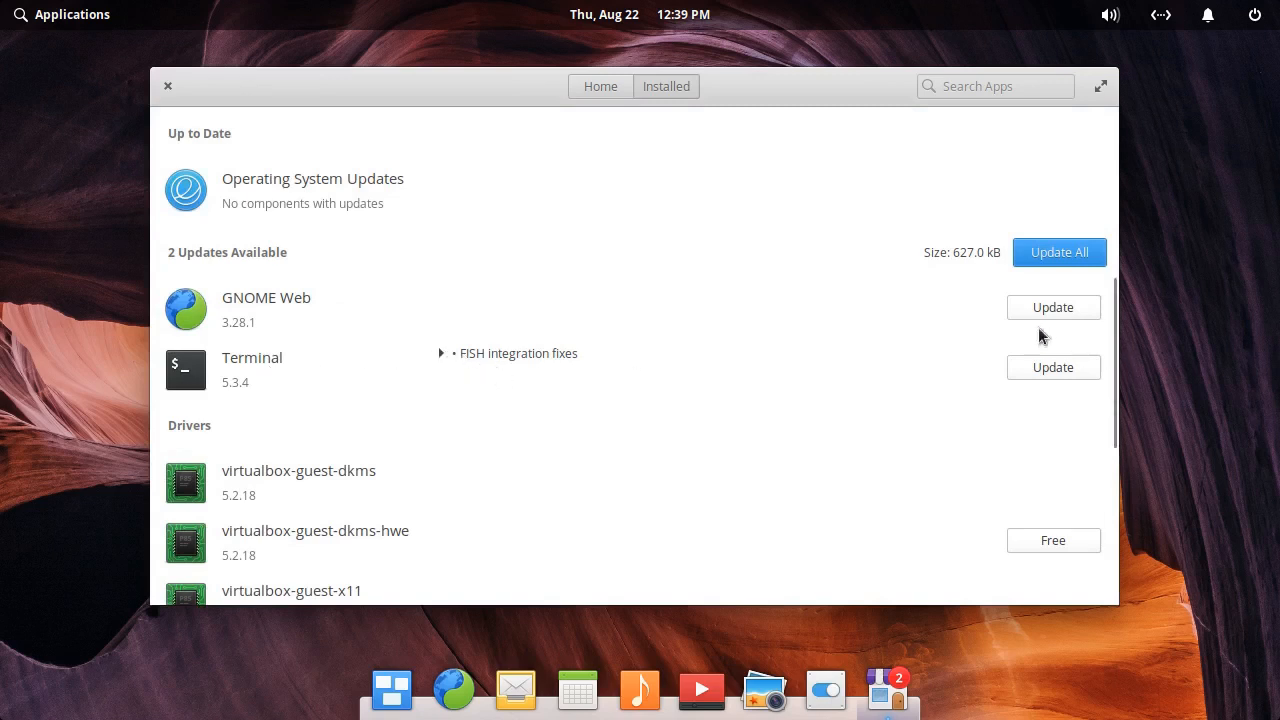
mouse_move(515, 299)
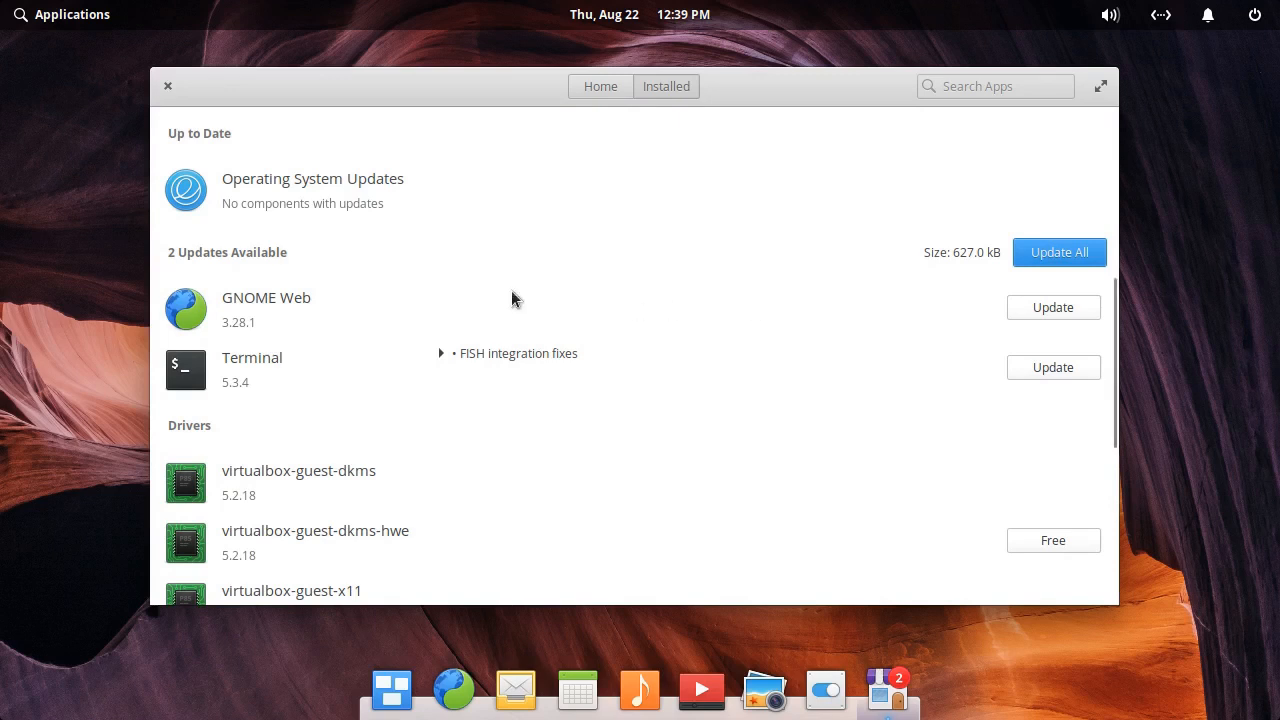
mouse_move(294, 197)
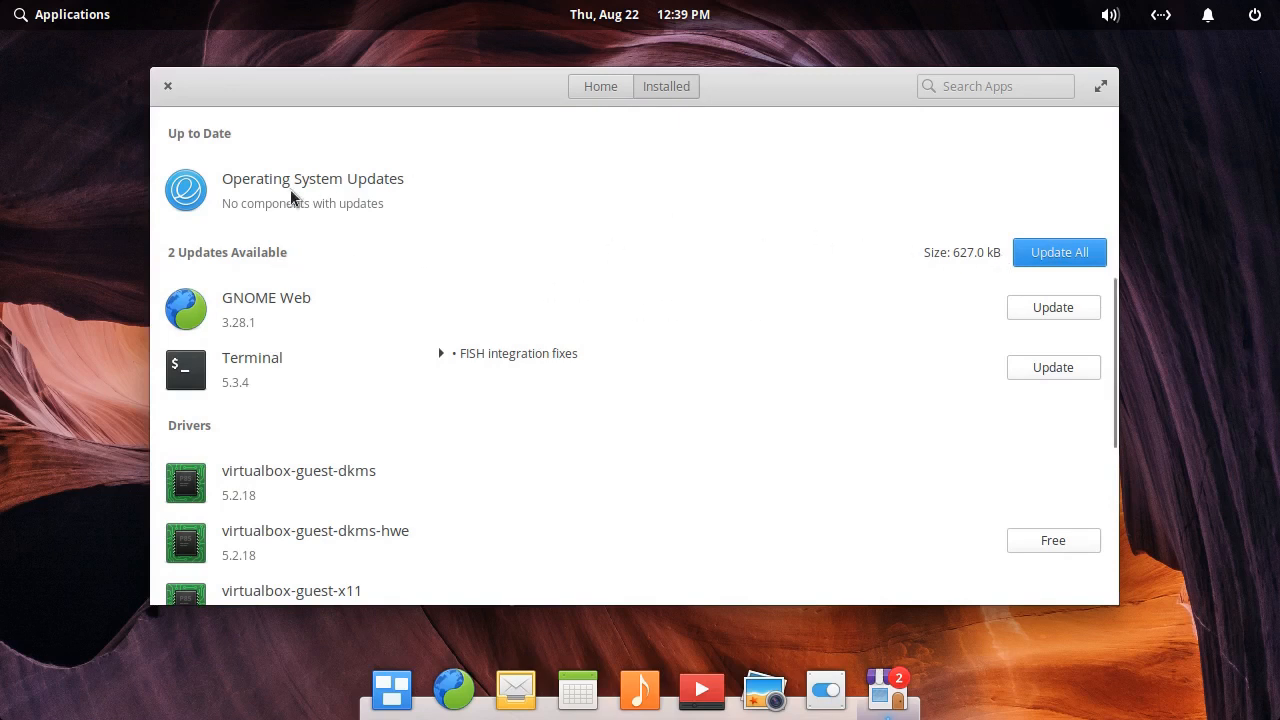
mouse_move(213, 302)
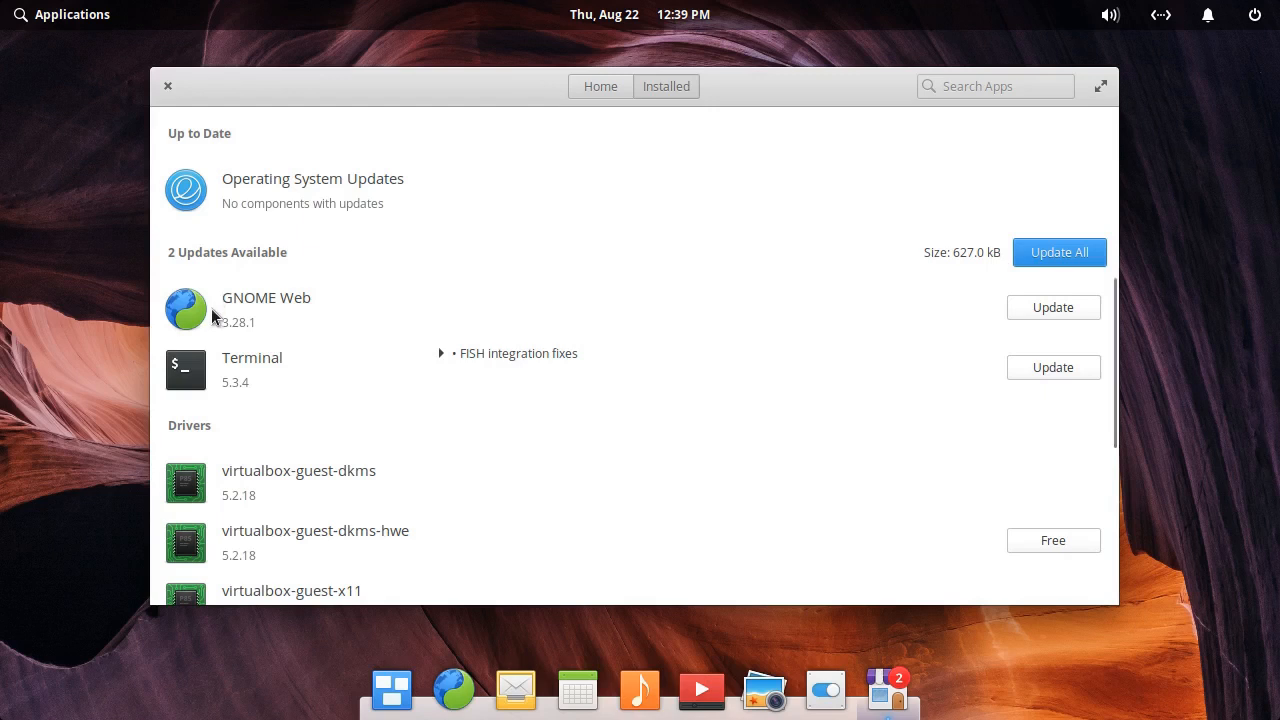
mouse_move(208, 490)
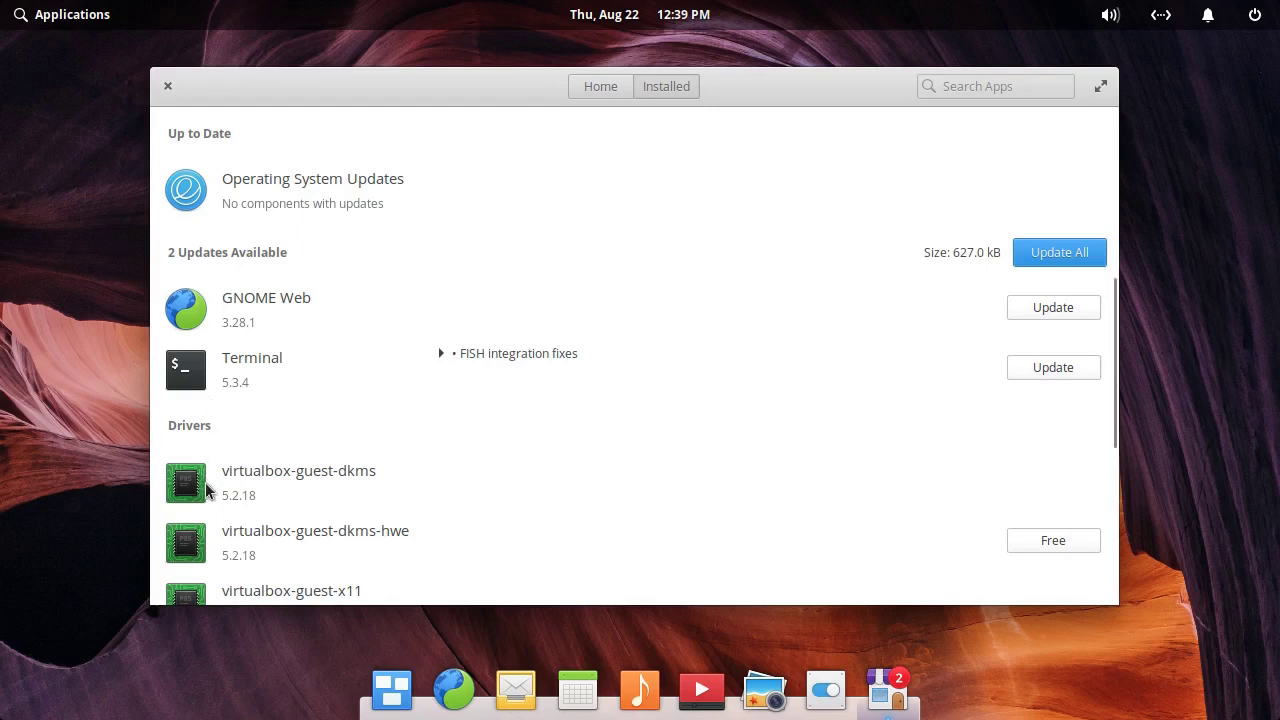
Scroll through GNOME Web's details page, then close the AppCenter window
left_click(266, 297)
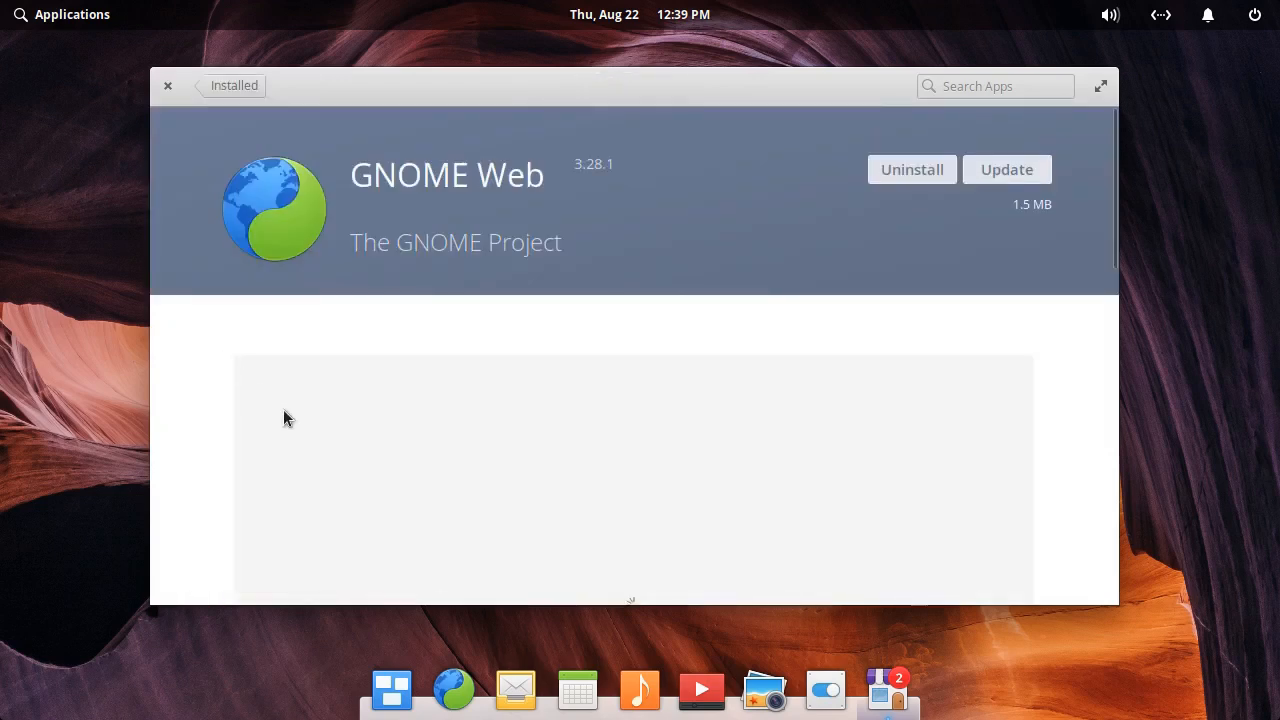
scroll("down", 3)
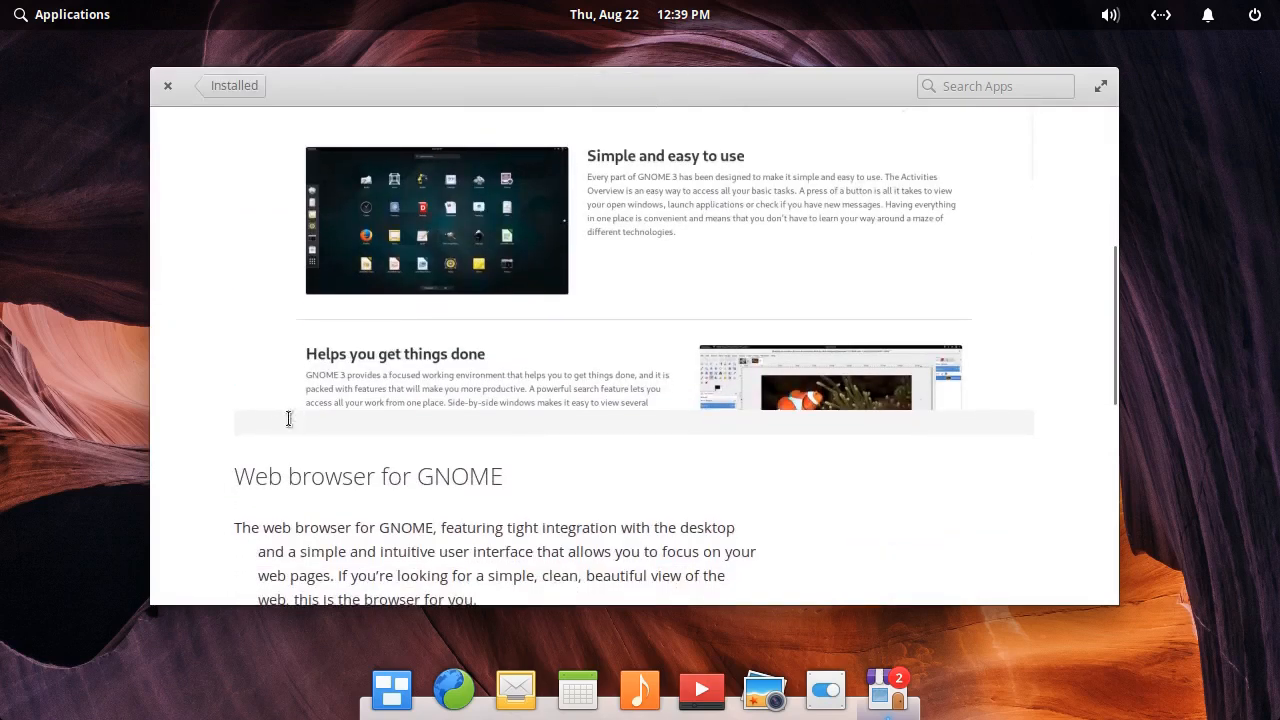
scroll("down", 3)
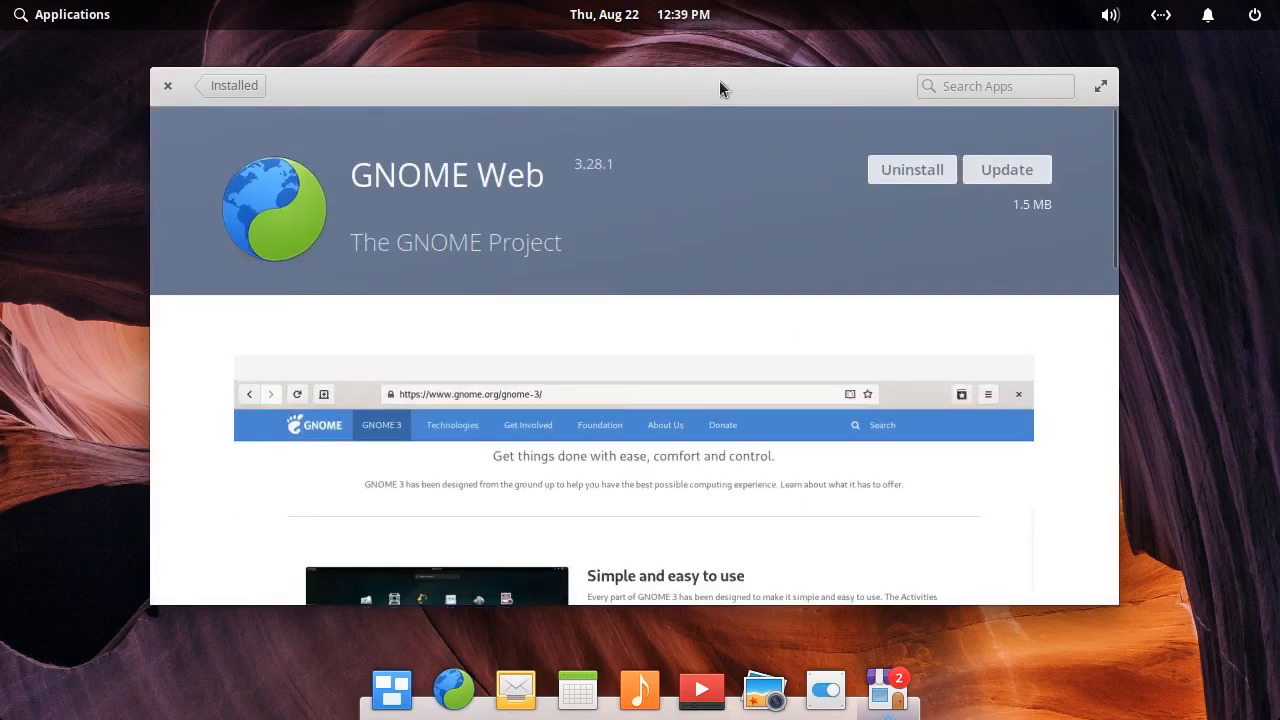
left_click(168, 85)
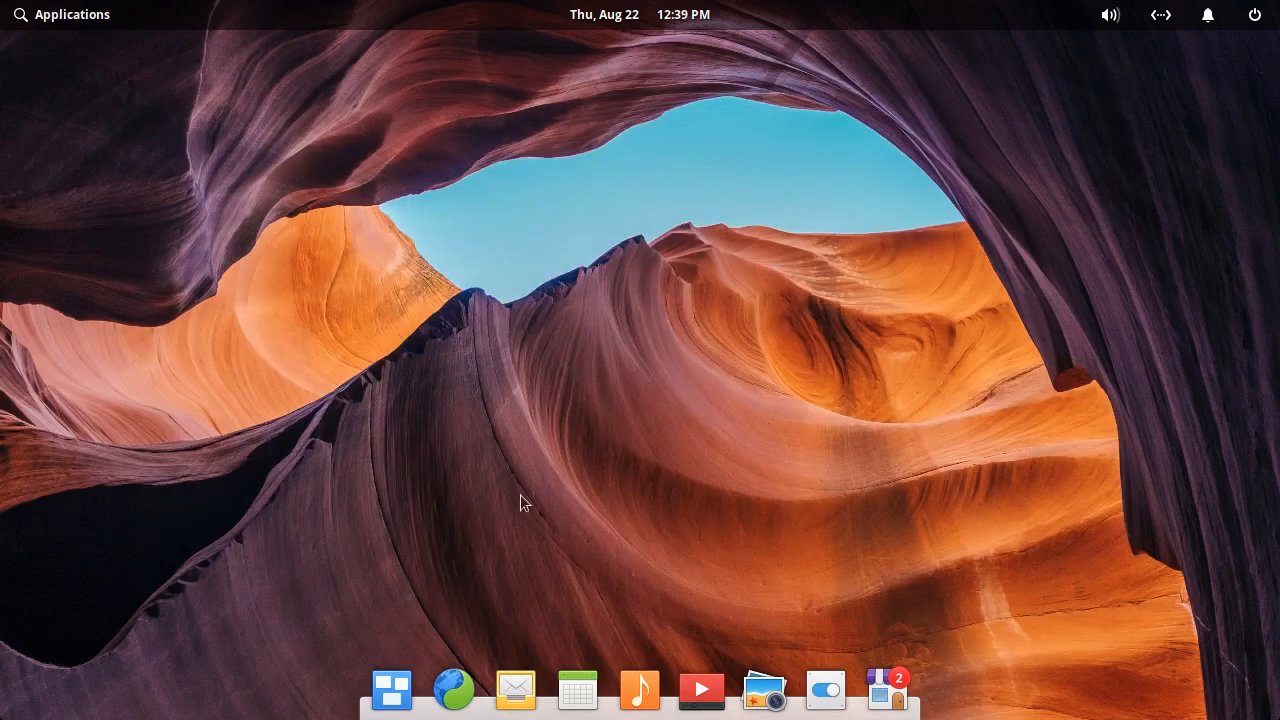
left_click(453, 689)
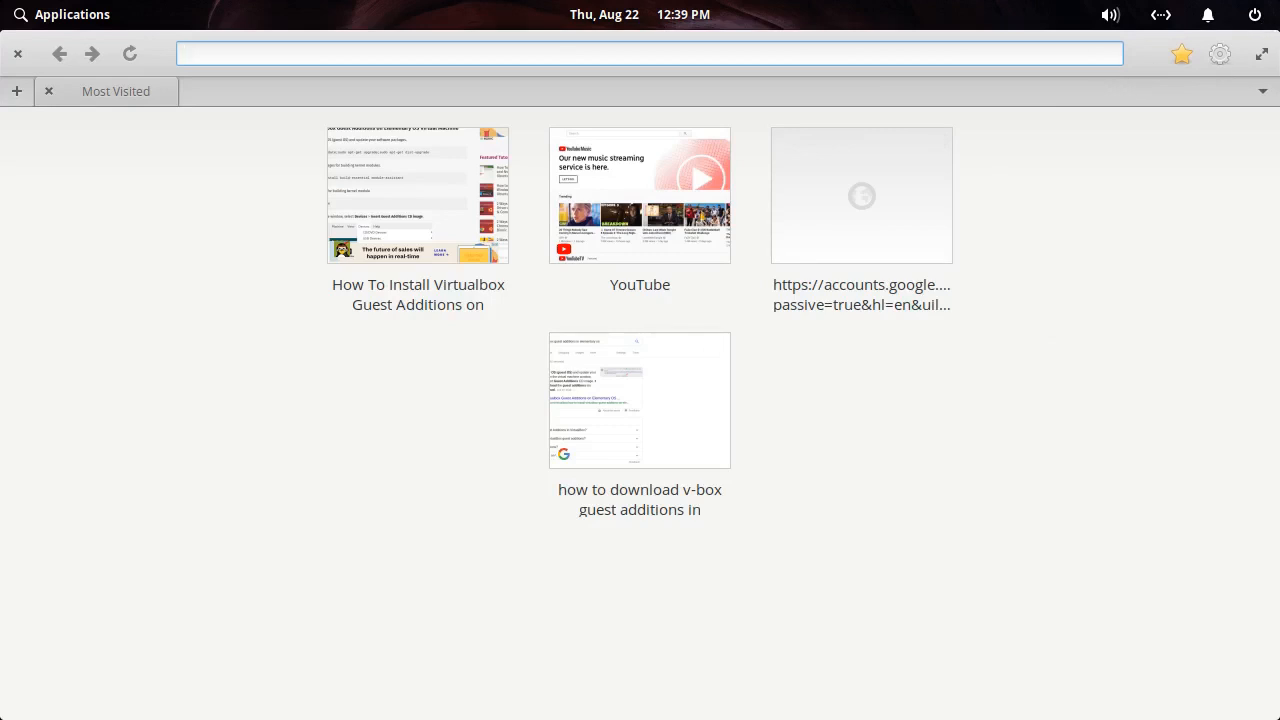
left_click(649, 44)
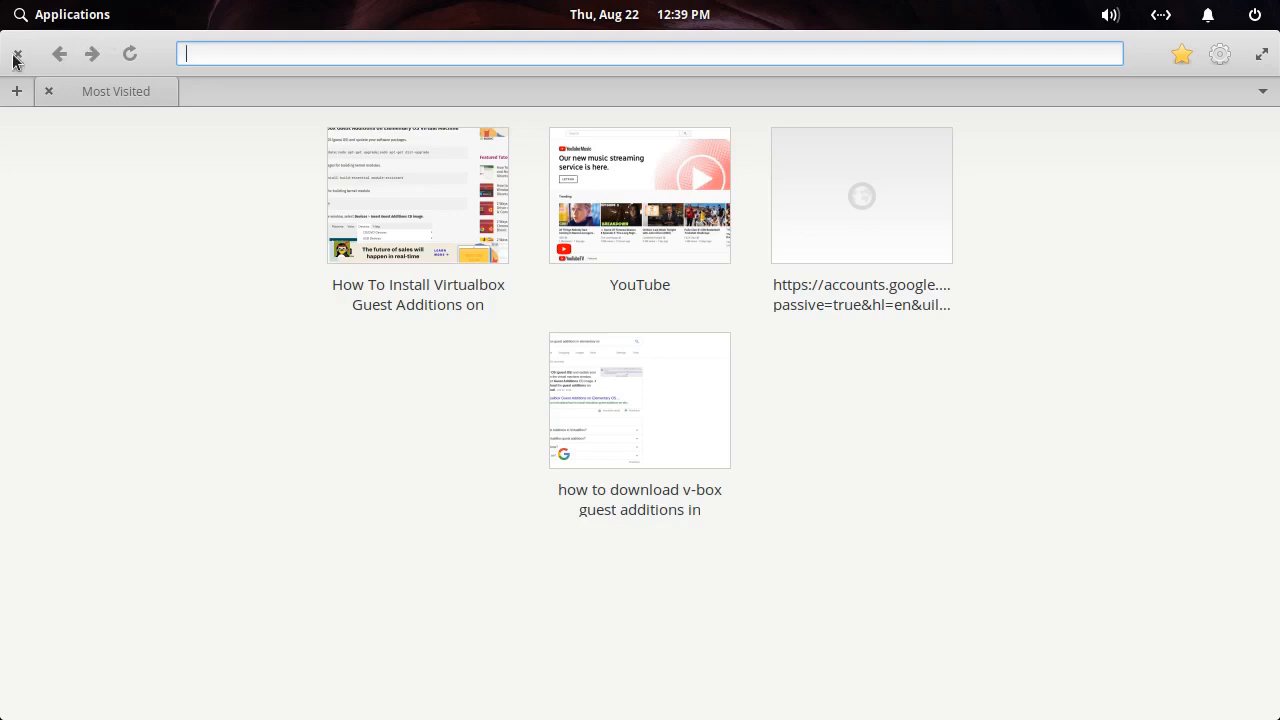
left_click(16, 53)
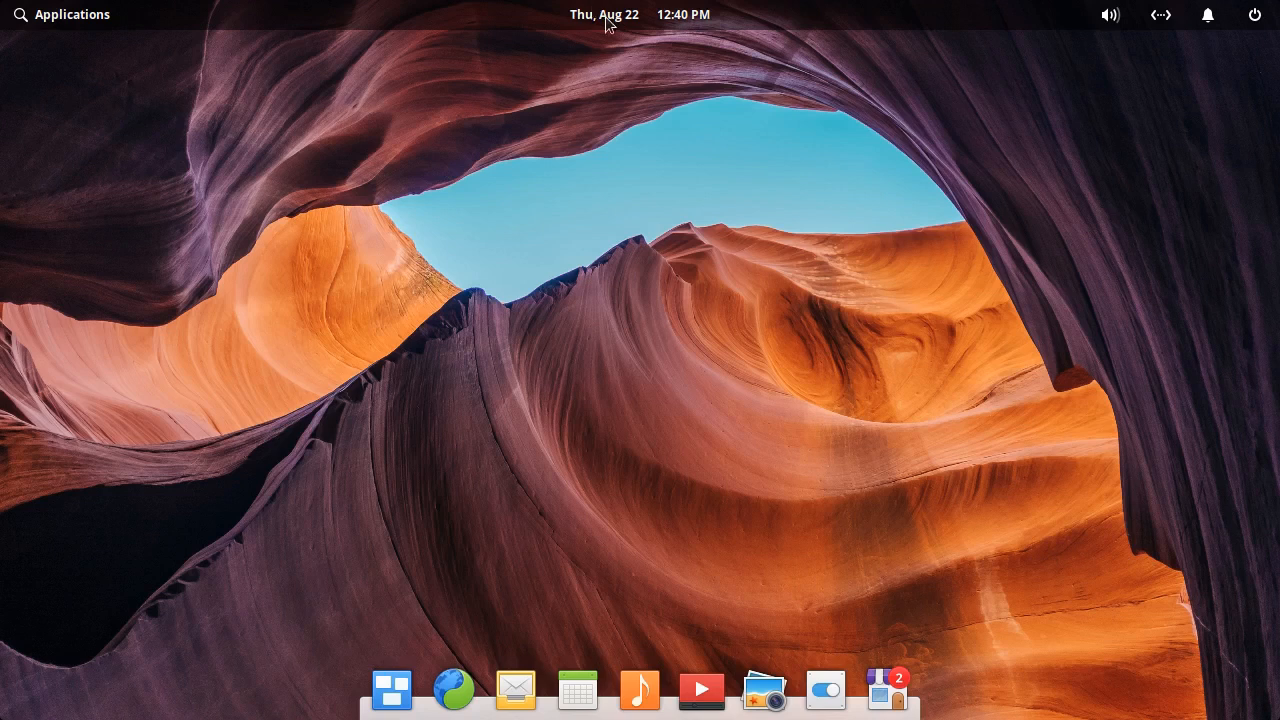
mouse_move(855, 82)
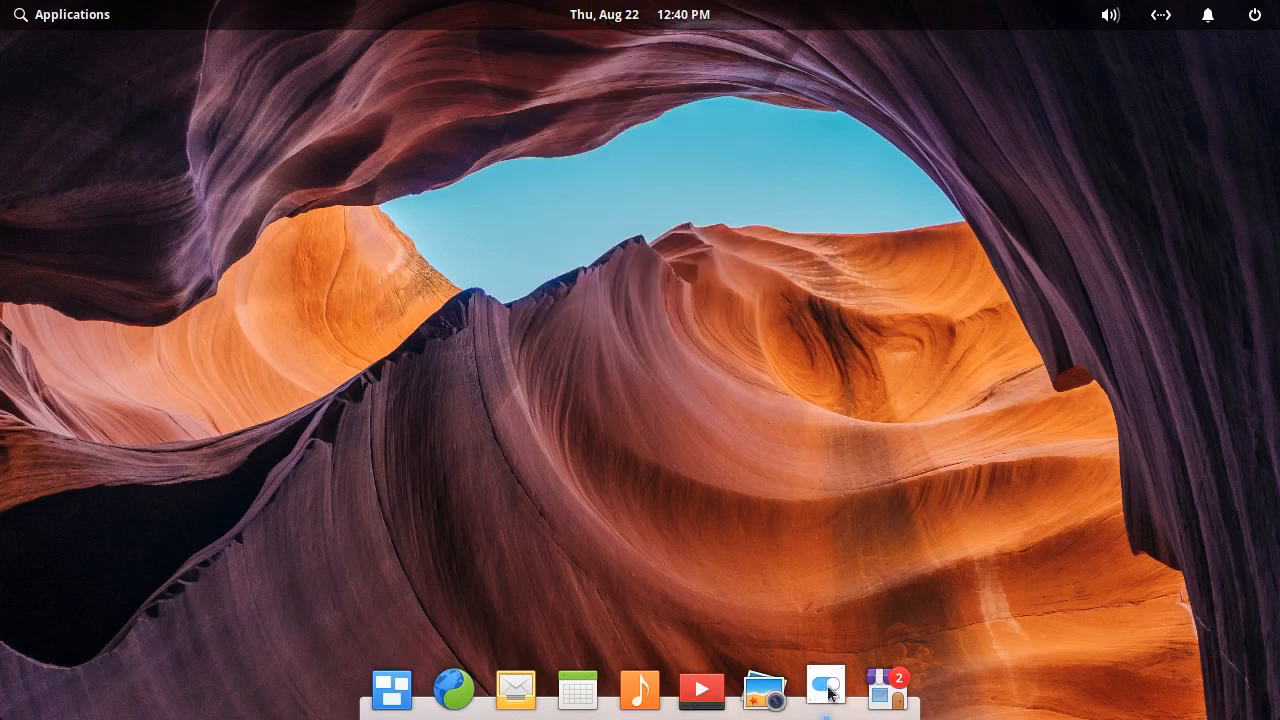
left_click(825, 691)
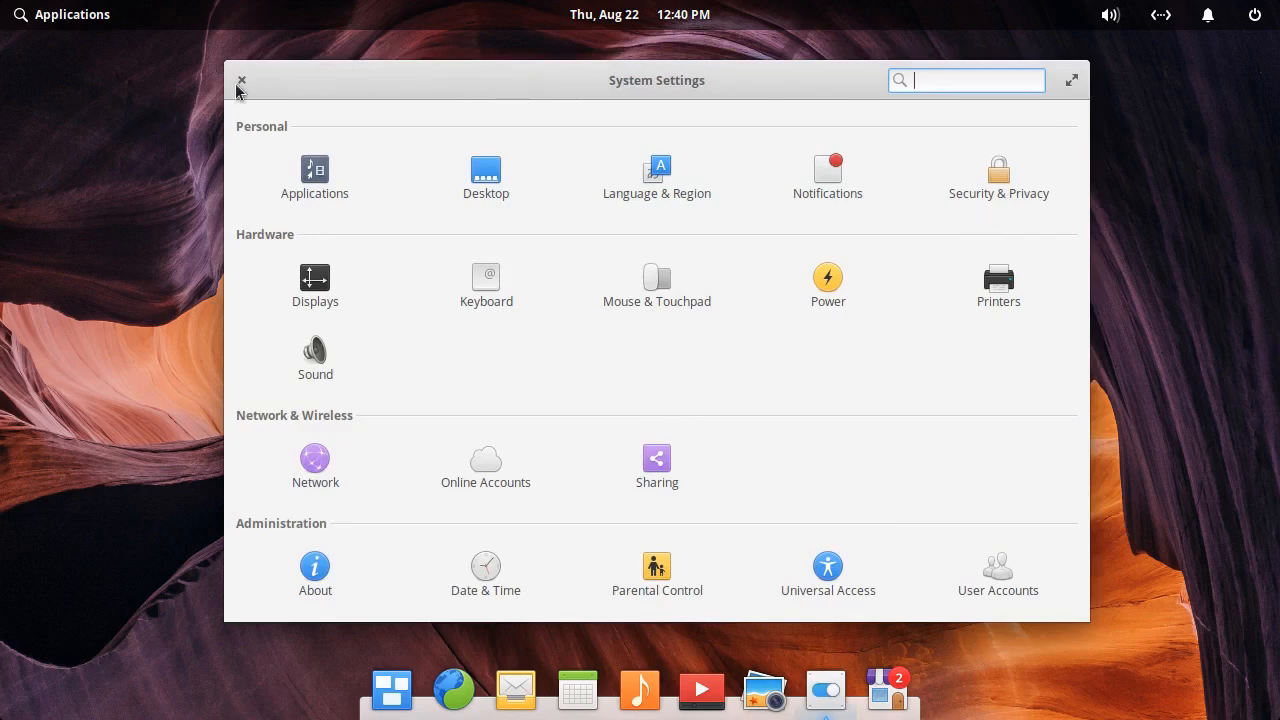
left_click(241, 80)
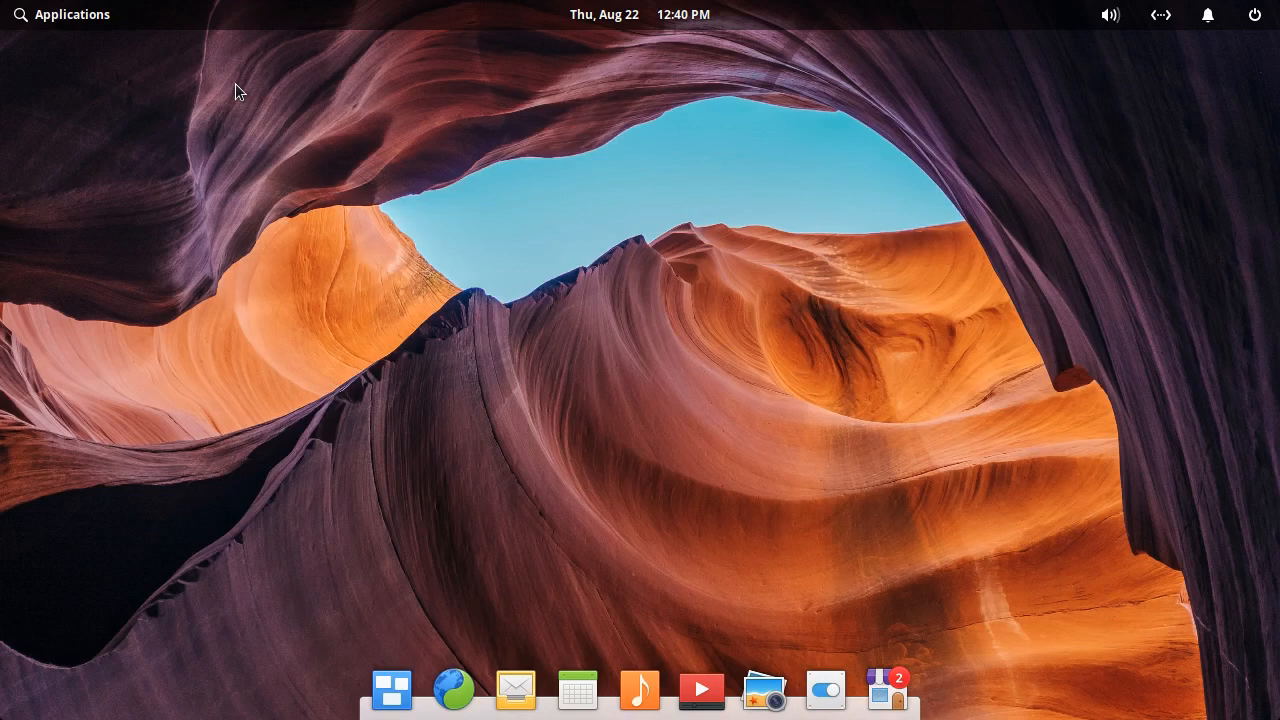
left_click(1208, 15)
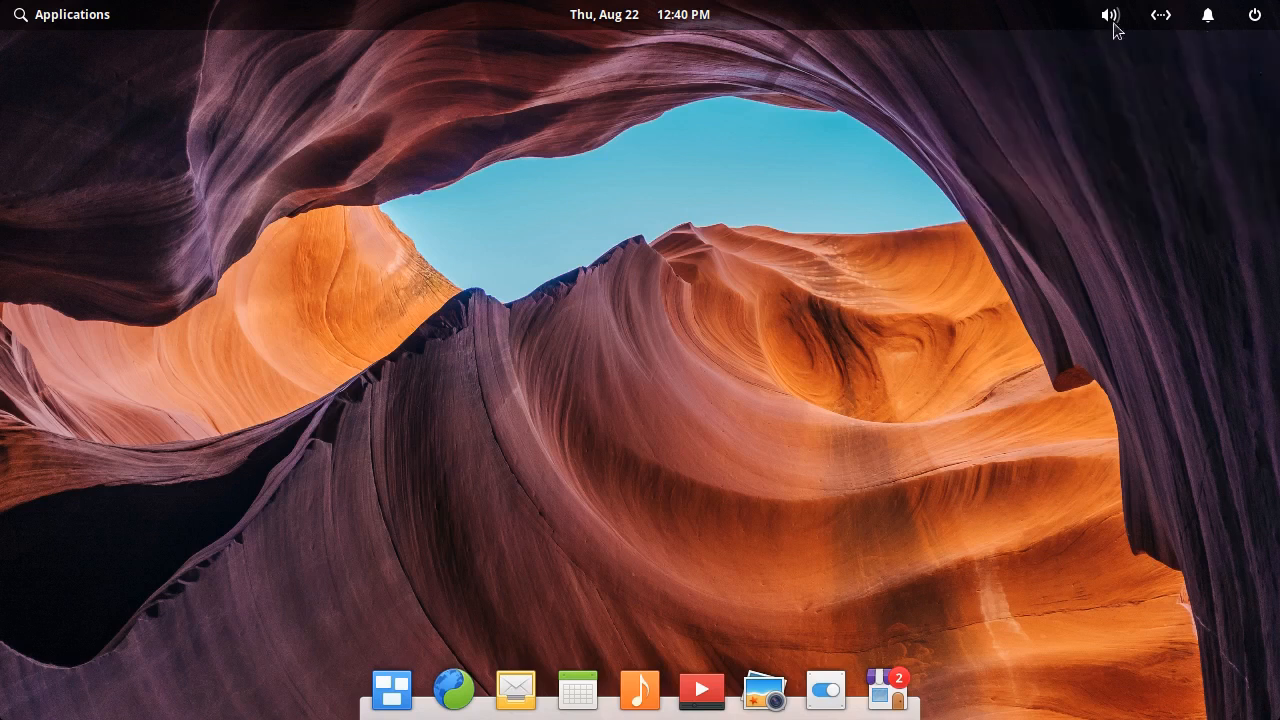
mouse_move(1150, 70)
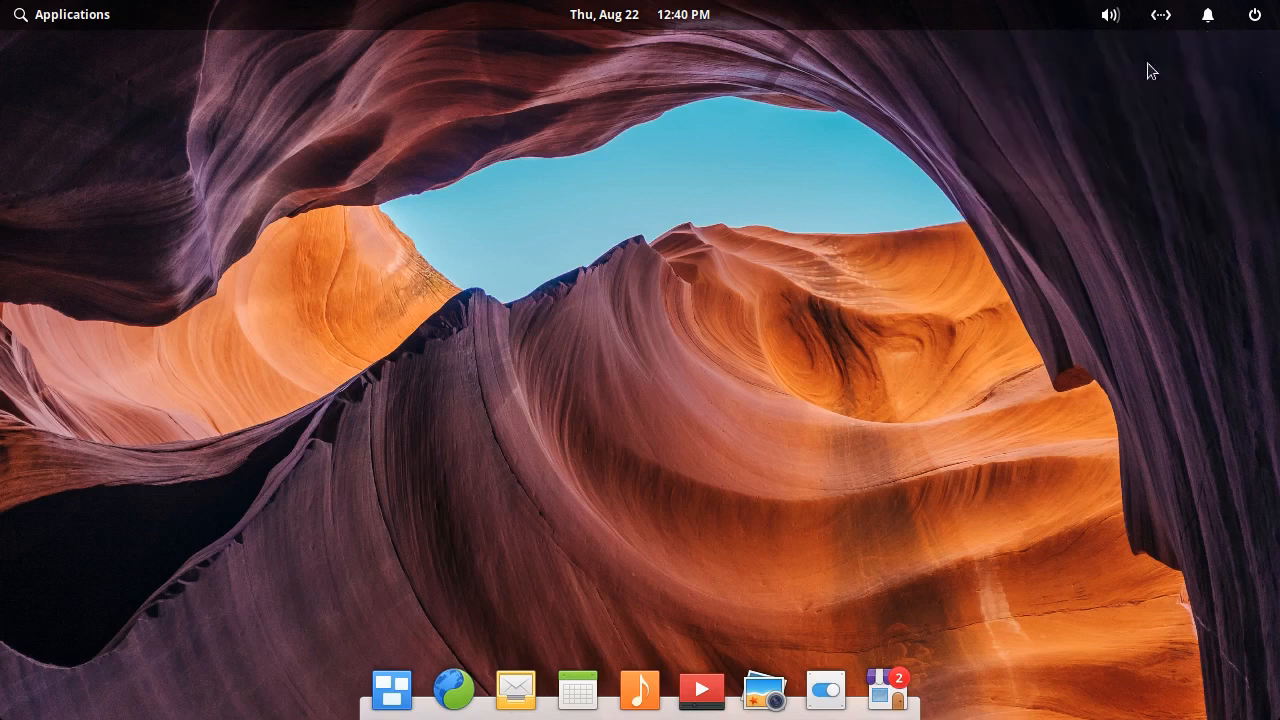
mouse_move(400, 158)
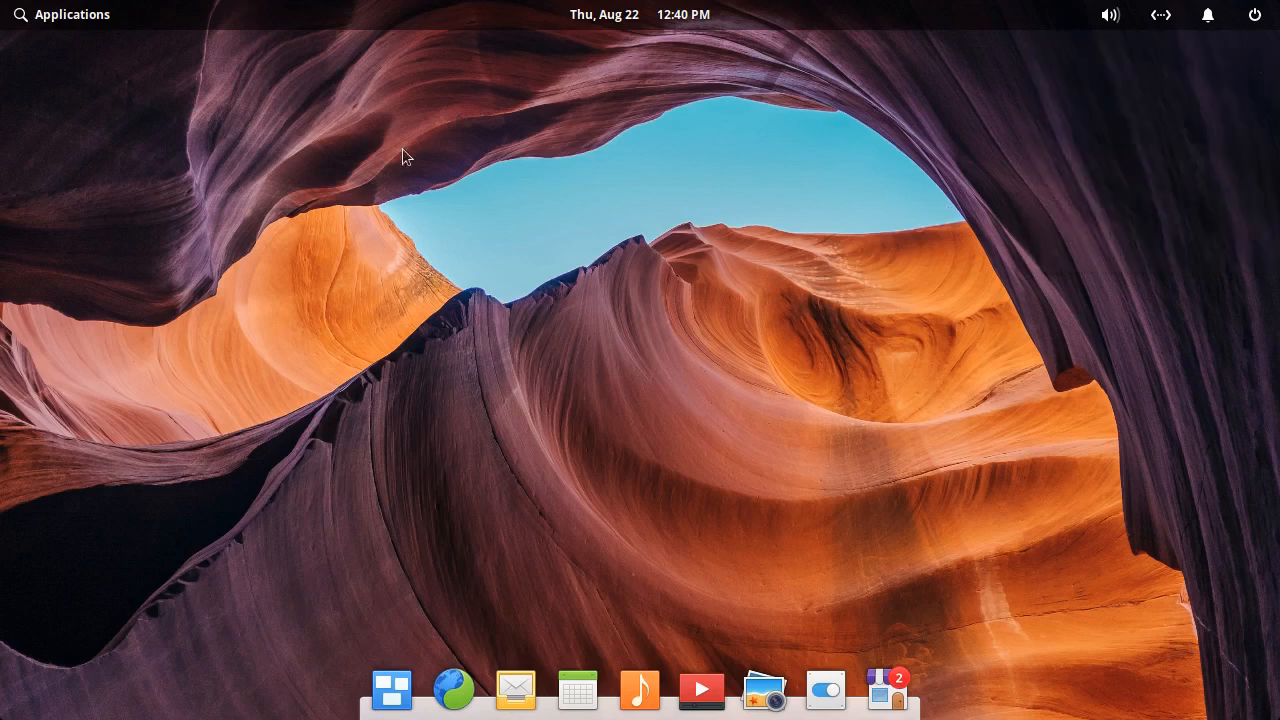
left_click(72, 14)
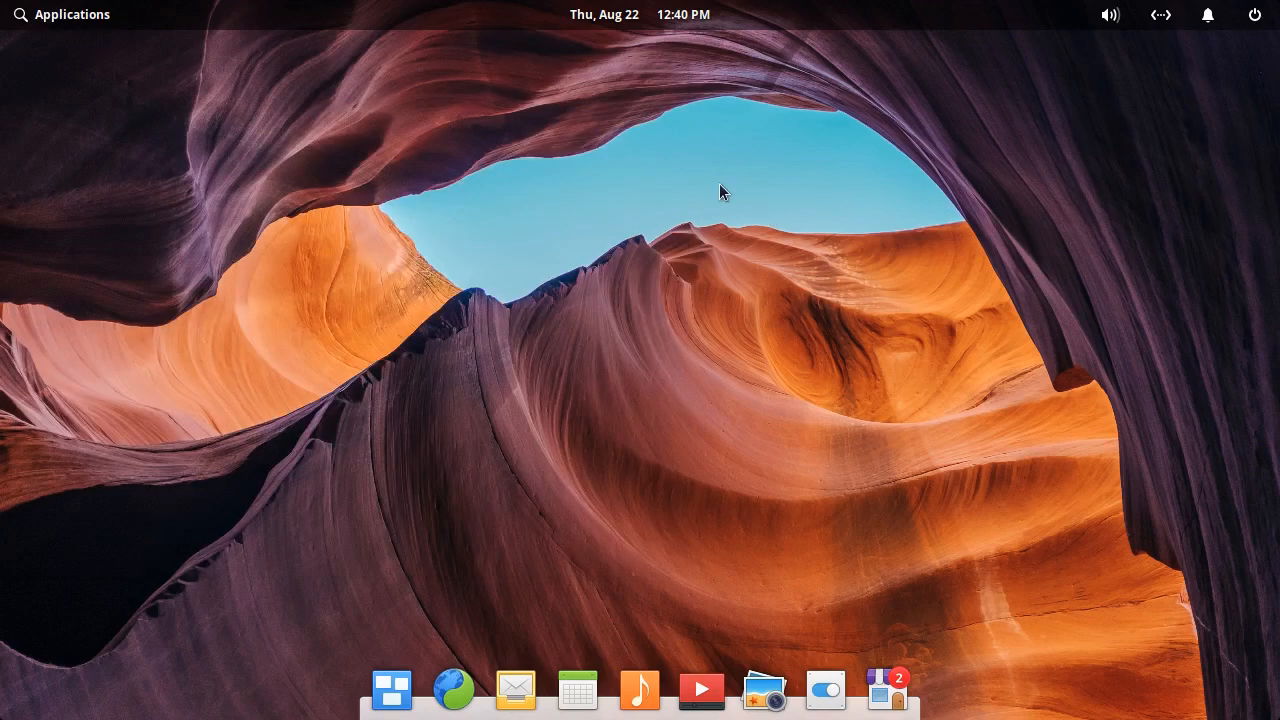
mouse_move(482, 186)
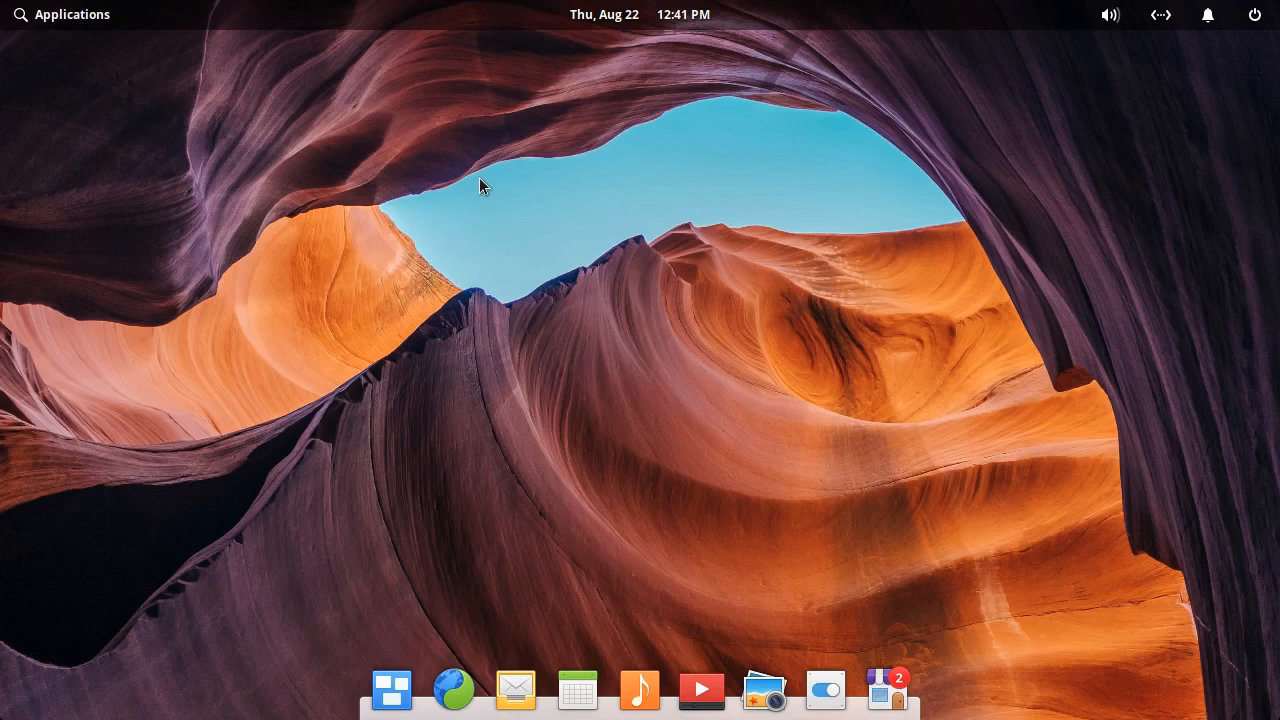
mouse_move(359, 150)
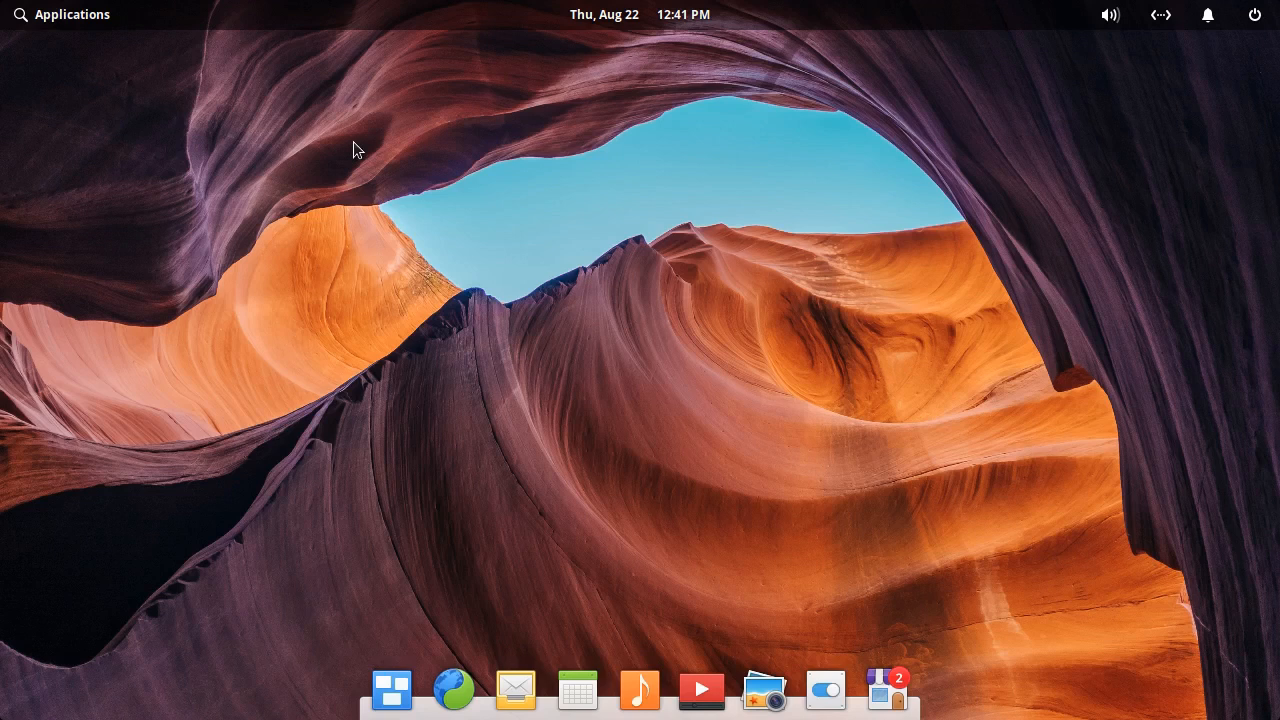
mouse_move(555, 26)
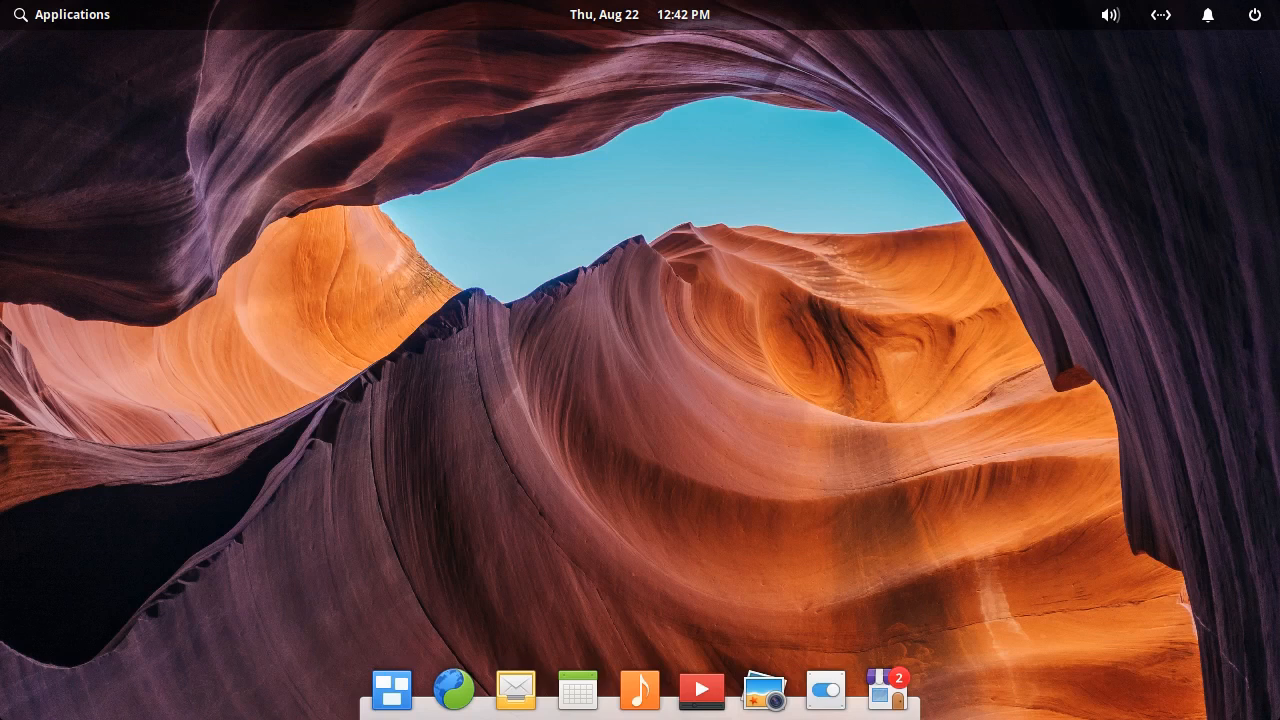
mouse_move(693, 552)
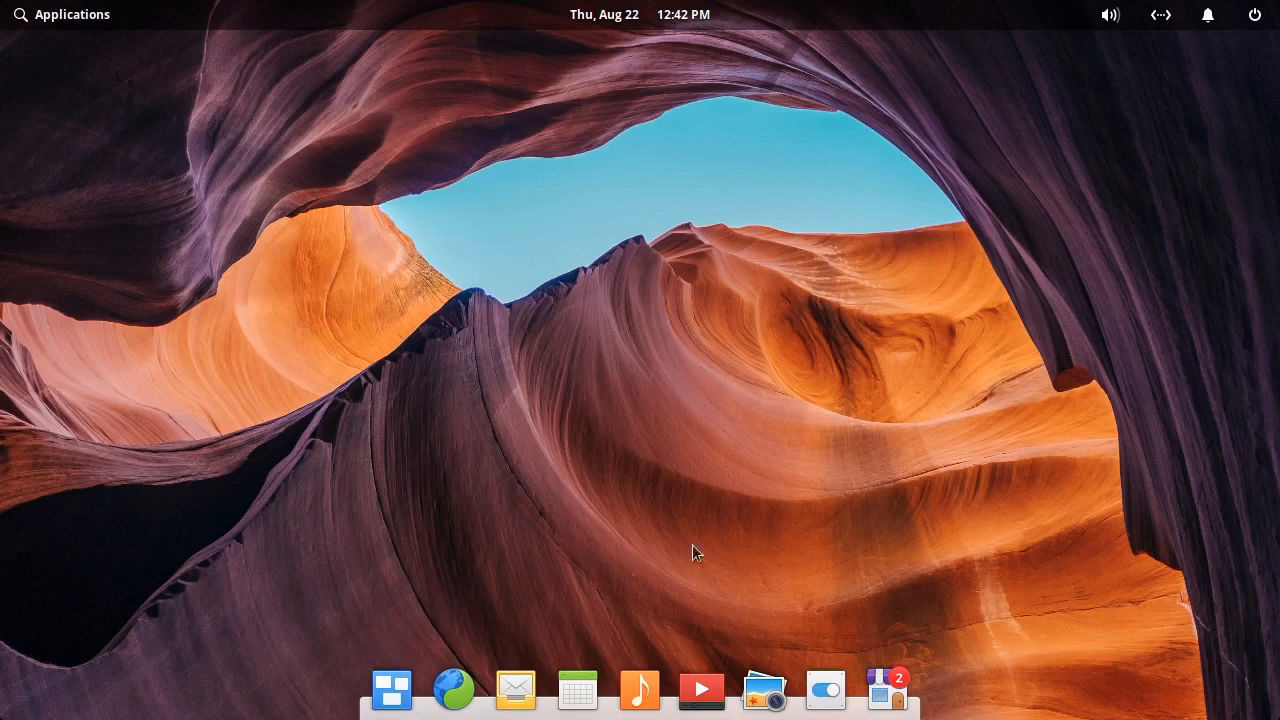
left_click(765, 689)
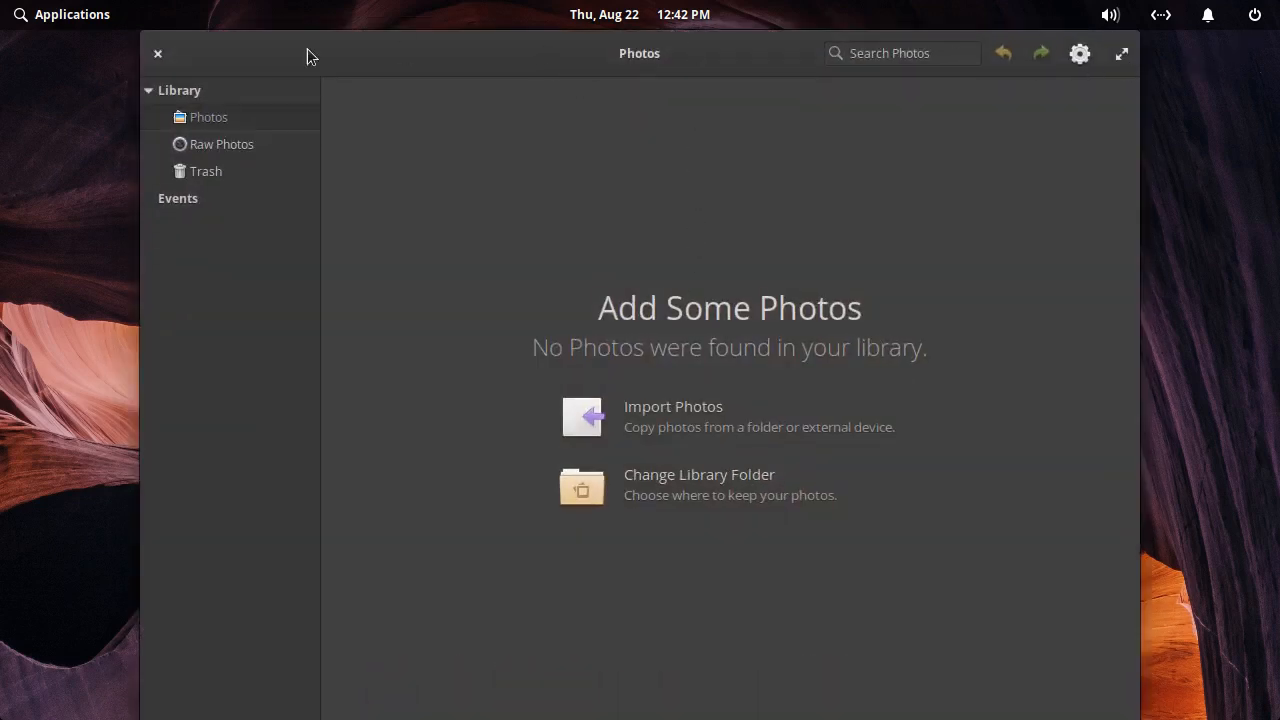
mouse_move(163, 57)
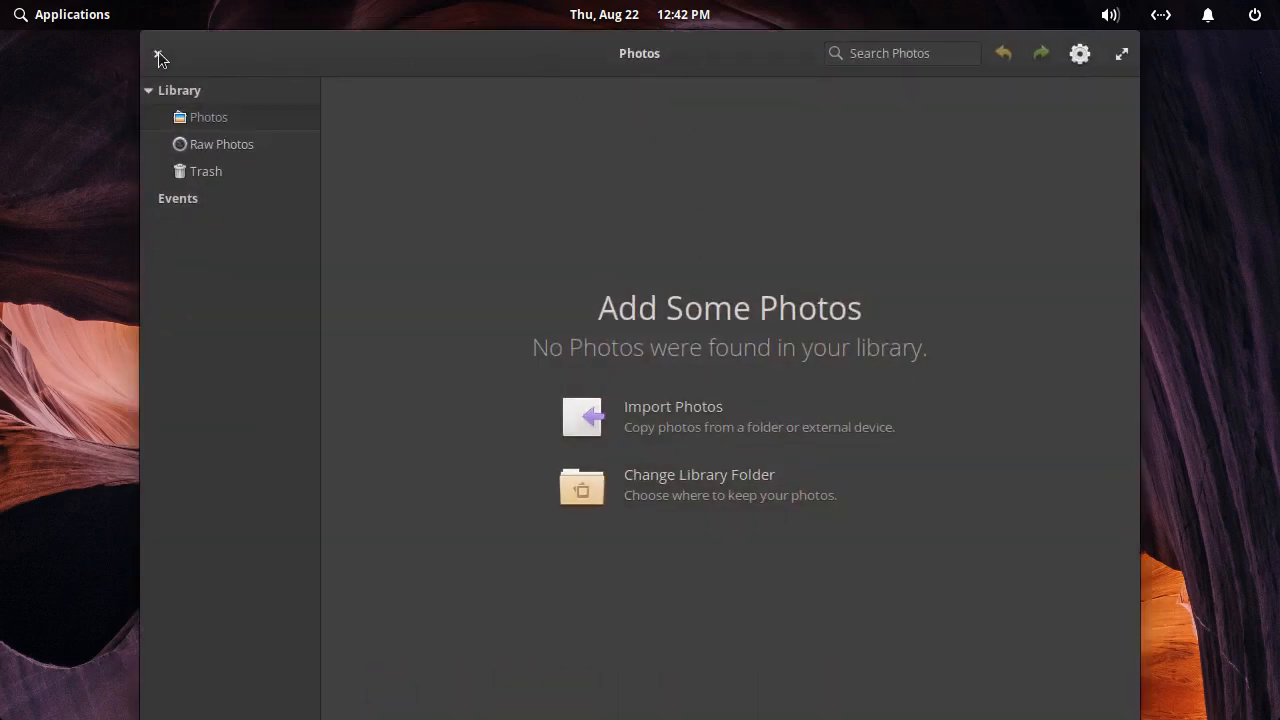
left_click(162, 55)
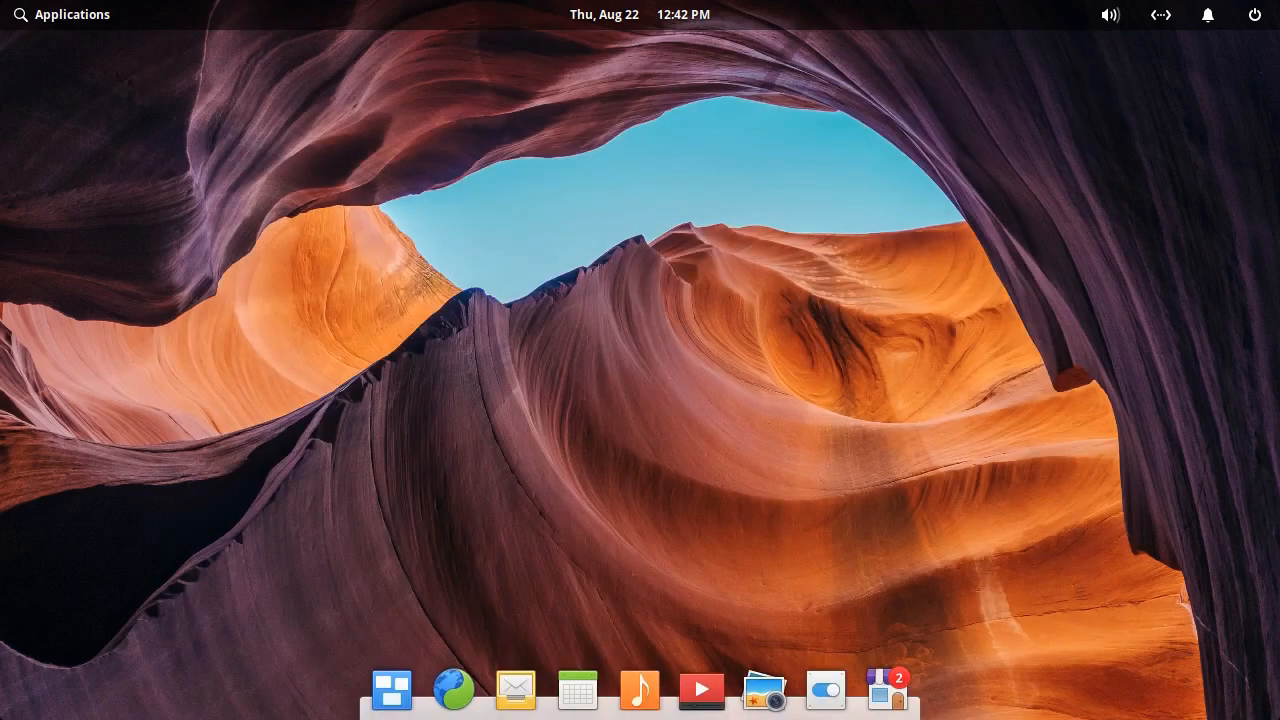
mouse_move(706, 478)
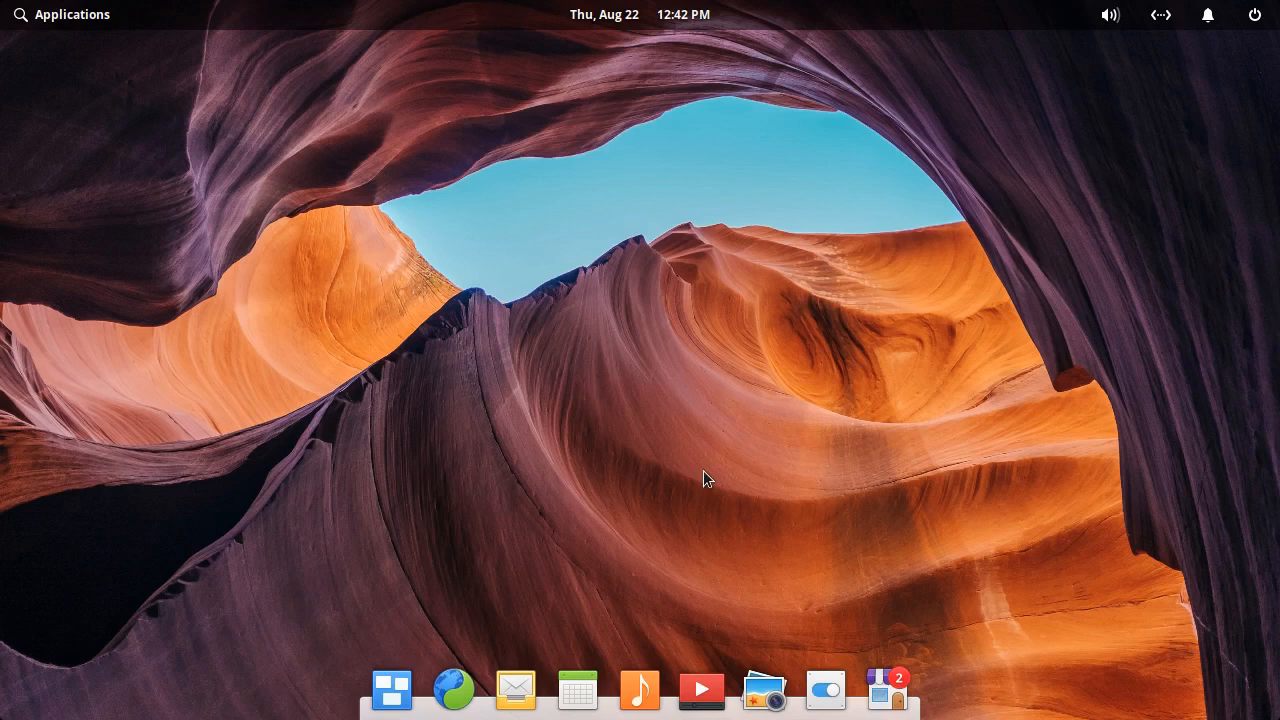
mouse_move(654, 455)
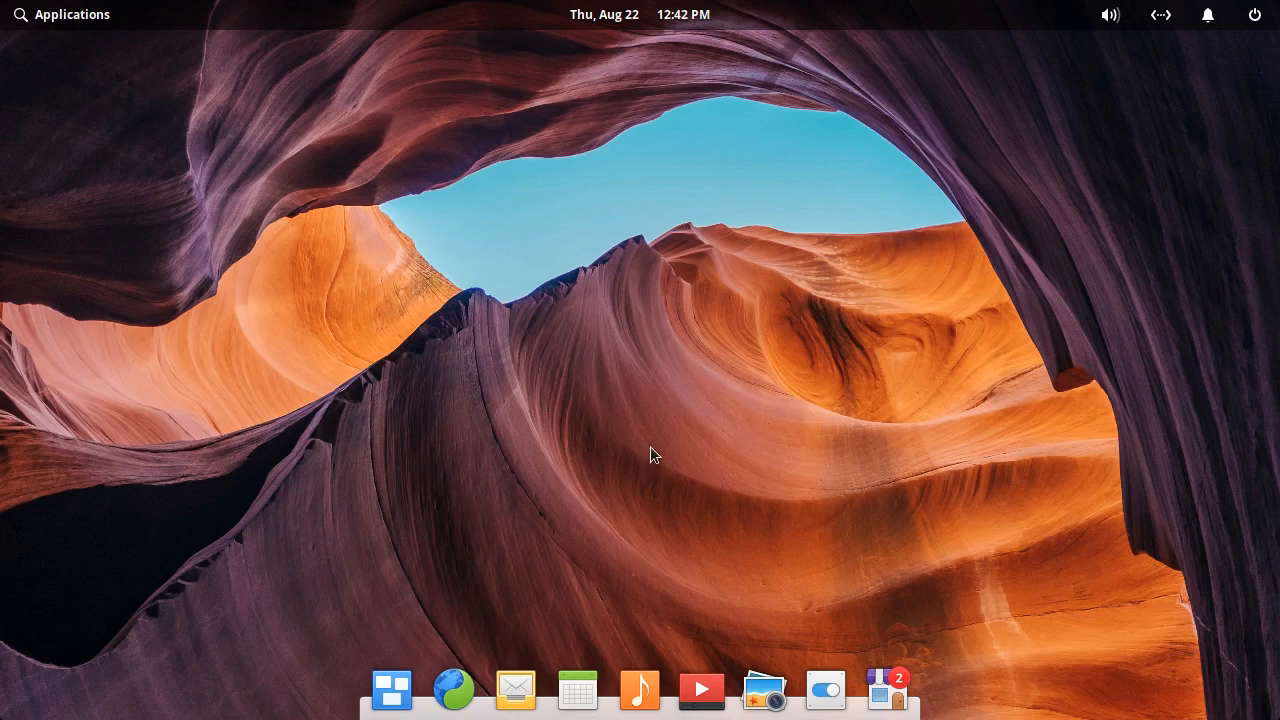
mouse_move(454, 690)
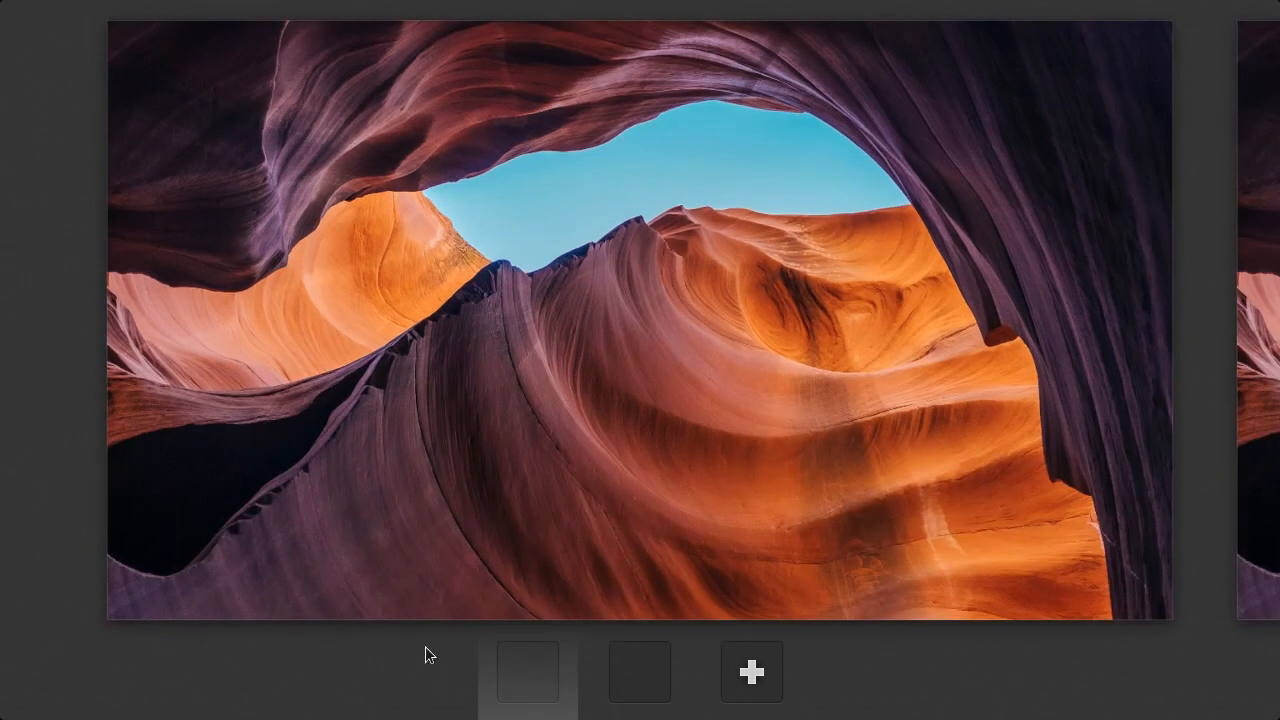
mouse_move(648, 674)
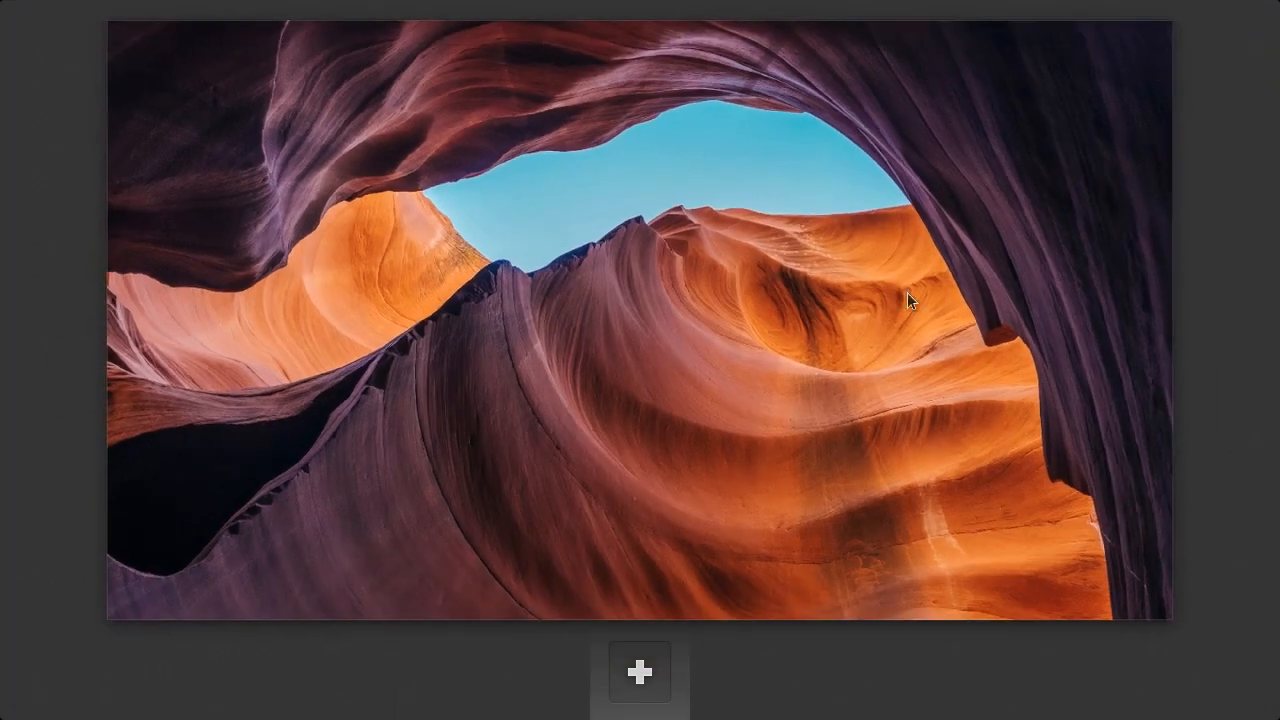
mouse_move(893, 247)
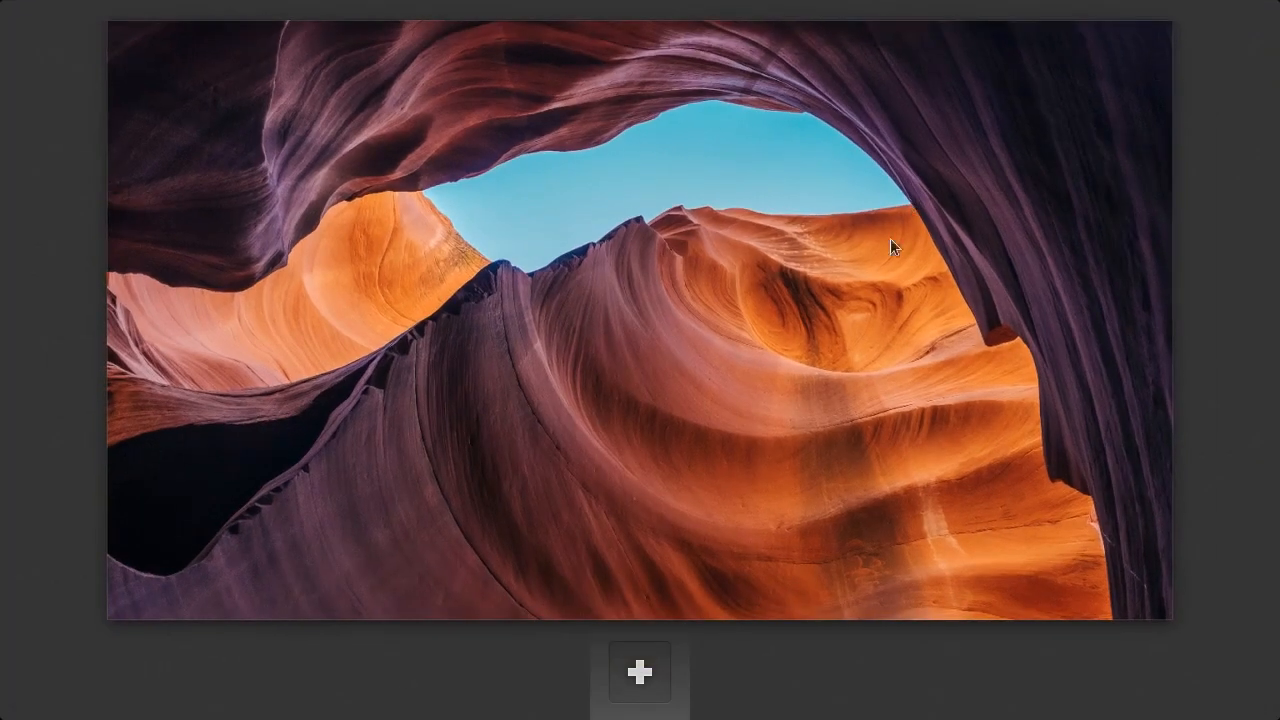
mouse_move(137, 95)
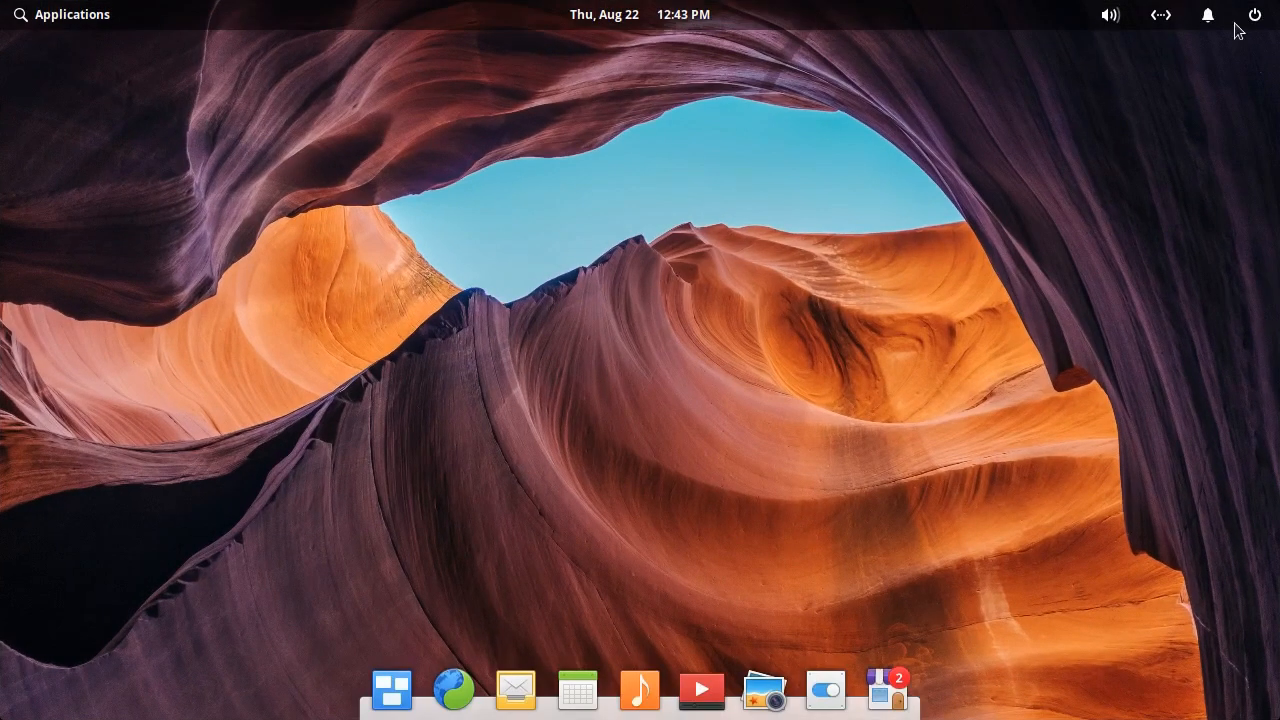
mouse_move(931, 27)
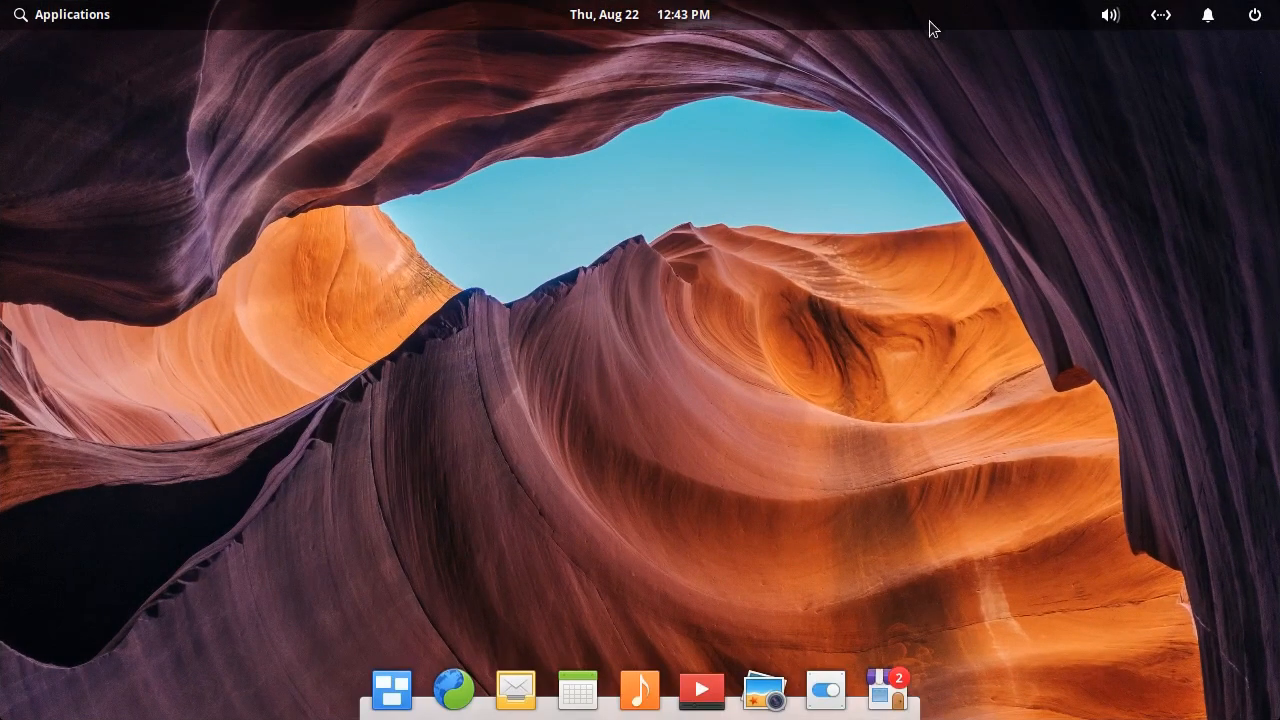
mouse_move(892, 116)
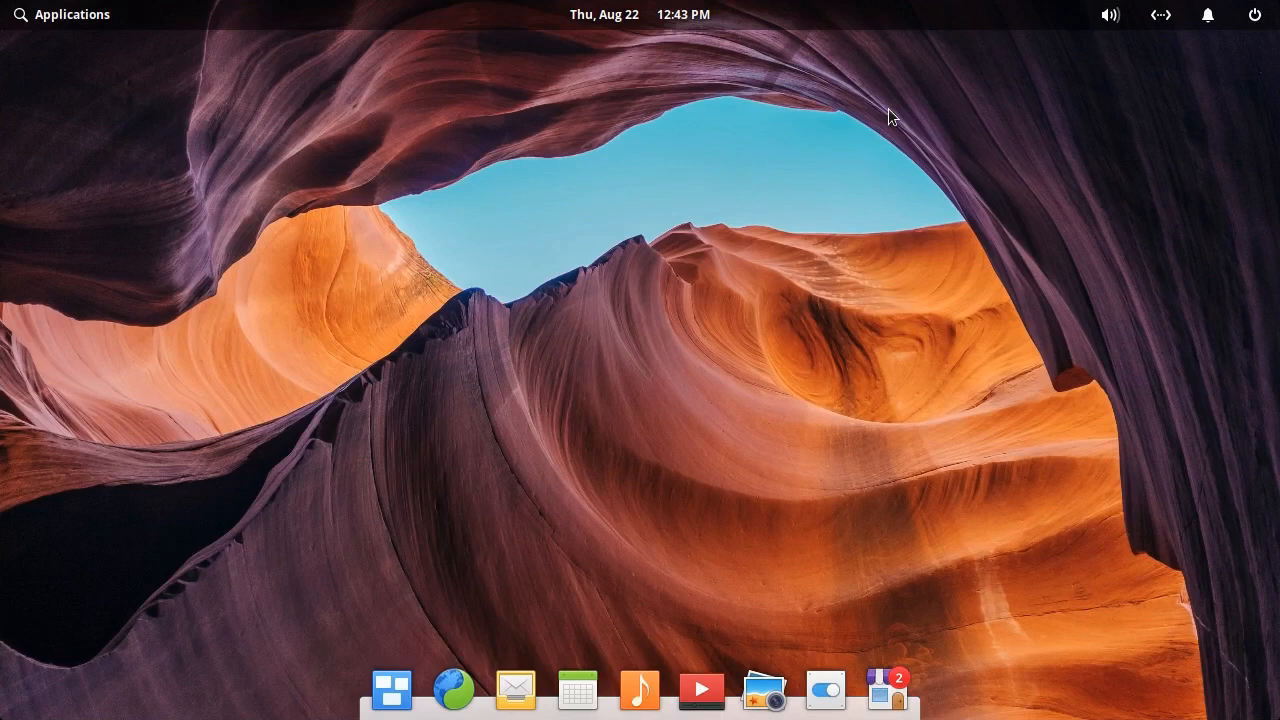